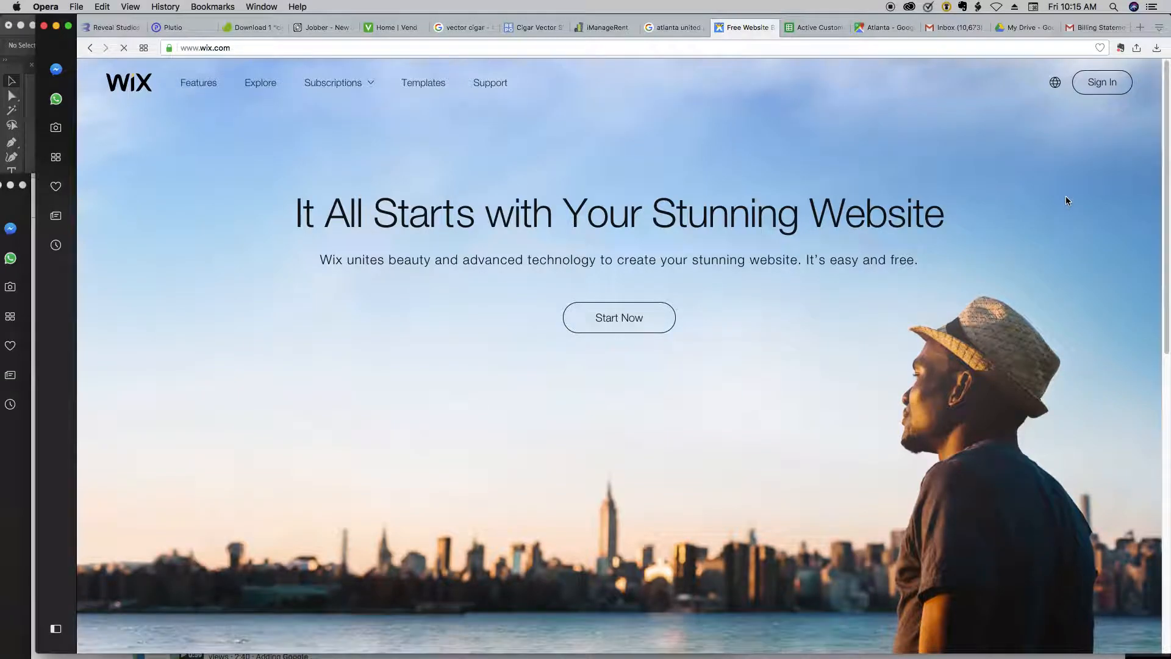
Step: Log in to Wix, then go from Manage Site to Edit Site to launch the editor
{"action": "left_click", "coordinate": [1101, 83]}
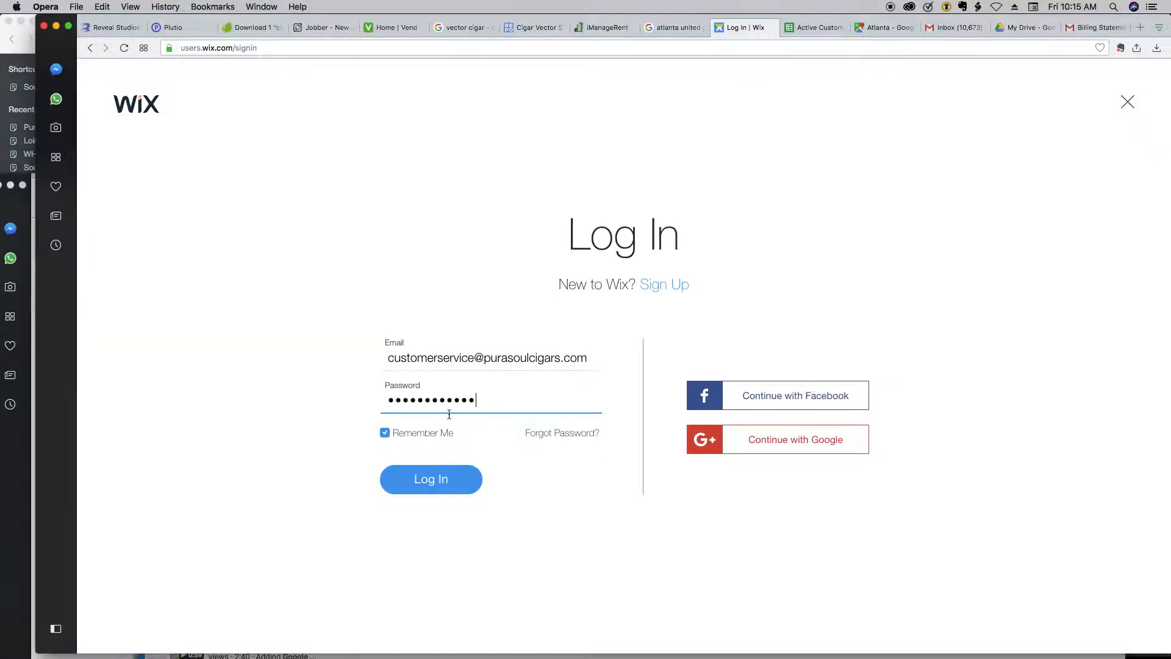
{"action": "left_click", "coordinate": [430, 478]}
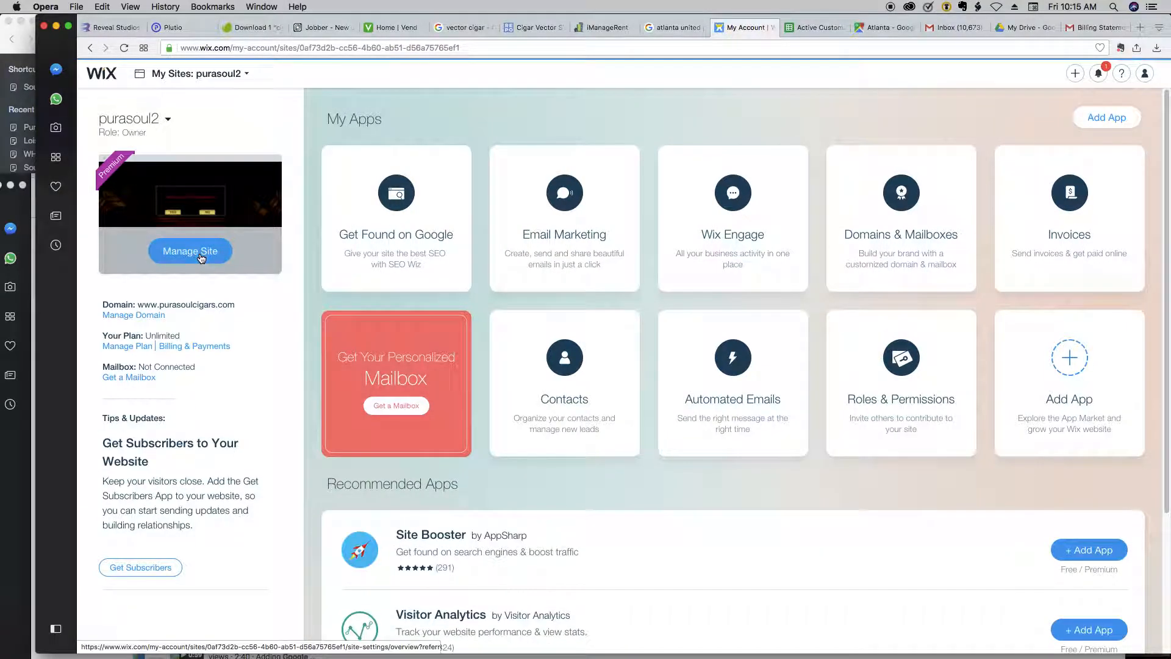
{"action": "left_click", "coordinate": [190, 250]}
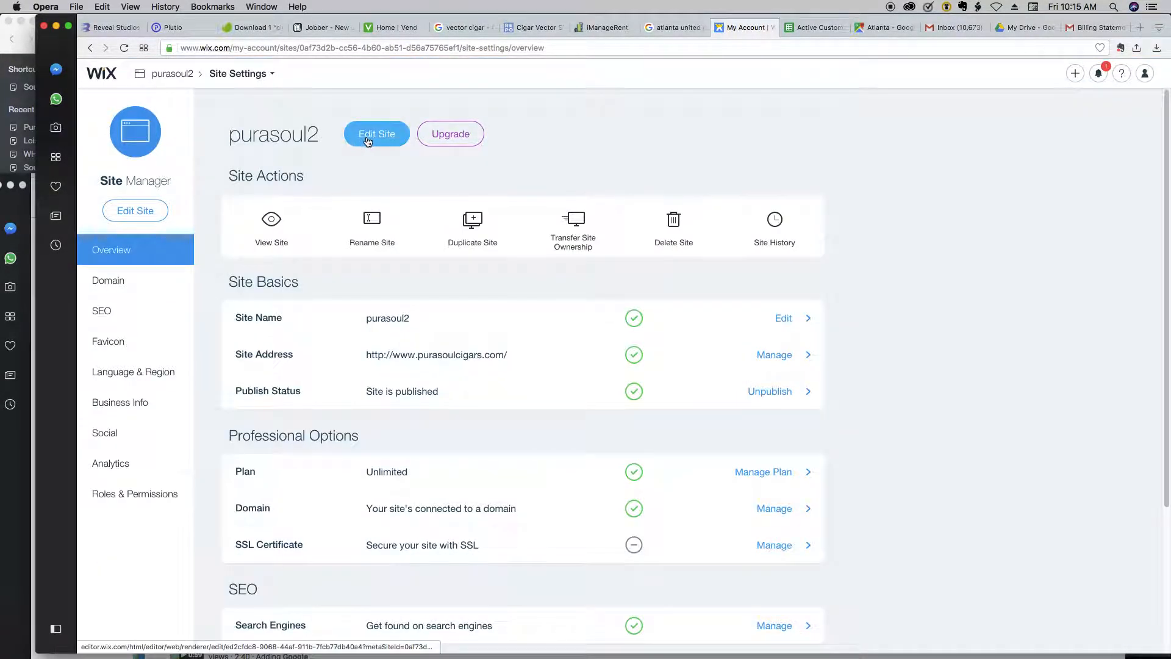
{"action": "left_click", "coordinate": [377, 133]}
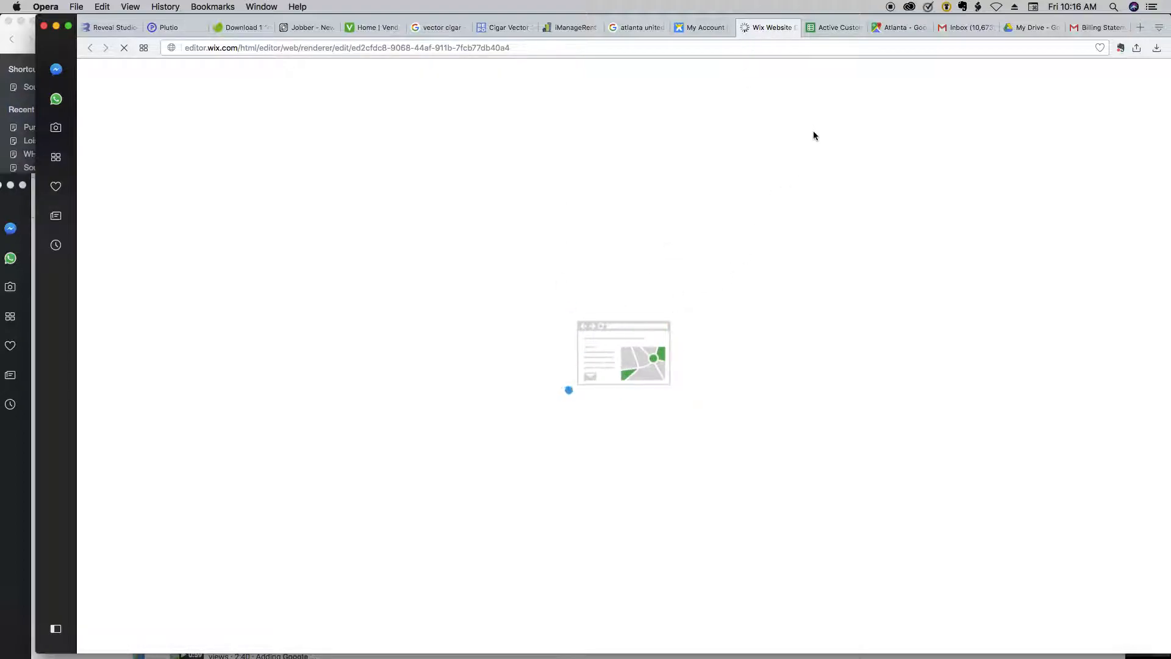
Step: Scroll through the Active Customer Contact List of store names, addresses and phone numbers
{"action": "left_click", "coordinate": [835, 27]}
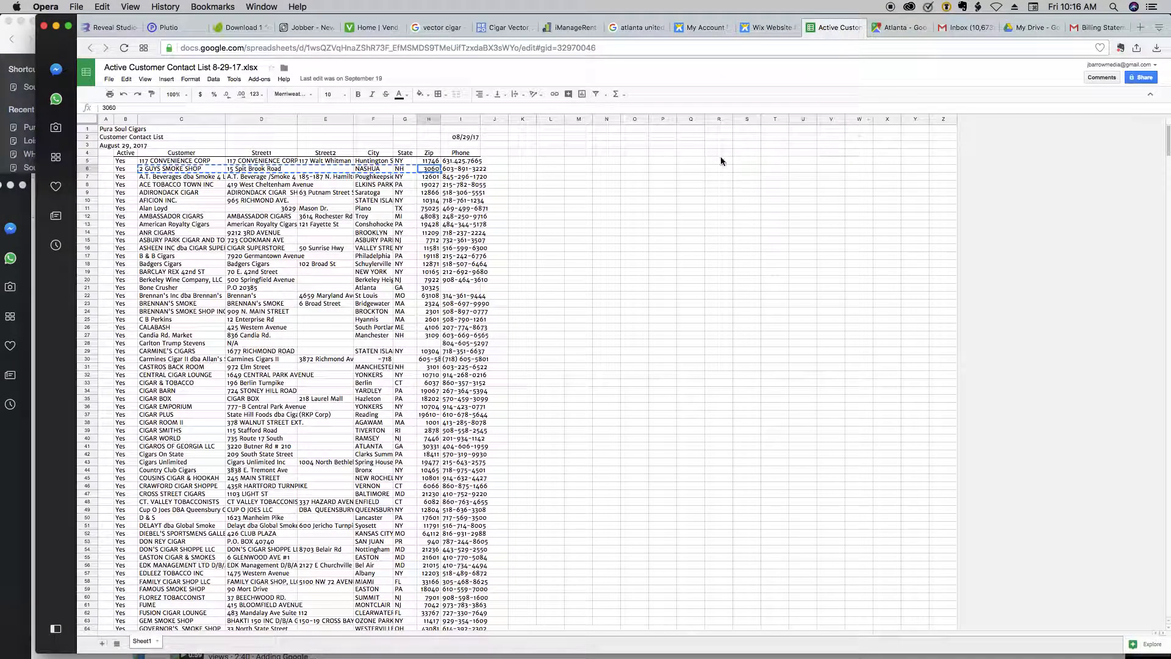
{"action": "left_click", "coordinate": [578, 207]}
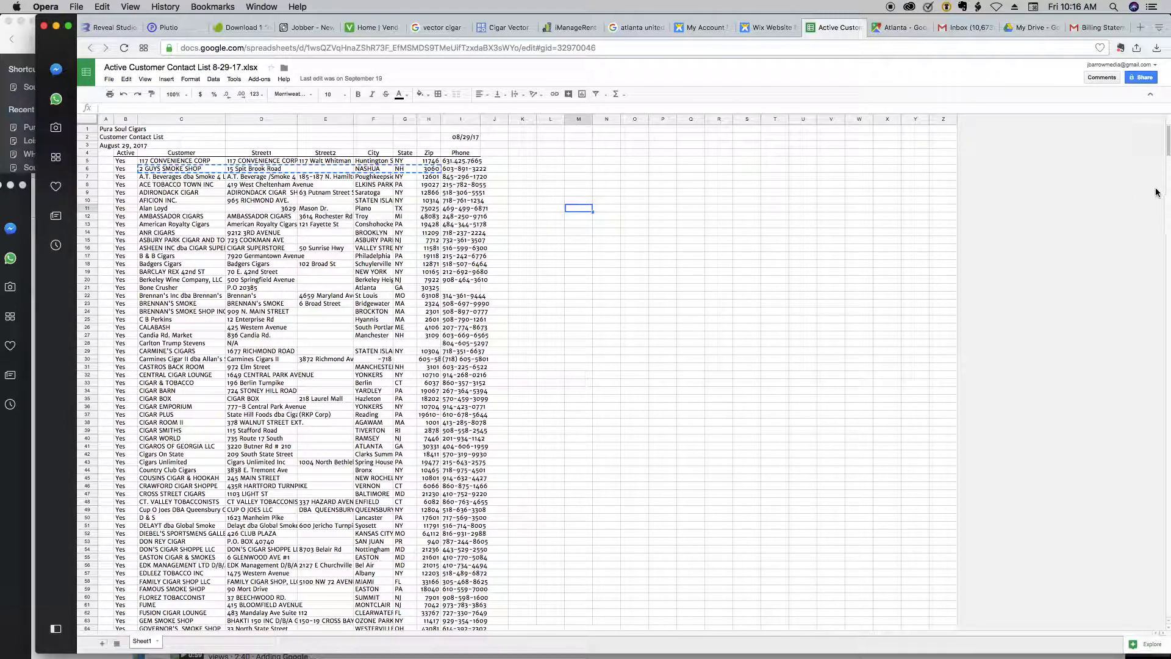
{"action": "scroll", "scroll_direction": "down", "scroll_amount": 3}
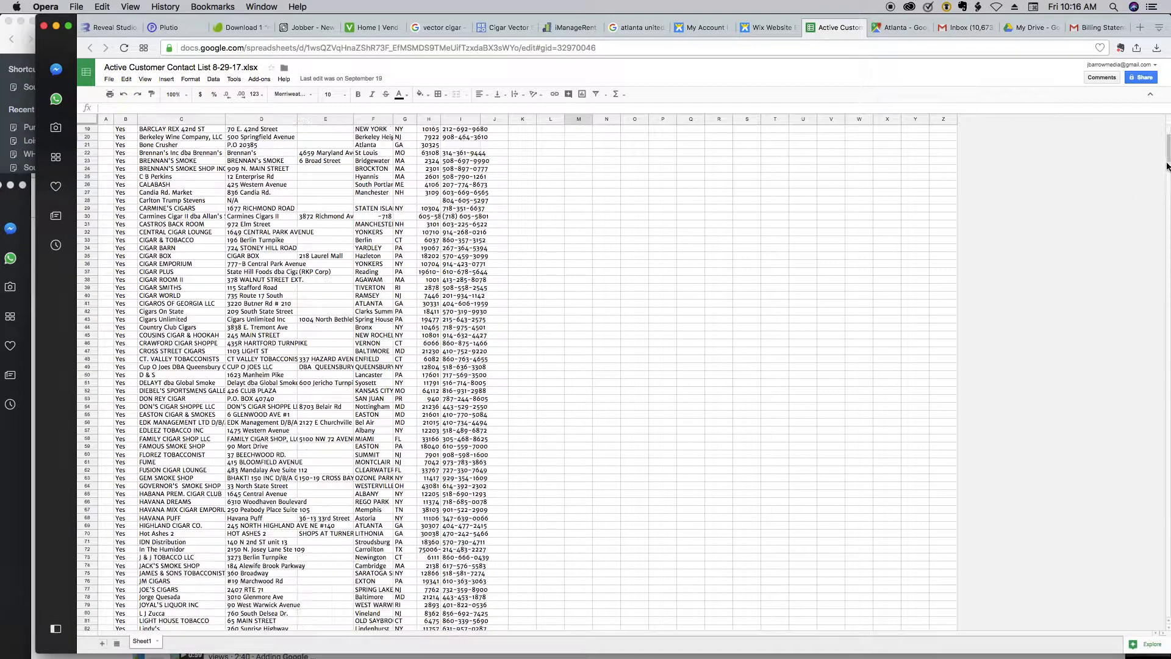
{"action": "scroll", "scroll_direction": "down", "scroll_amount": 3}
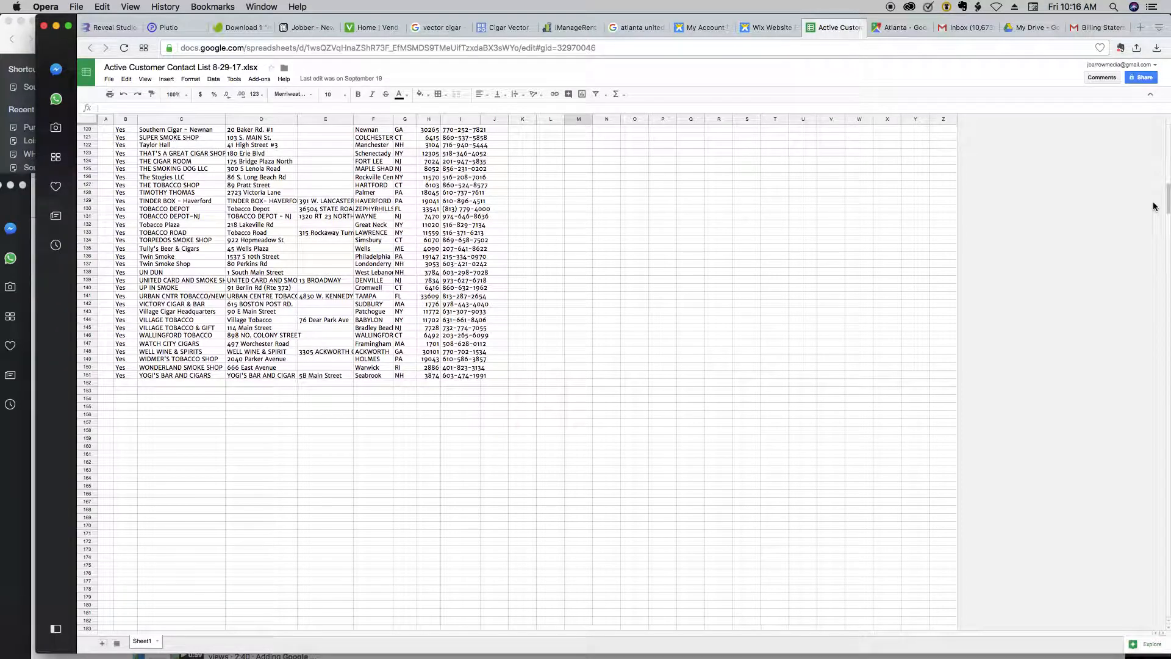
{"action": "scroll", "scroll_direction": "up", "scroll_amount": 3}
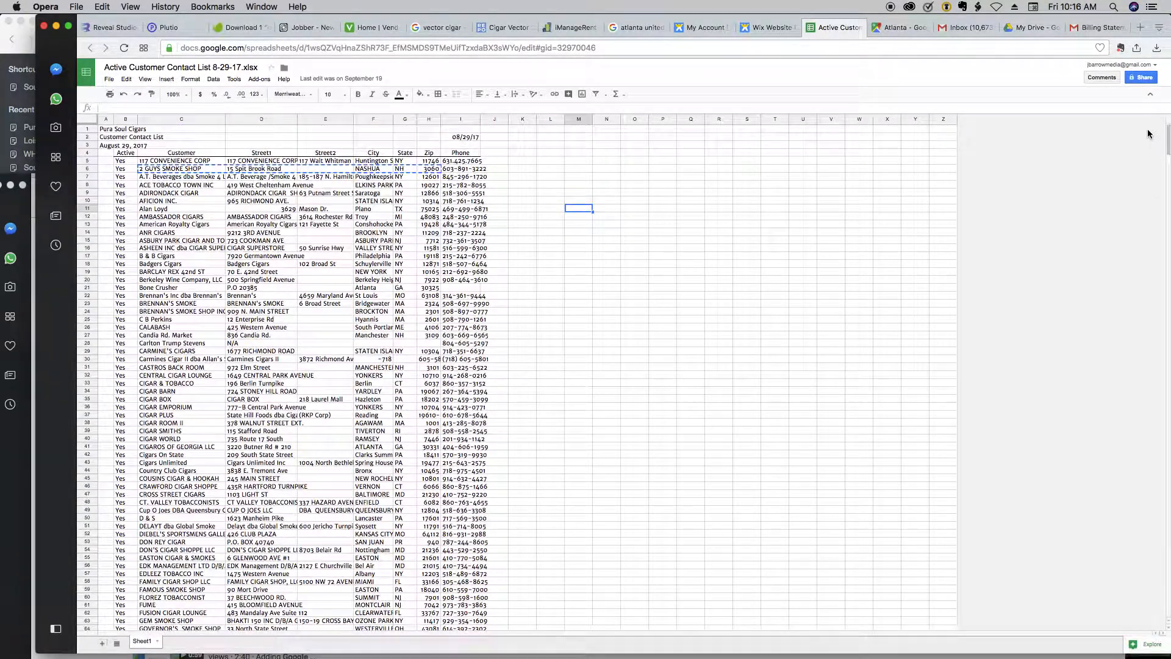
{"action": "left_click", "coordinate": [634, 176]}
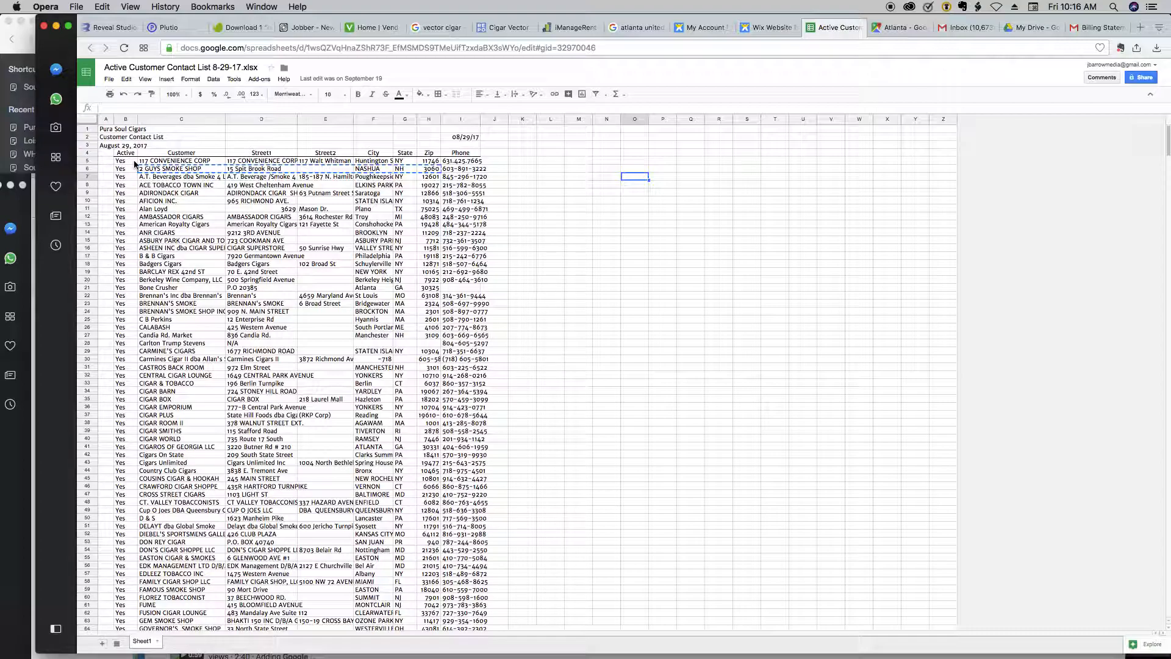
{"action": "mouse_move", "coordinate": [743, 139]}
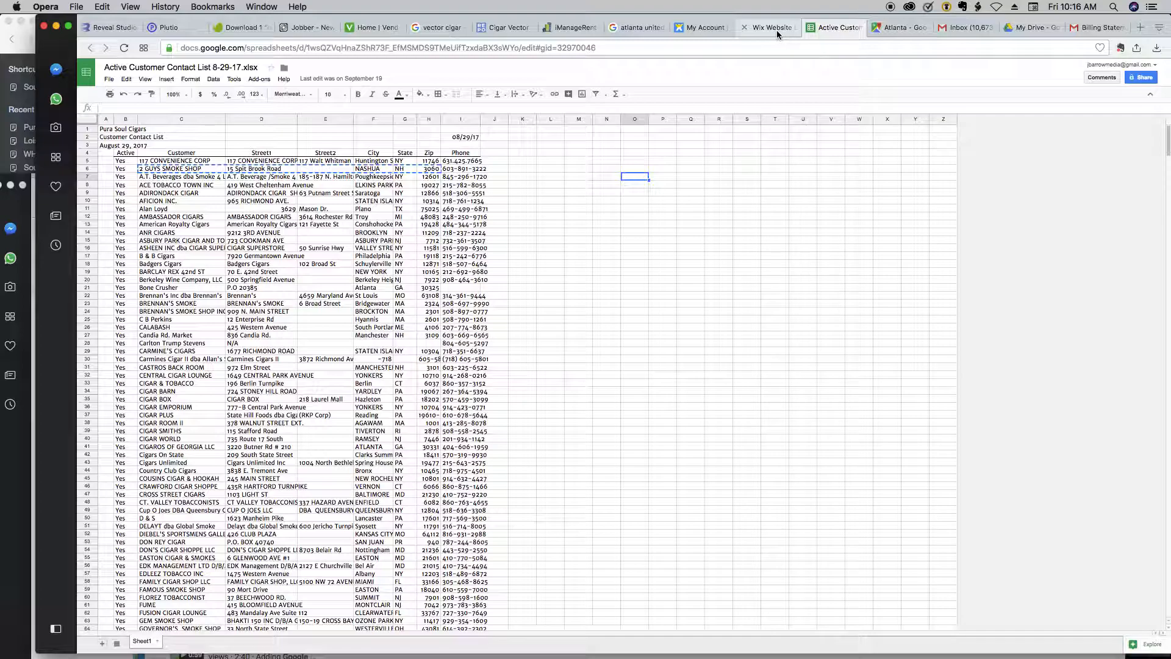
Step: Return to the Wix editor and open the 'test' page containing the Google Map
{"action": "left_click", "coordinate": [770, 28]}
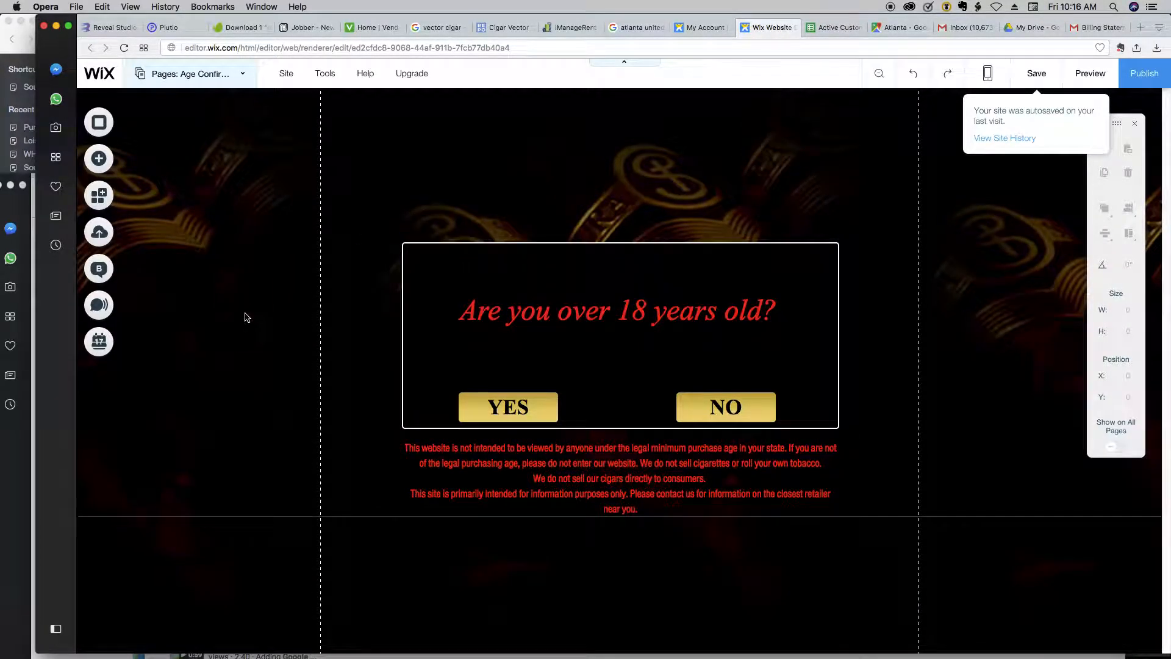
{"action": "mouse_move", "coordinate": [129, 83]}
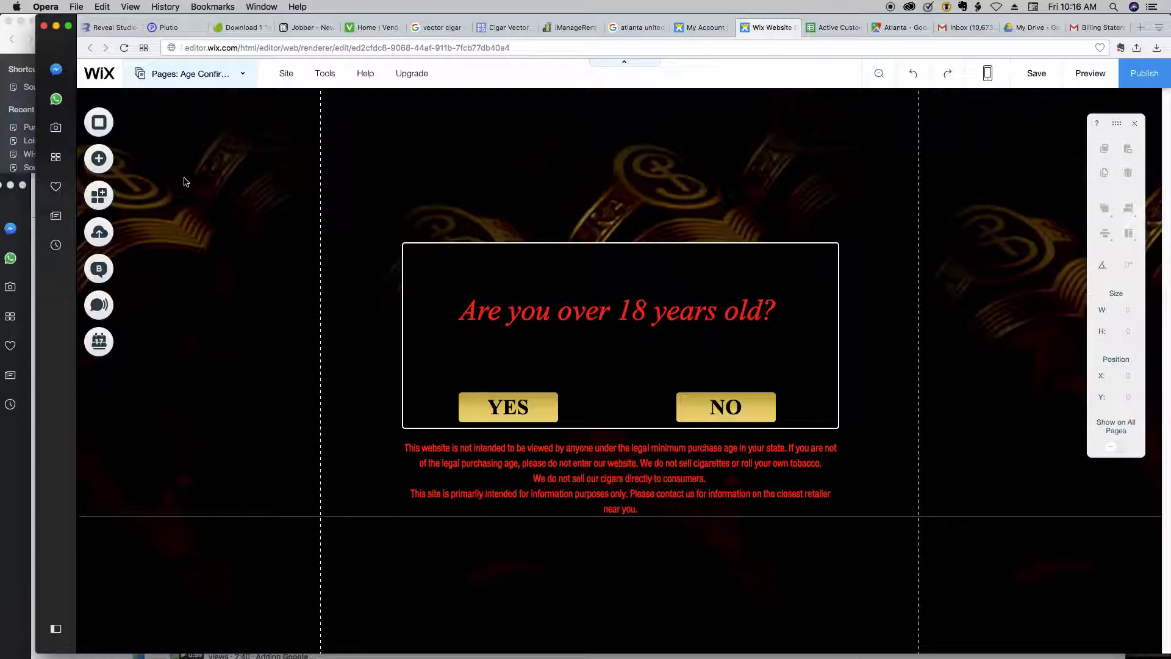
{"action": "mouse_move", "coordinate": [212, 136]}
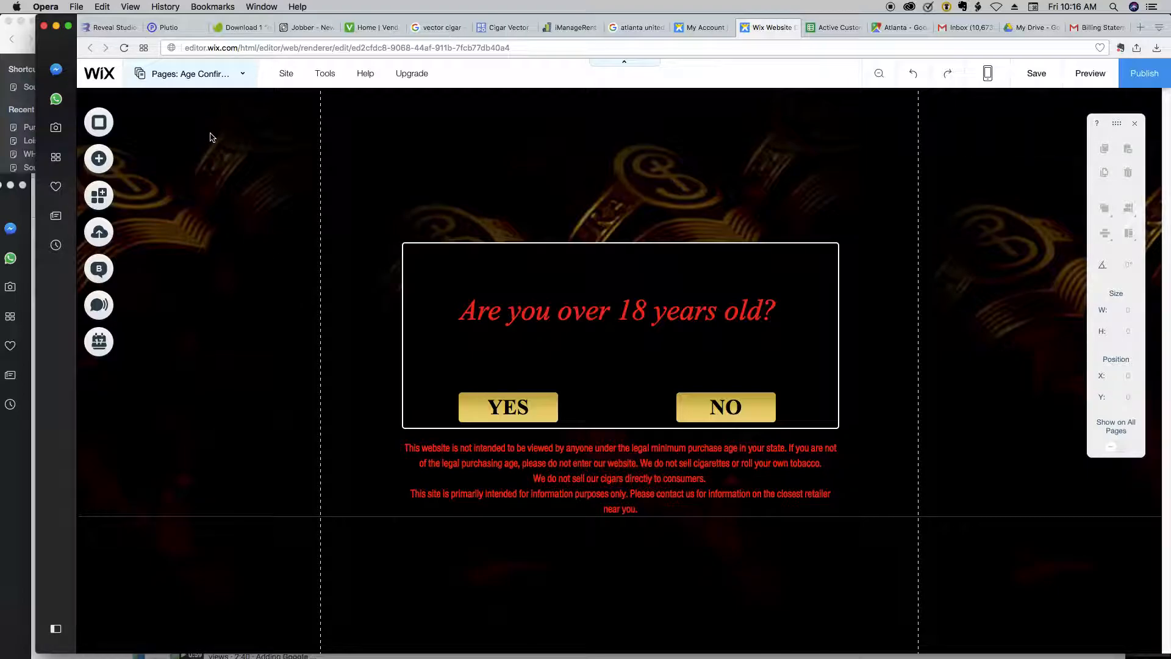
{"action": "mouse_move", "coordinate": [227, 116]}
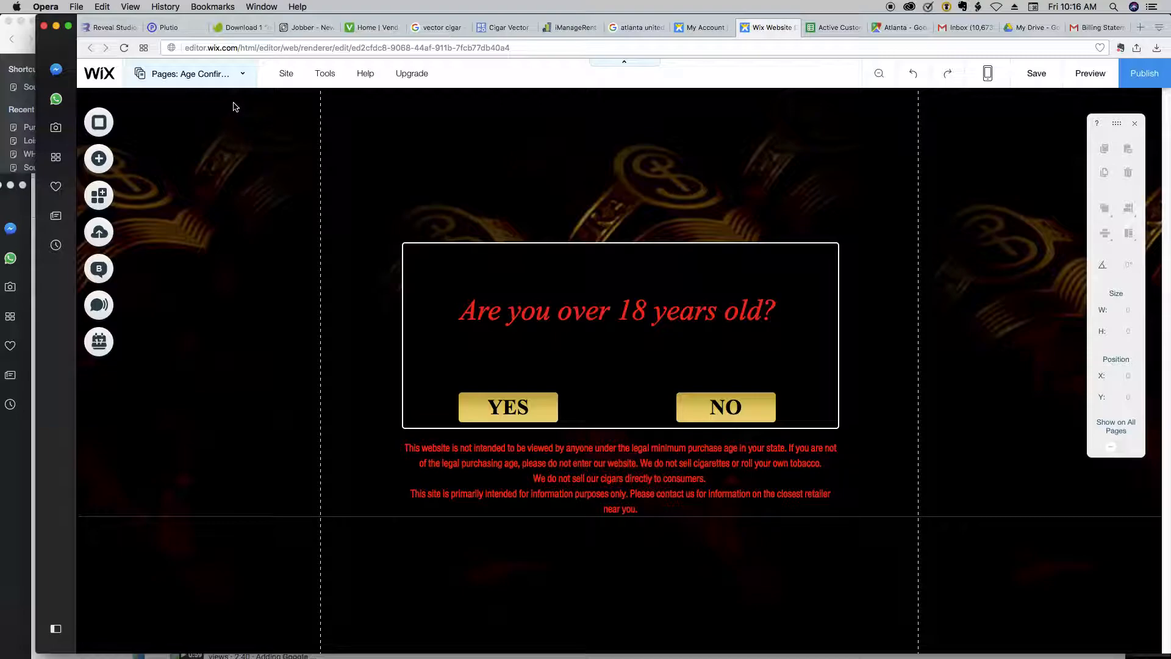
{"action": "mouse_move", "coordinate": [226, 95]}
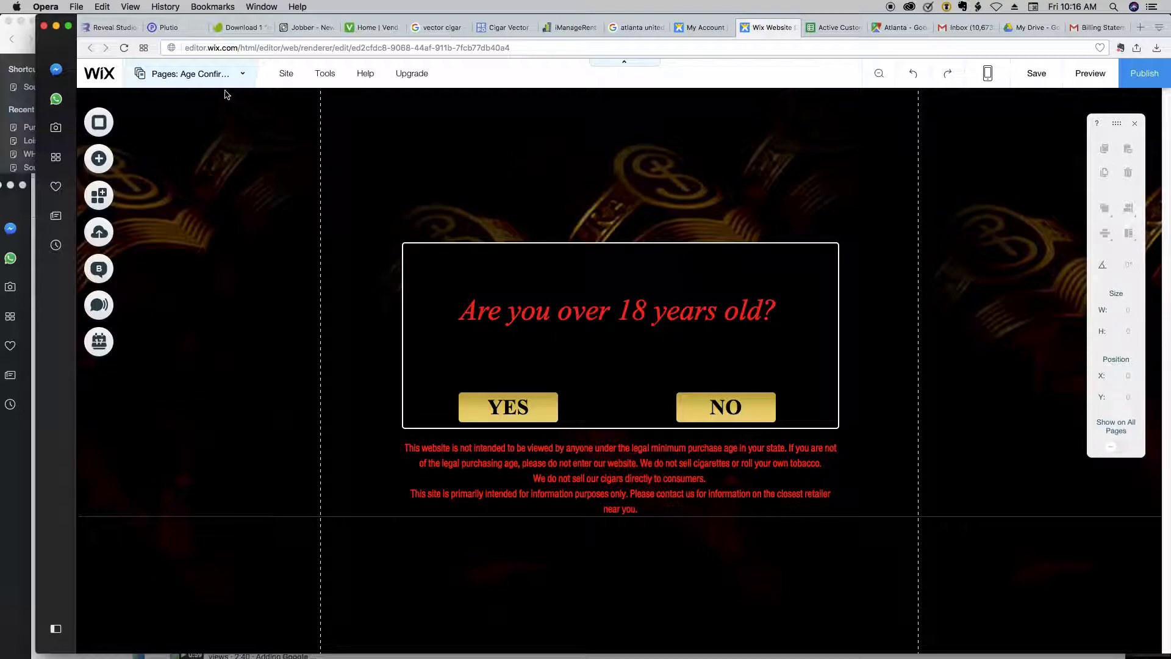
{"action": "mouse_move", "coordinate": [253, 133]}
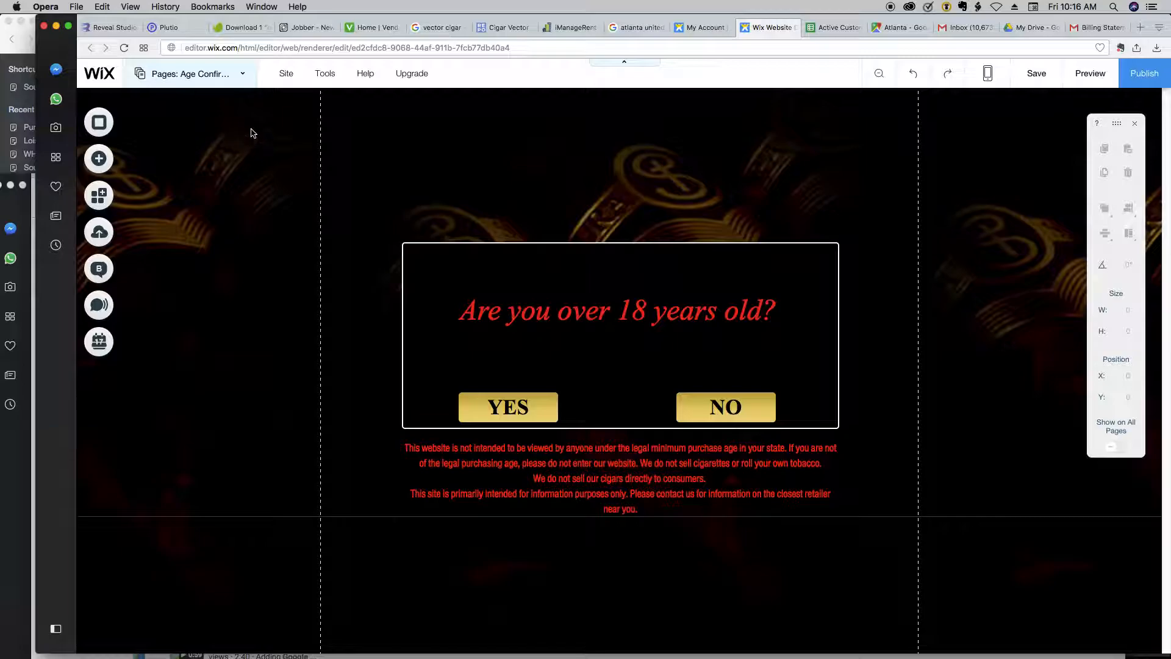
{"action": "mouse_move", "coordinate": [191, 73]}
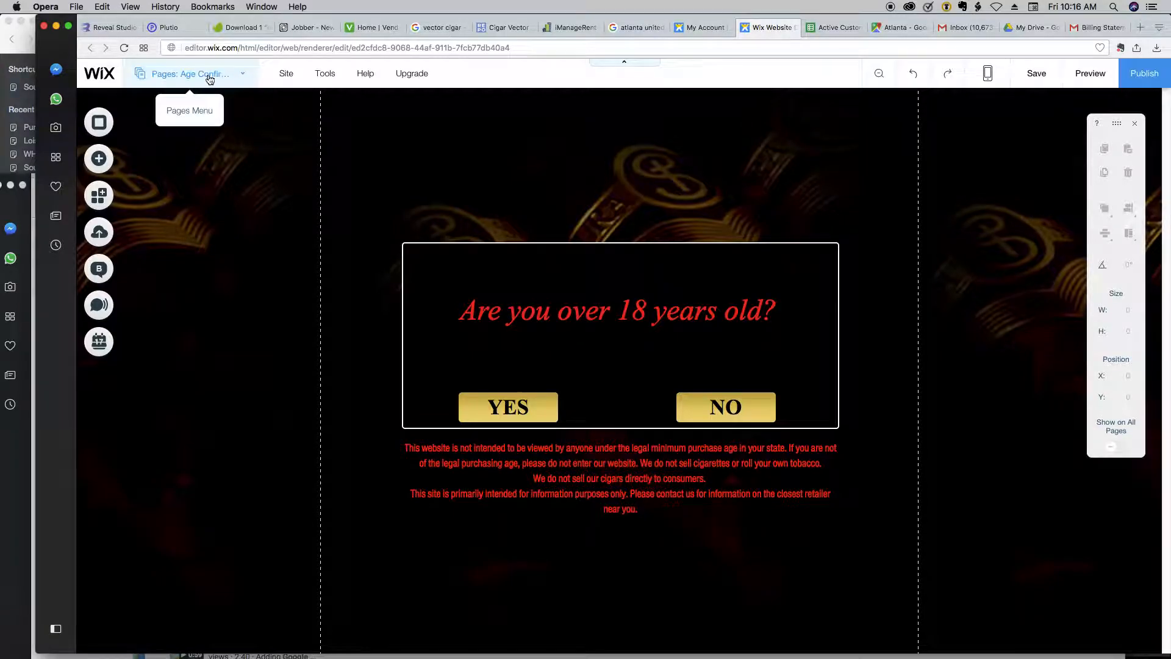
{"action": "left_click", "coordinate": [190, 74]}
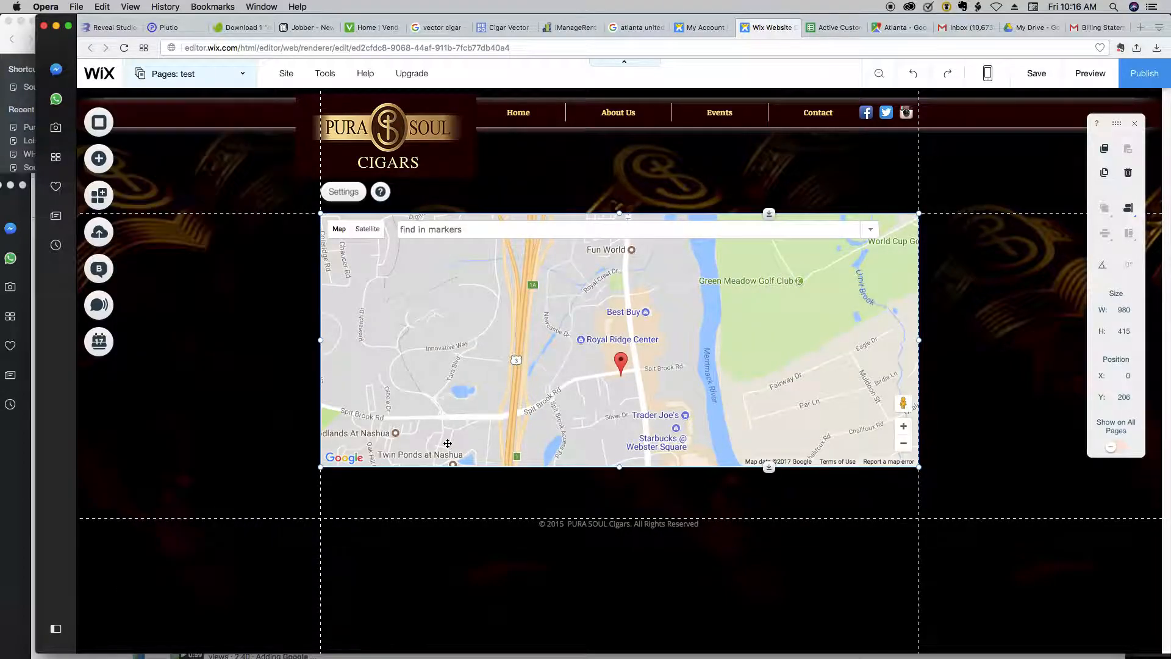
{"action": "mouse_move", "coordinate": [355, 202]}
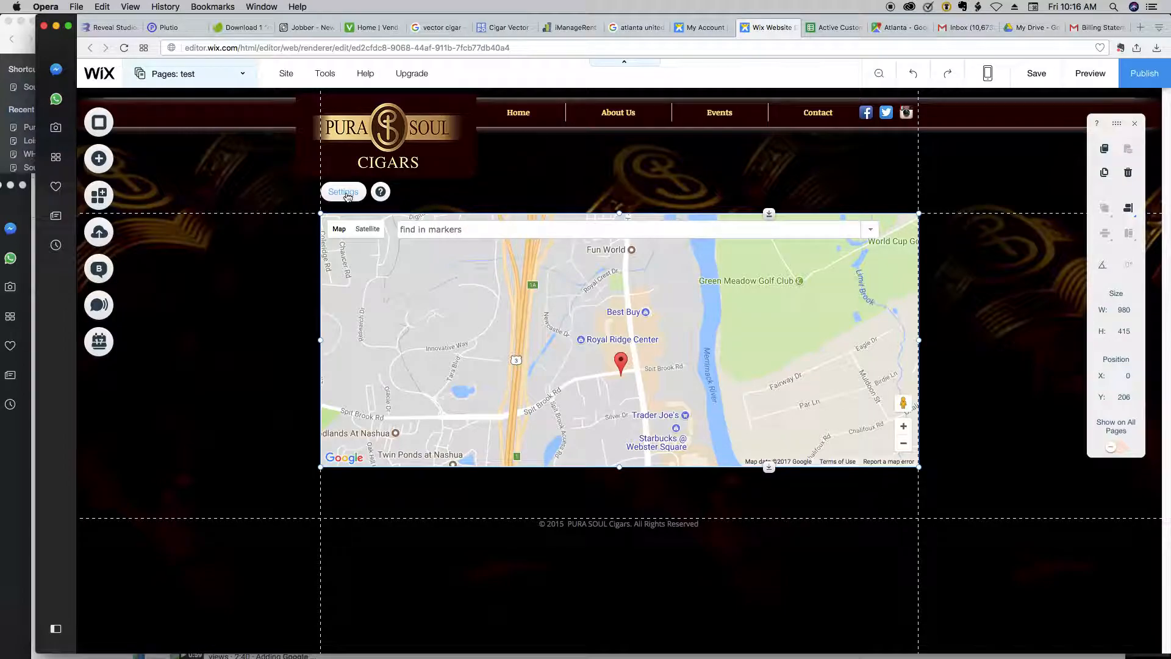
Step: Open the Simple Google Maps marker list and delete the Turner Woods marker
{"action": "left_click", "coordinate": [342, 192]}
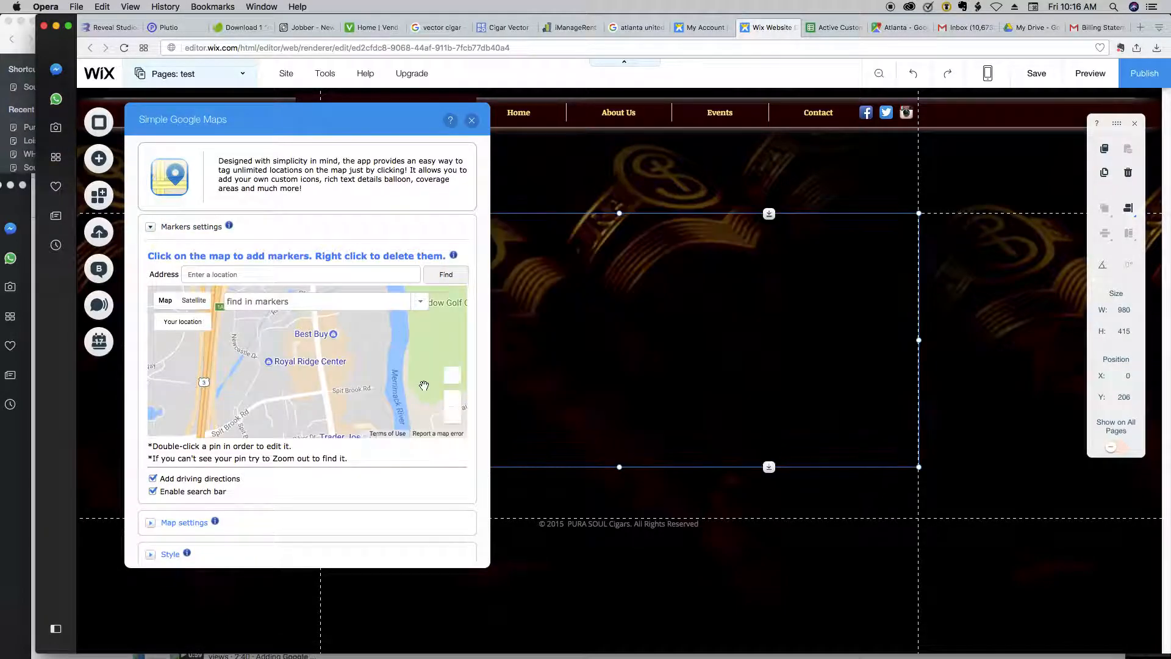
{"action": "left_click", "coordinate": [309, 386]}
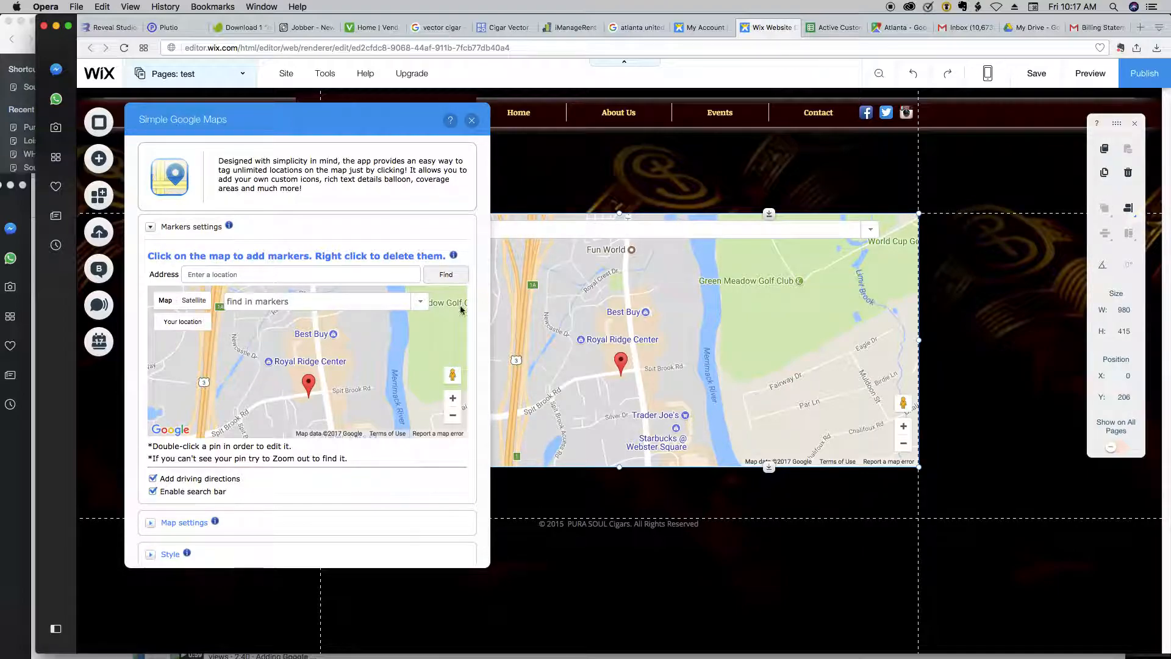
{"action": "left_click", "coordinate": [421, 302]}
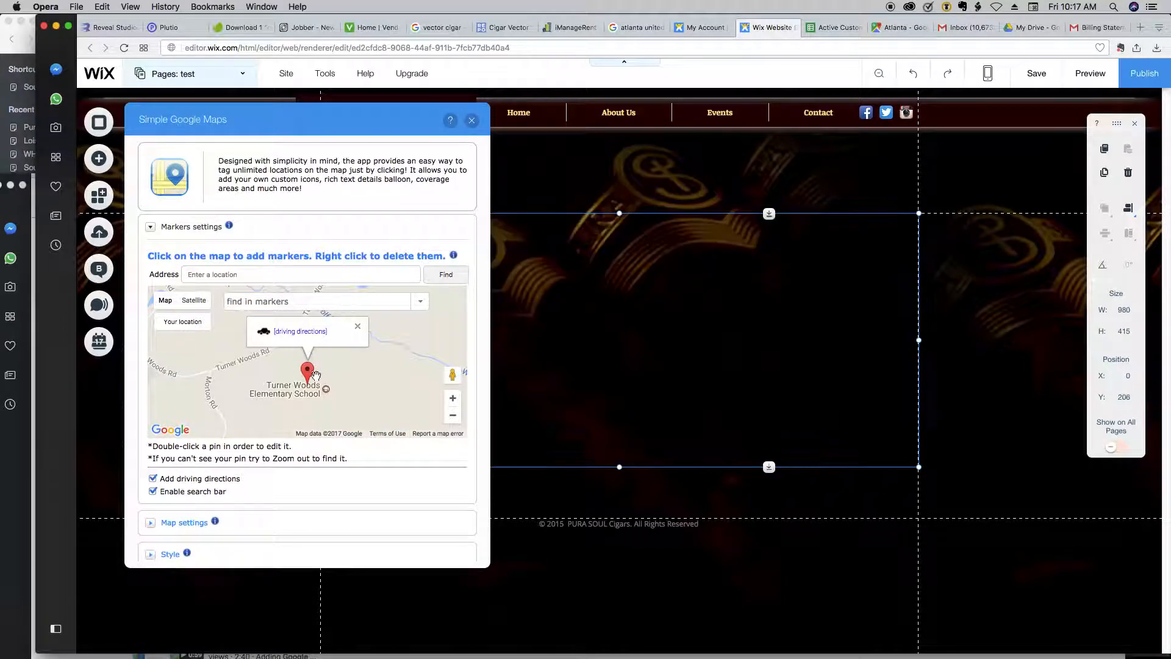
{"action": "right_click", "coordinate": [307, 372]}
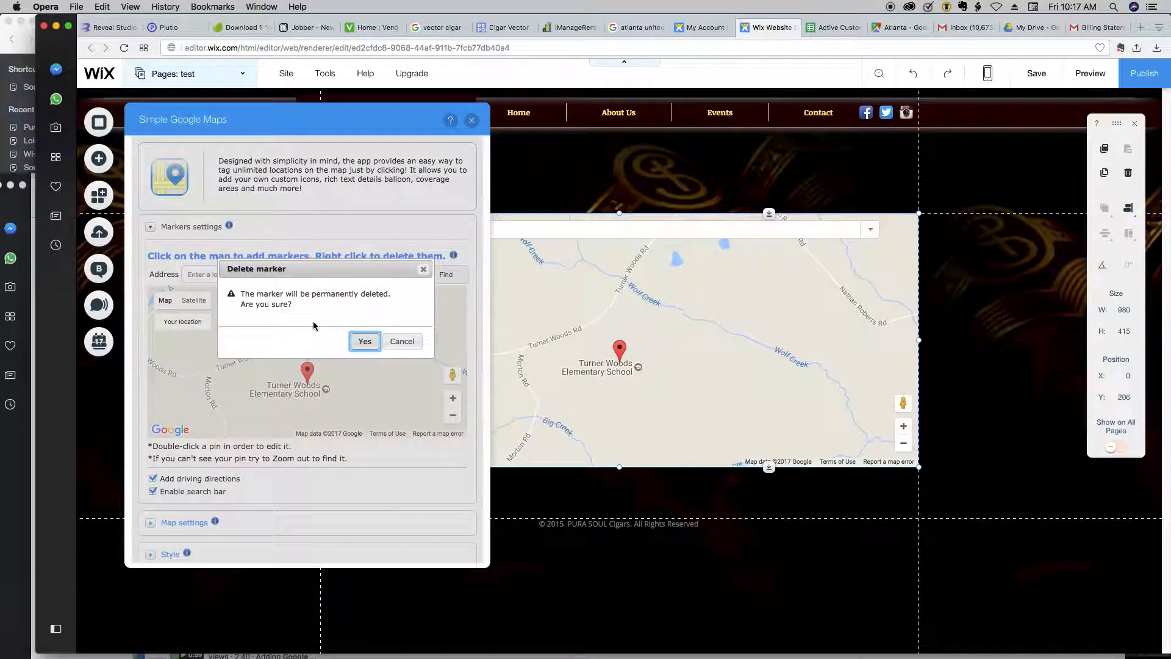
{"action": "left_click", "coordinate": [365, 340]}
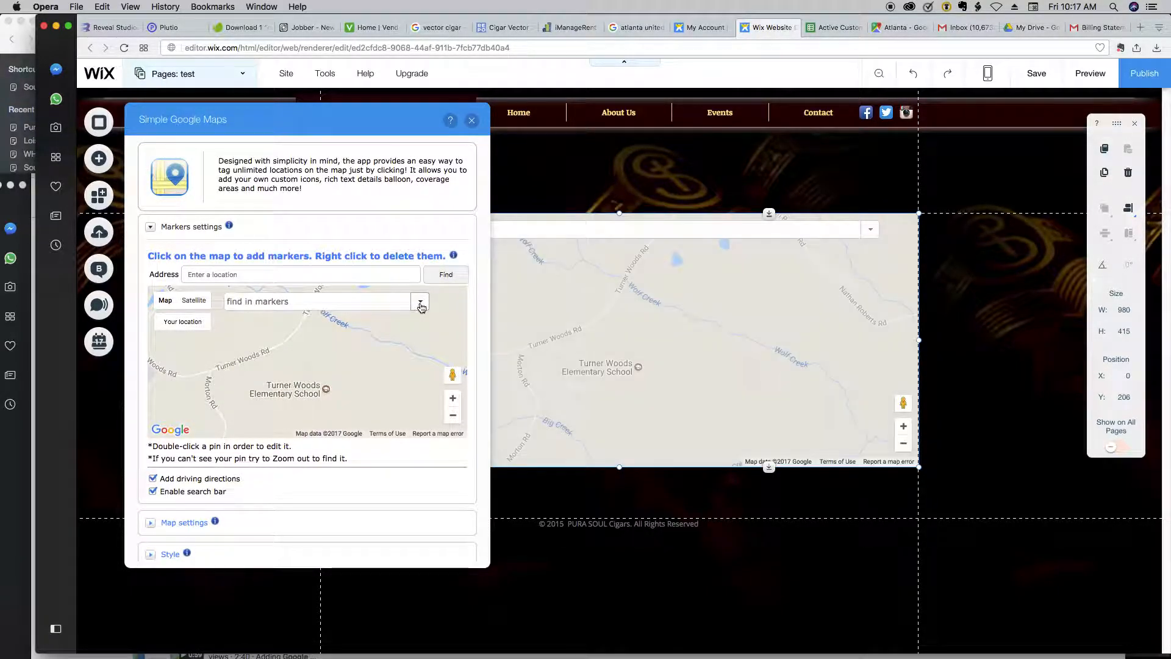
Step: Delete the remaining markers, including Spit Brook Road, leaving the map unmarked
{"action": "left_click", "coordinate": [420, 301]}
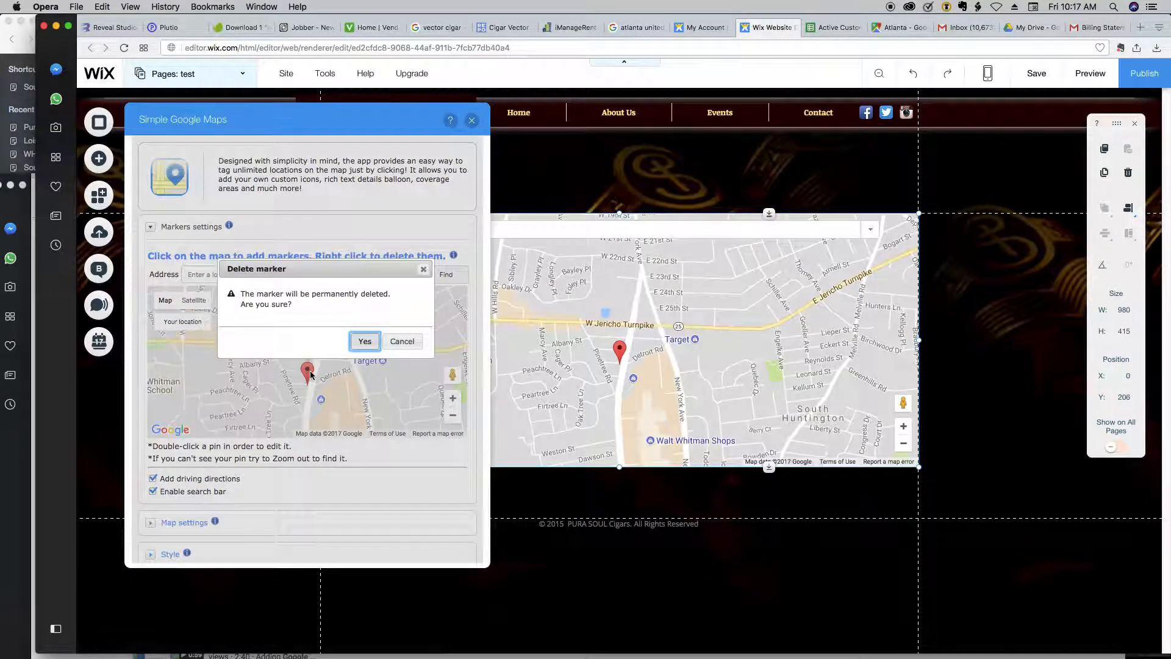
{"action": "left_click", "coordinate": [365, 341]}
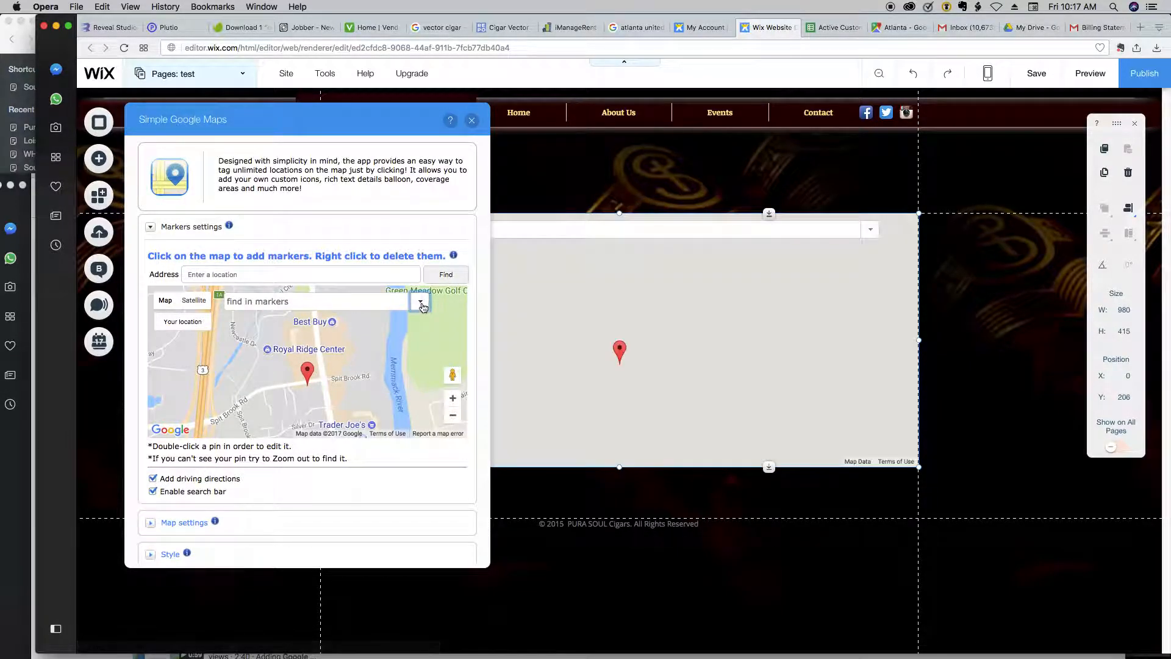
{"action": "left_click", "coordinate": [306, 372]}
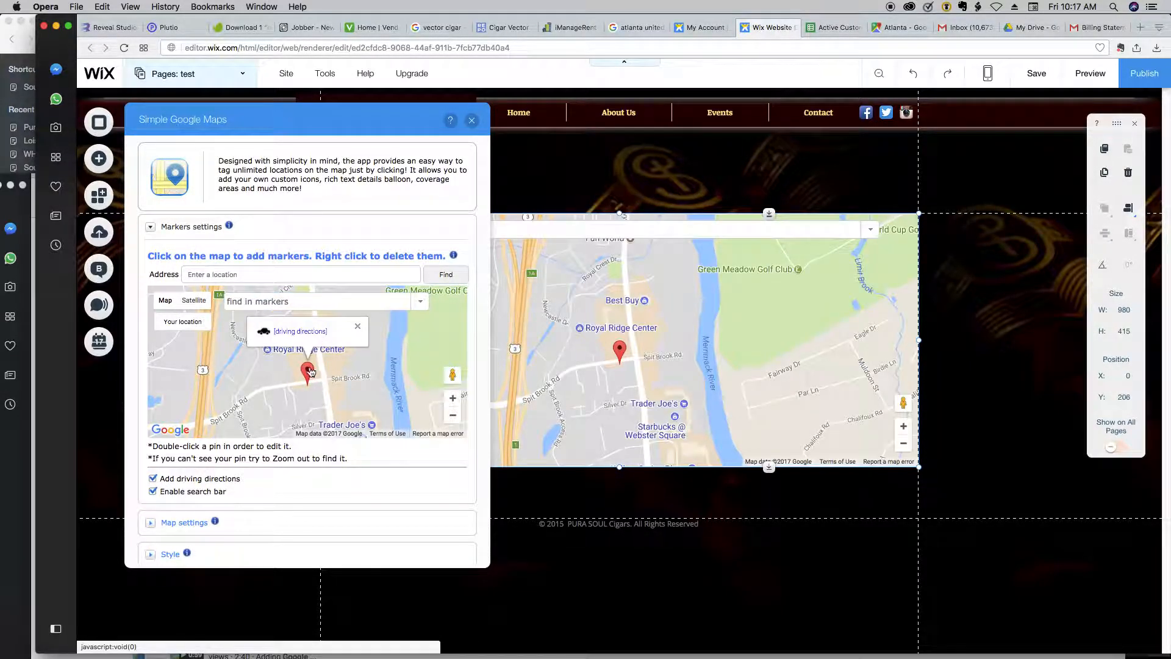
{"action": "right_click", "coordinate": [306, 372]}
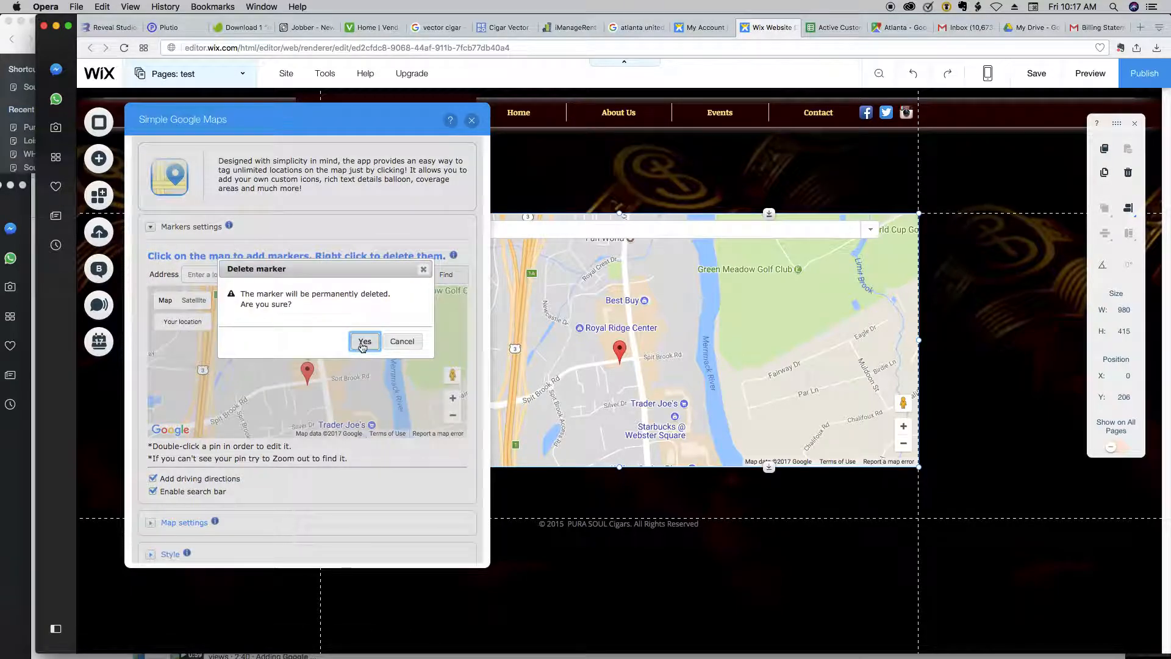
{"action": "left_click", "coordinate": [365, 342]}
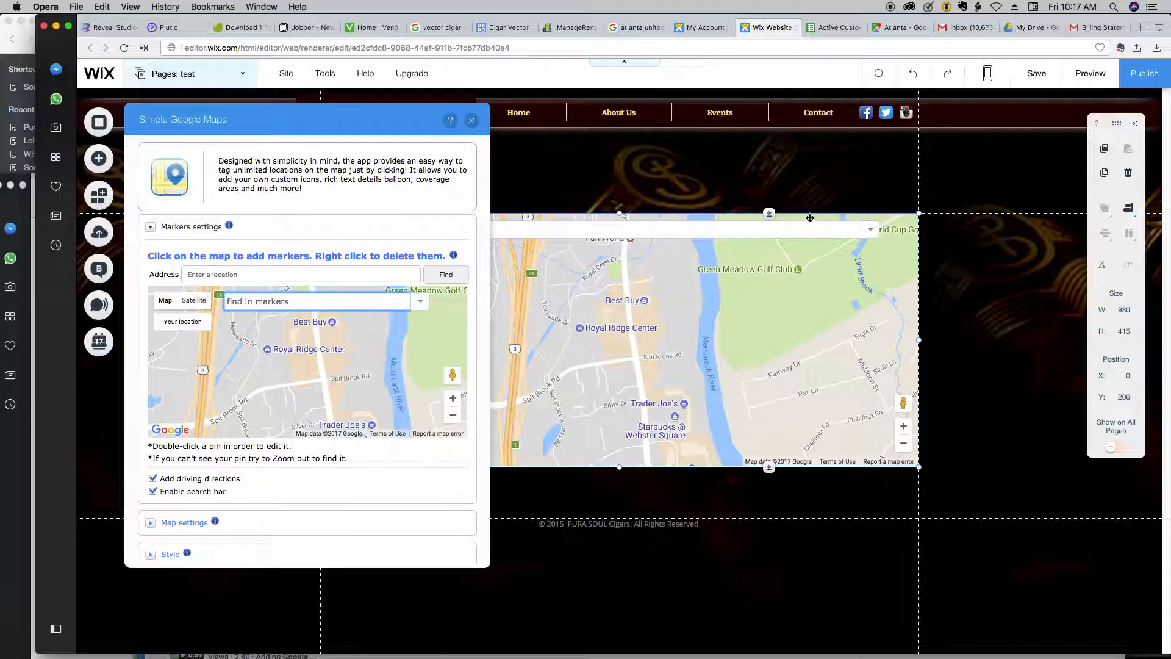
{"action": "mouse_move", "coordinate": [836, 28]}
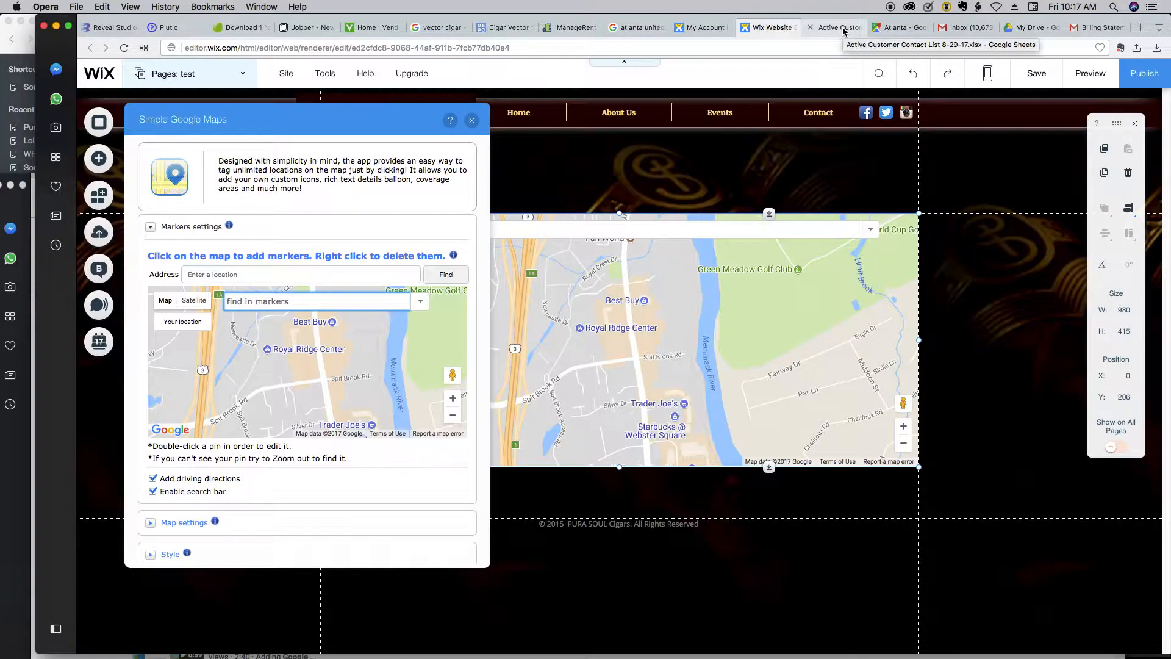
Step: Look up 117 CONVENIENCE CORP's address cells in the sheet, then return to Wix
{"action": "left_click", "coordinate": [832, 27]}
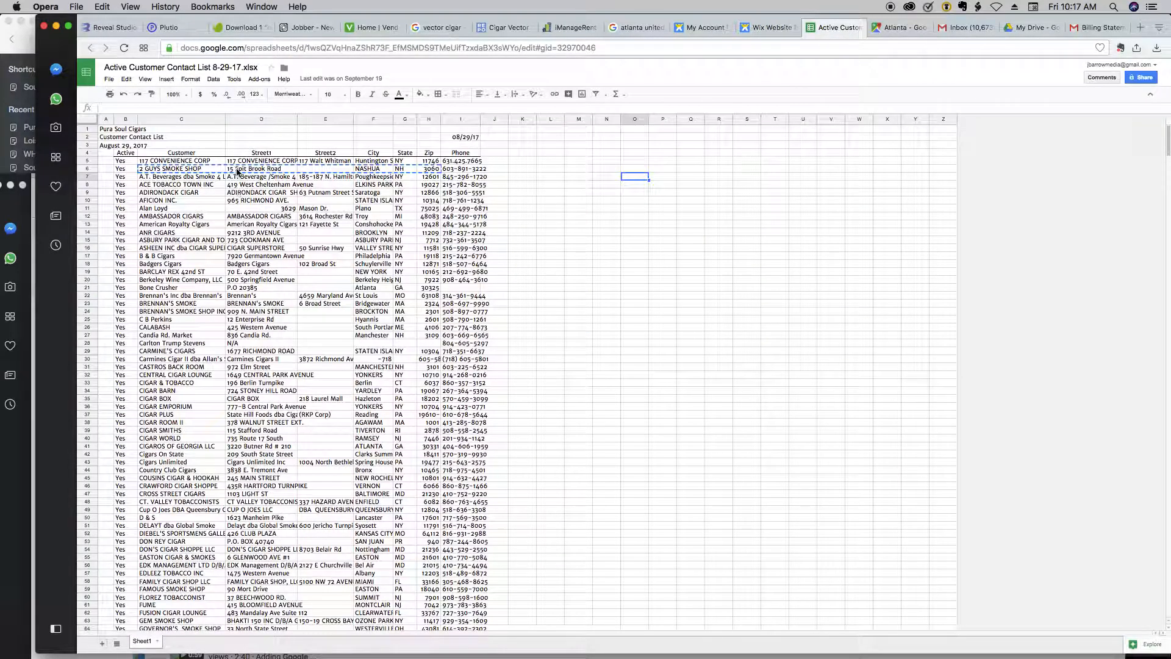
{"action": "left_click", "coordinate": [262, 160]}
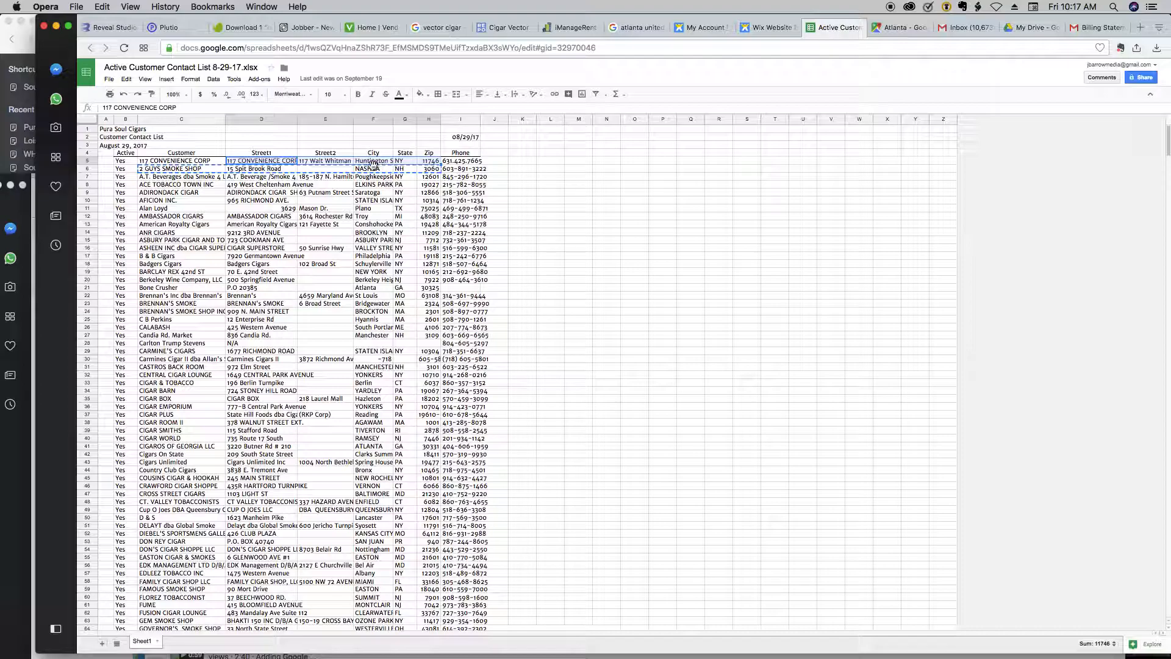
{"action": "left_click", "coordinate": [260, 144]}
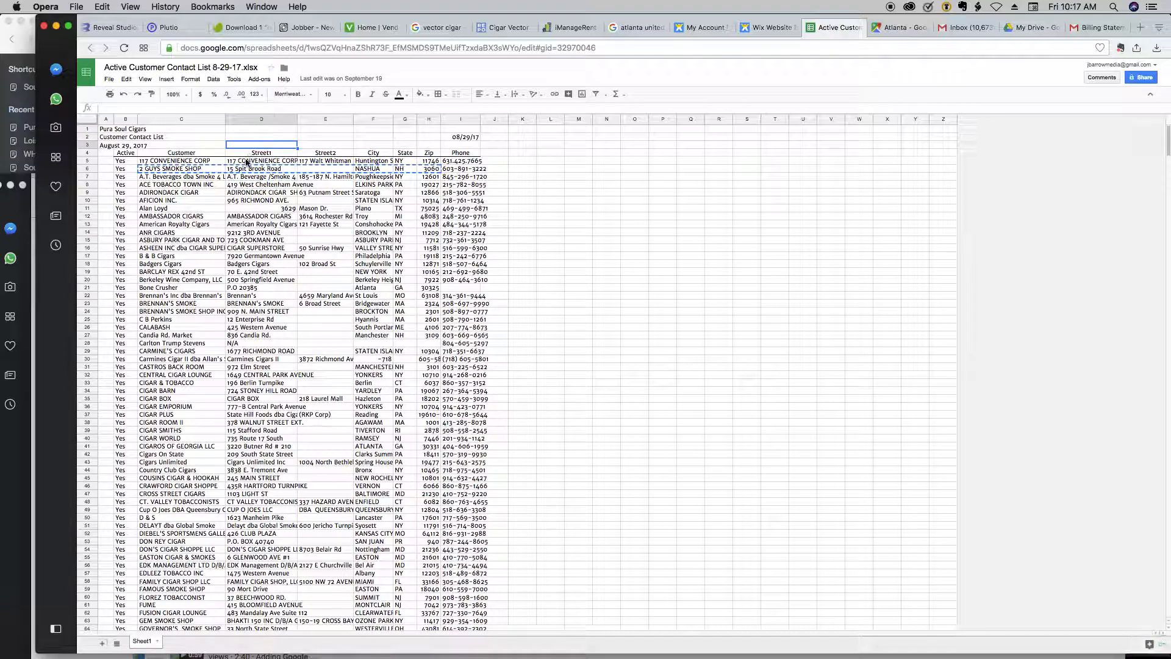
{"action": "left_click", "coordinate": [260, 160]}
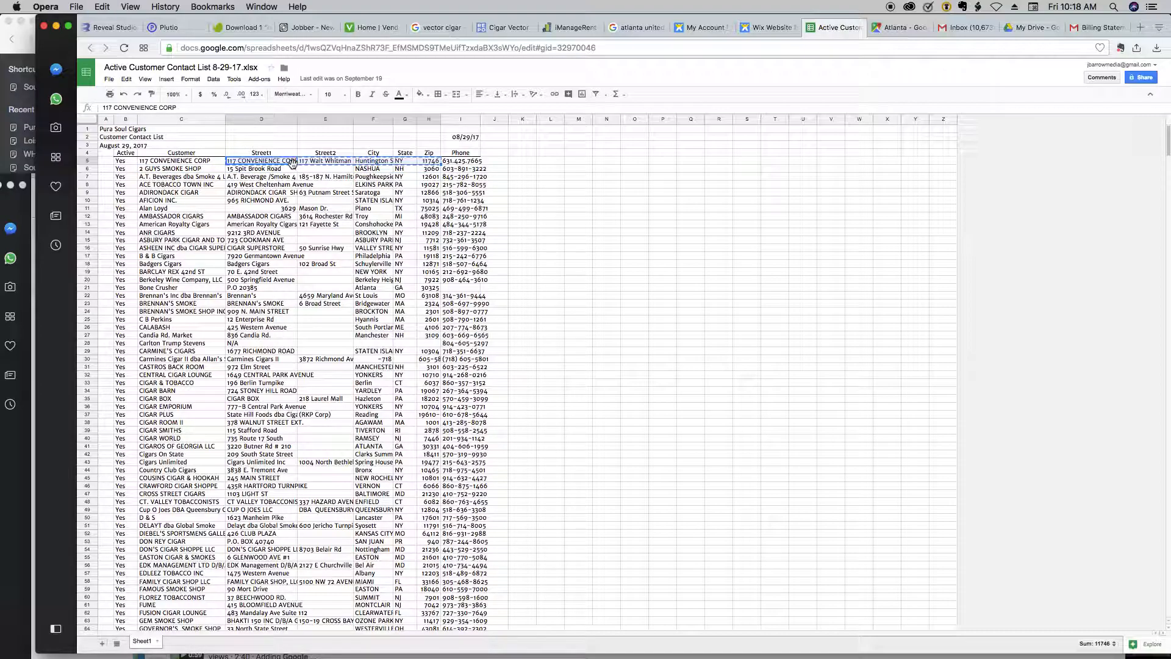
{"action": "left_click", "coordinate": [770, 27]}
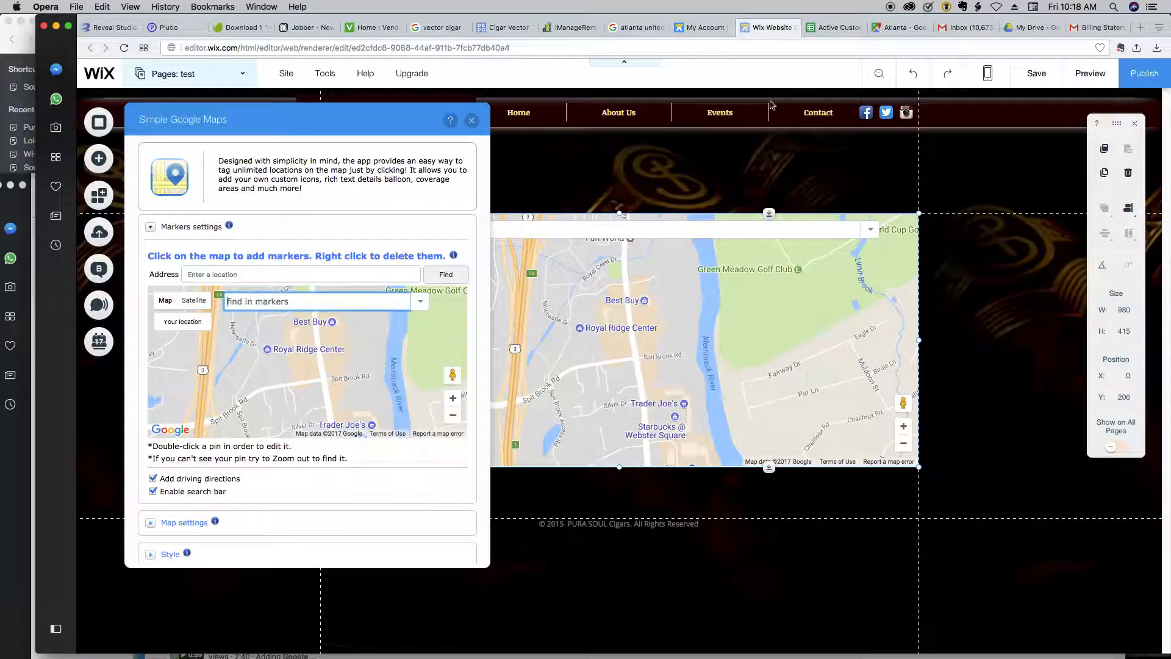
{"action": "left_click", "coordinate": [299, 274]}
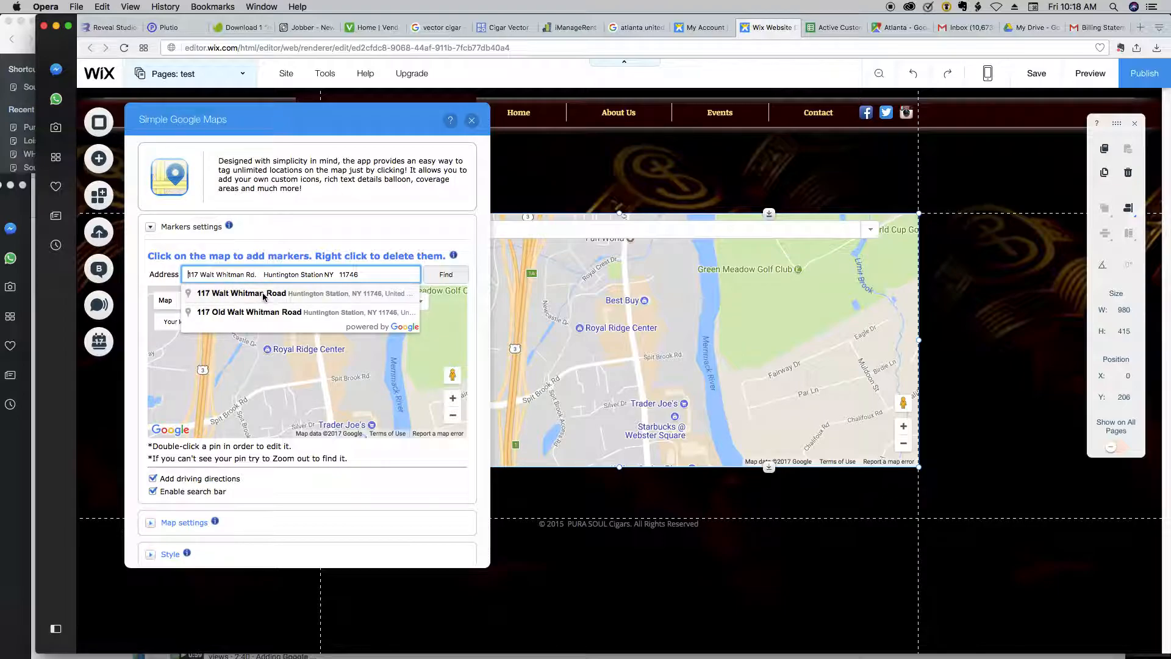
{"action": "left_click", "coordinate": [241, 293]}
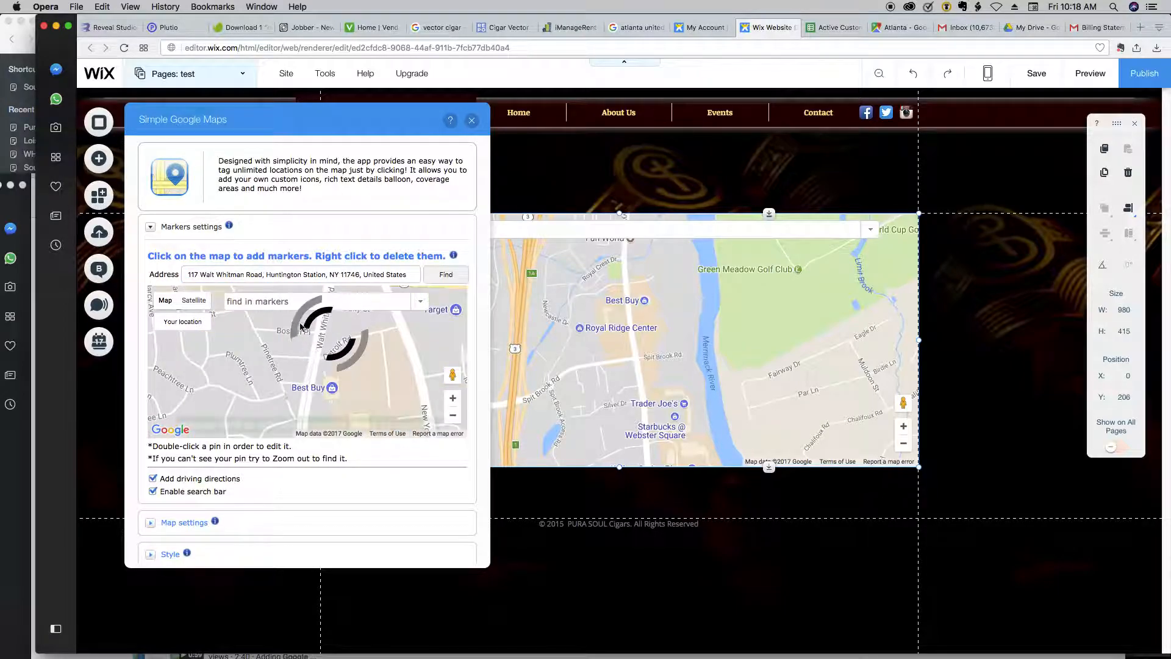
{"action": "left_click", "coordinate": [304, 346]}
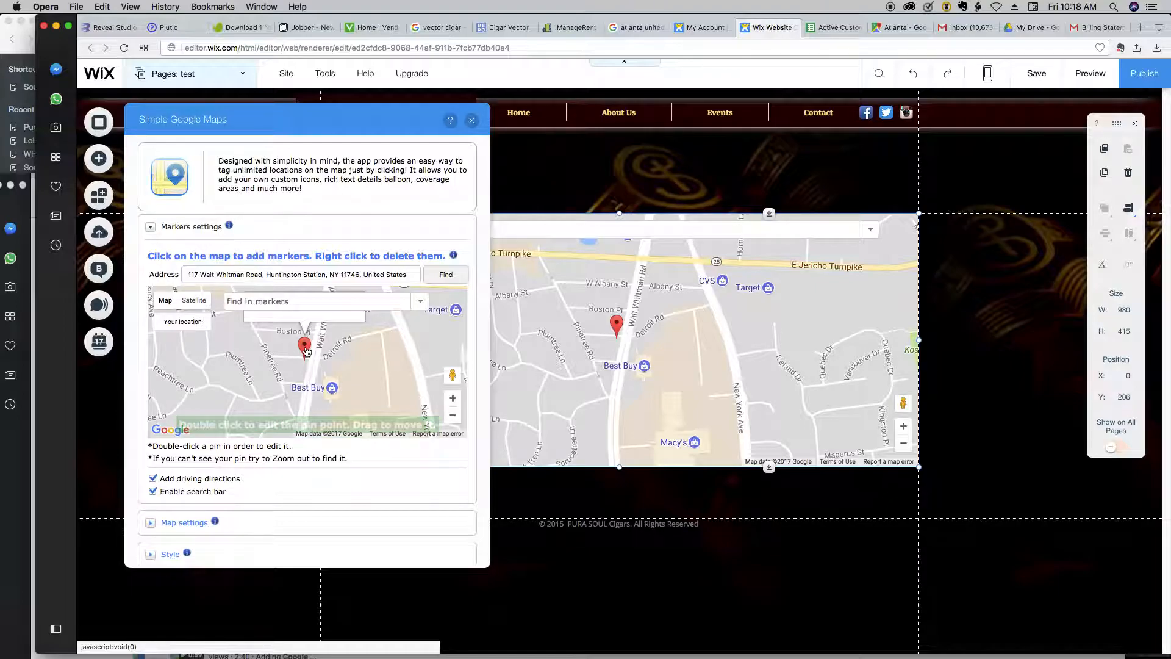
{"action": "double_click", "coordinate": [304, 347]}
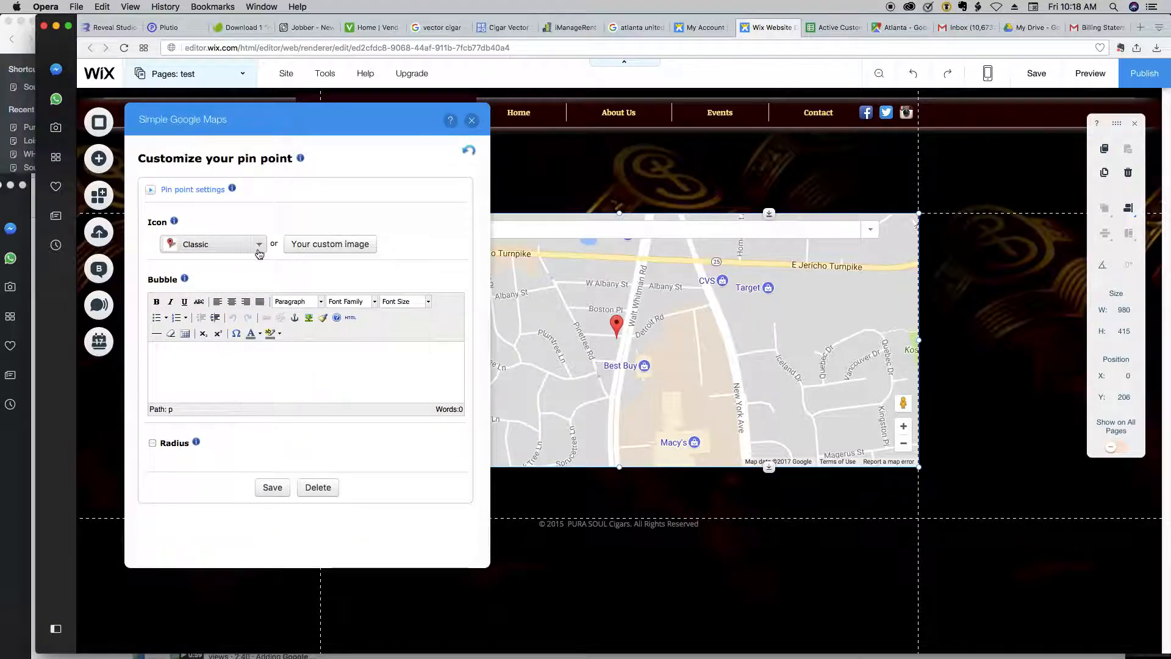
{"action": "mouse_move", "coordinate": [329, 243]}
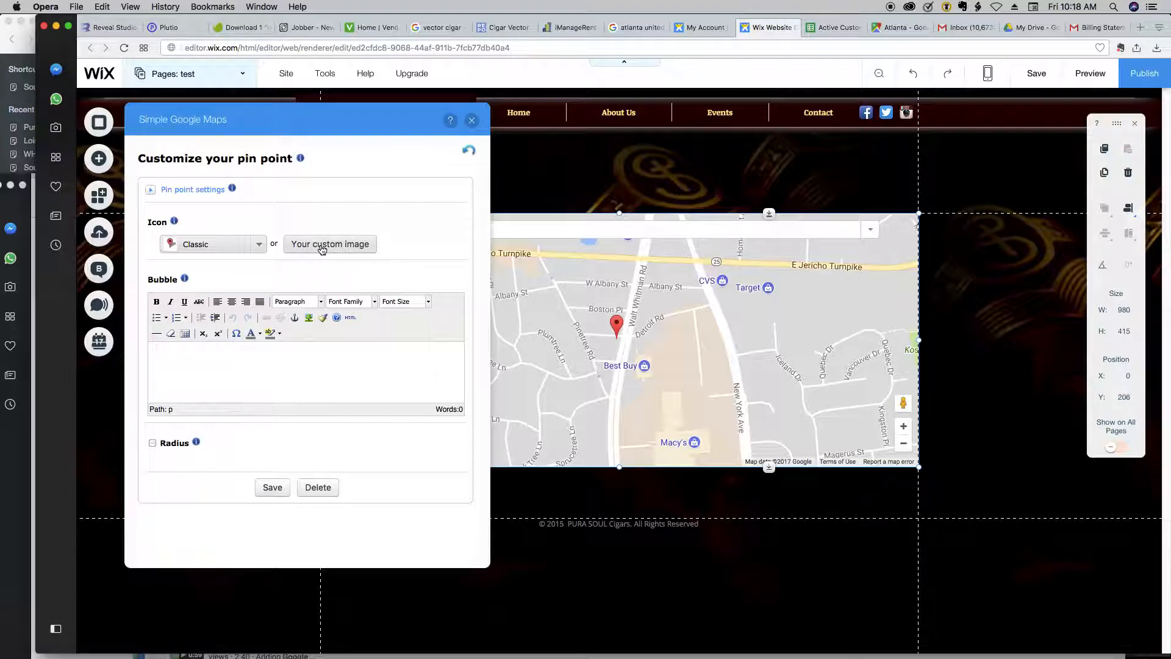
{"action": "mouse_move", "coordinate": [342, 269]}
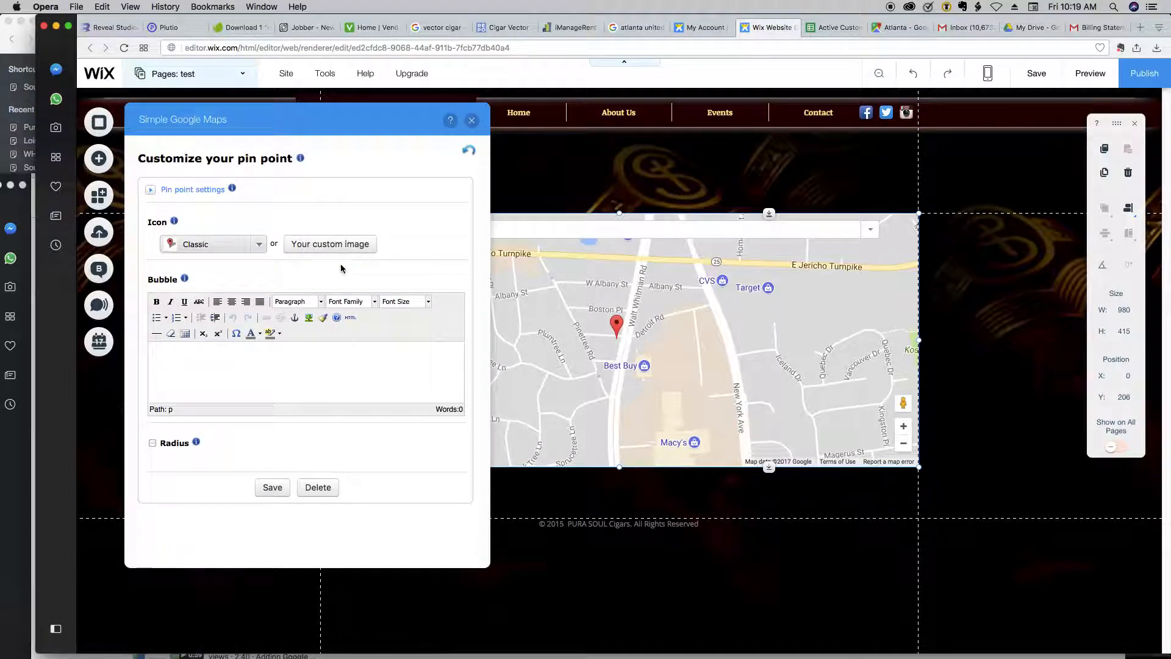
Step: Upload Artboard 1.png from Creative Cloud Files and apply it as the pin's icon
{"action": "left_click", "coordinate": [329, 243]}
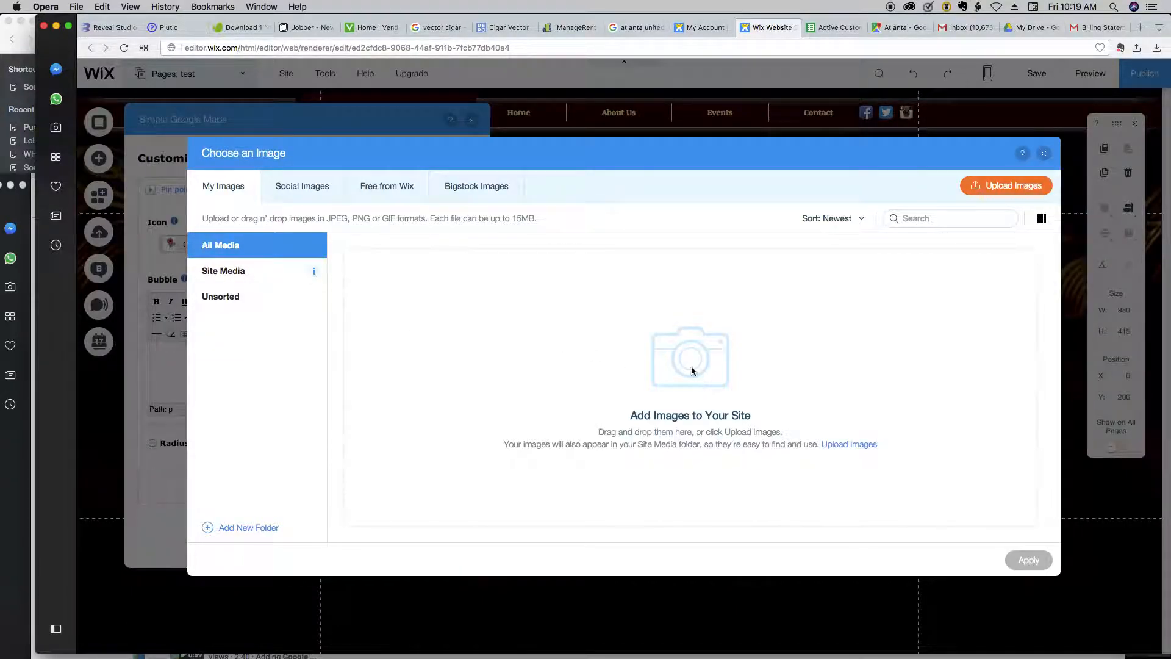
{"action": "mouse_move", "coordinate": [705, 281]}
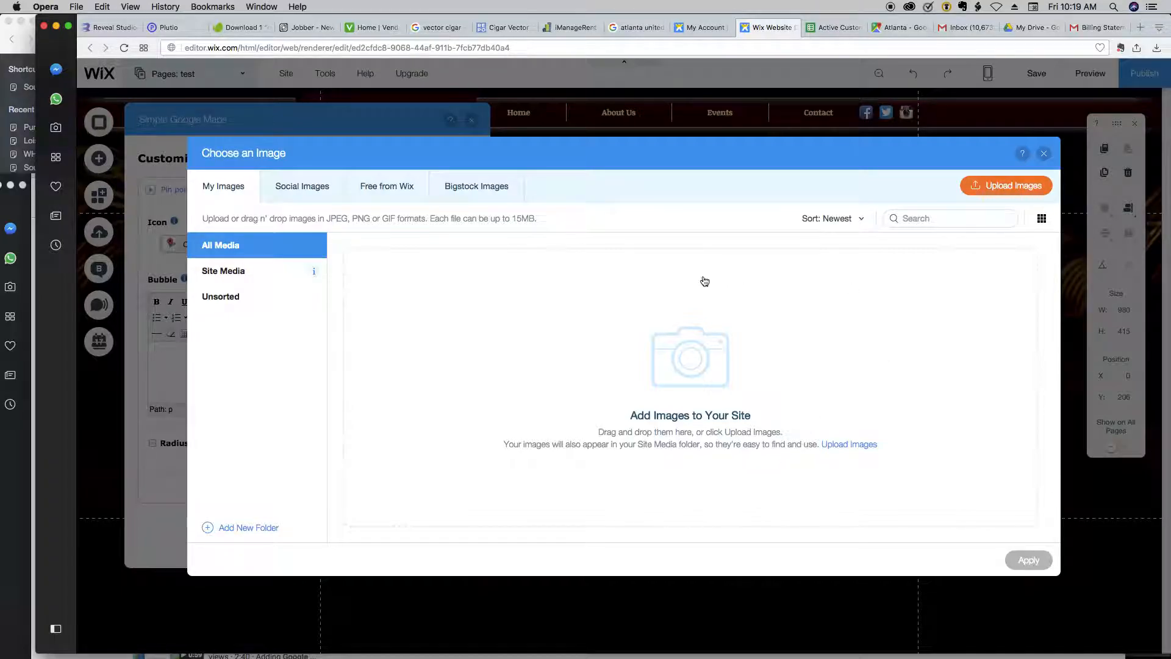
{"action": "left_click", "coordinate": [1006, 186]}
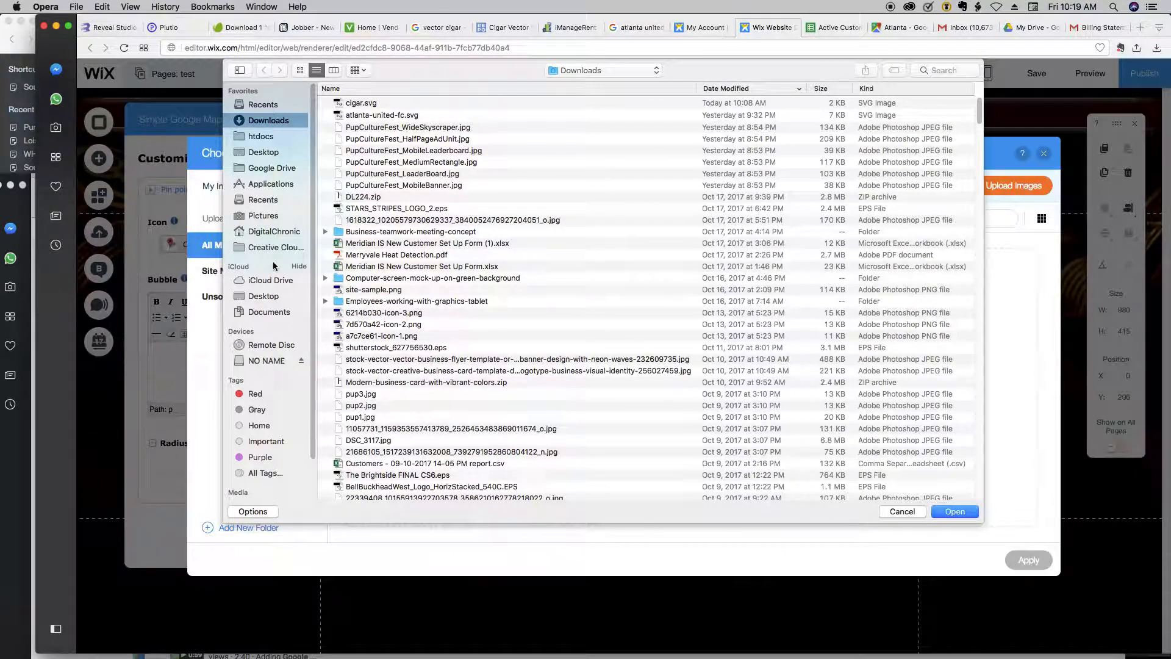
{"action": "left_click", "coordinate": [275, 247]}
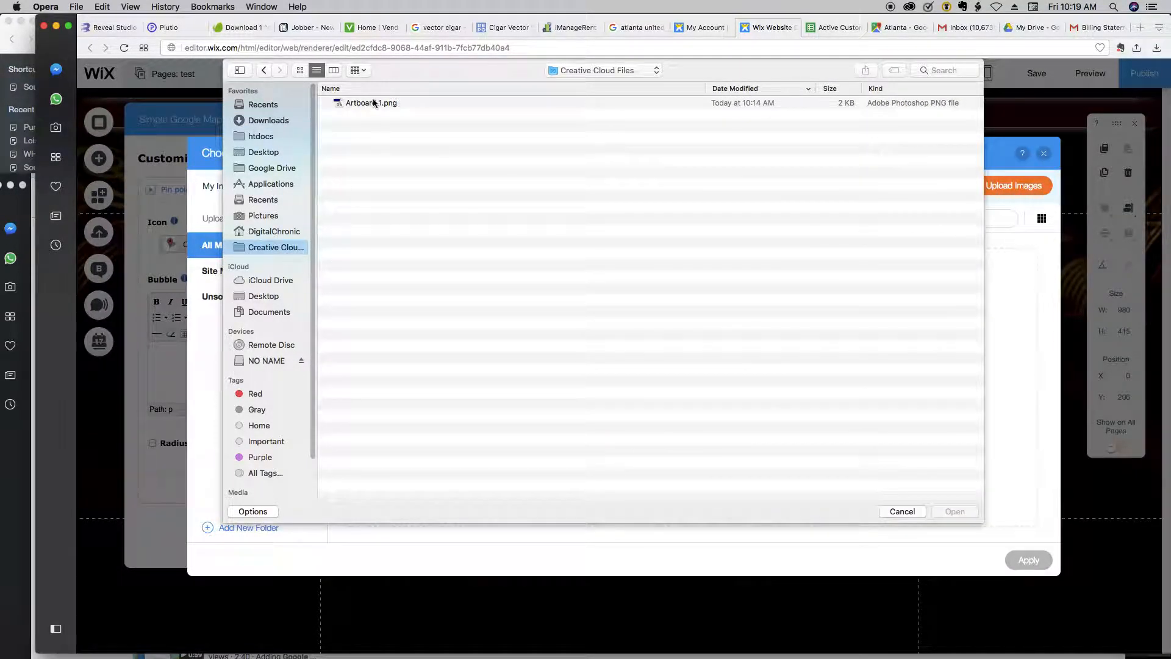
{"action": "left_click", "coordinate": [371, 103]}
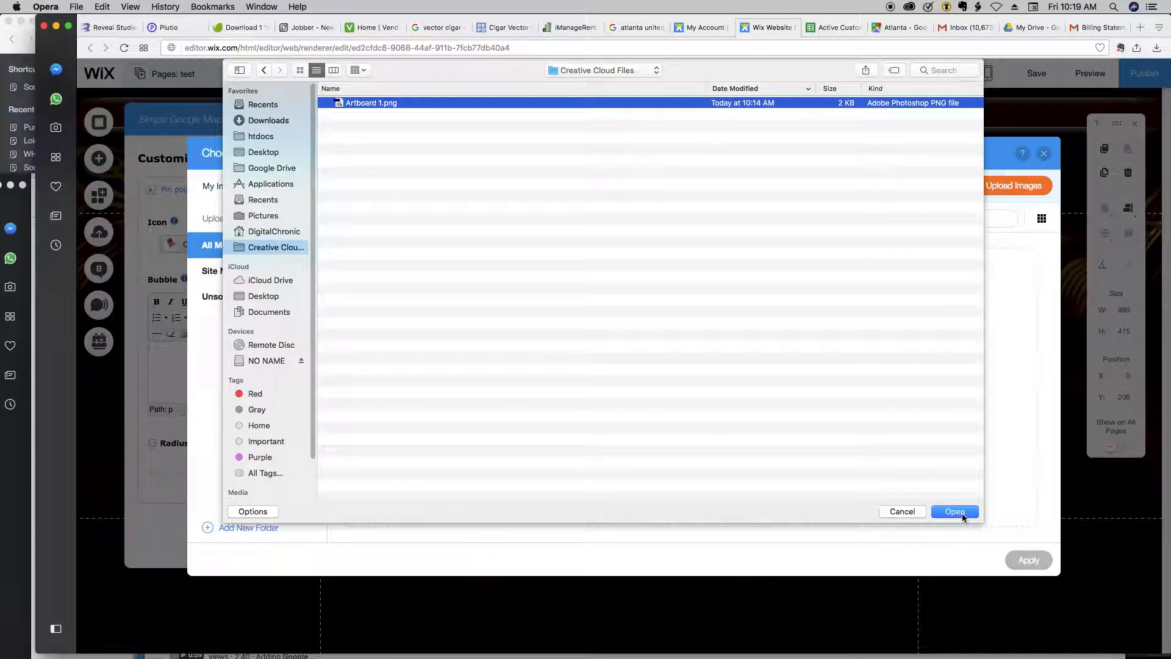
{"action": "mouse_move", "coordinate": [903, 515]}
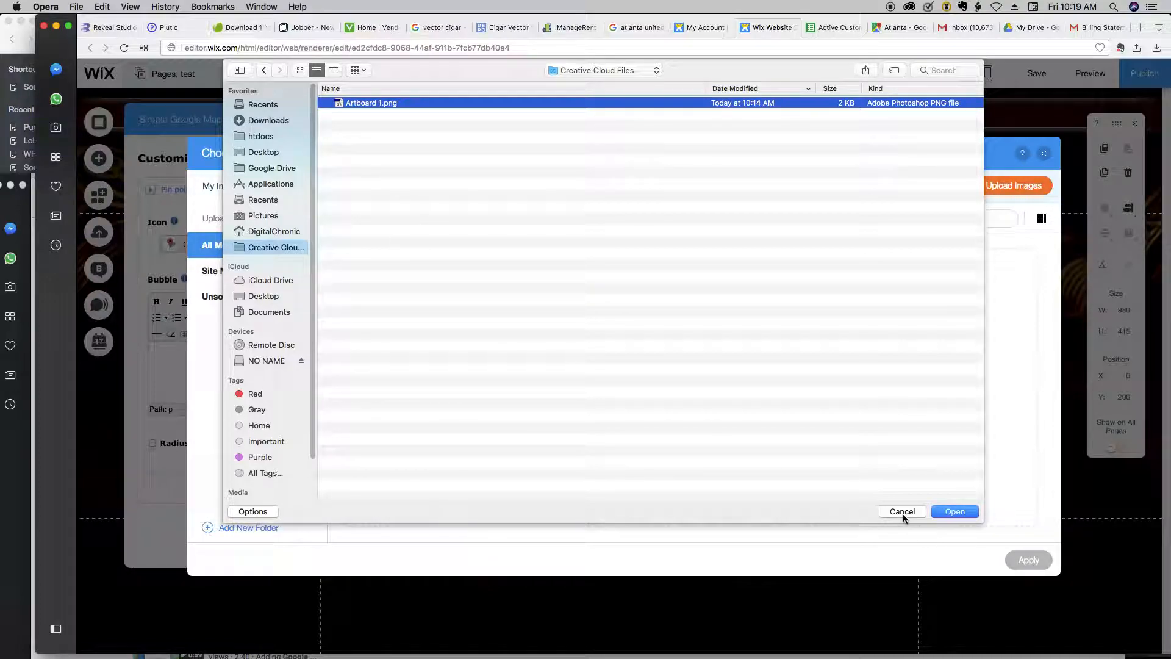
{"action": "left_click", "coordinate": [902, 512]}
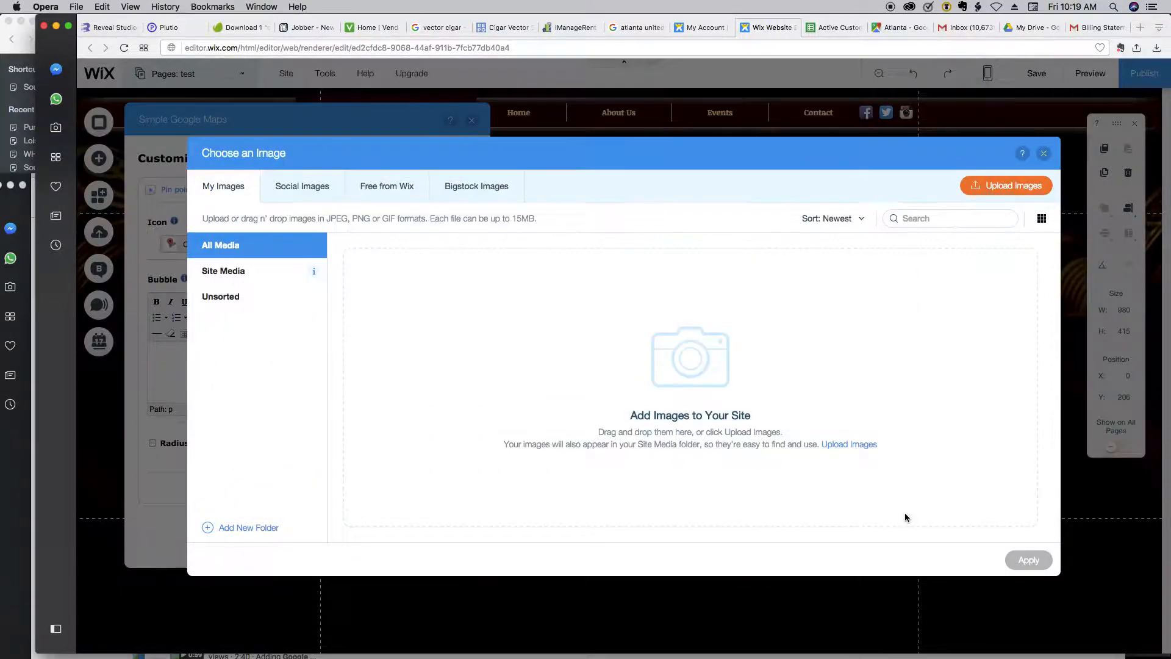
{"action": "left_click", "coordinate": [1006, 185]}
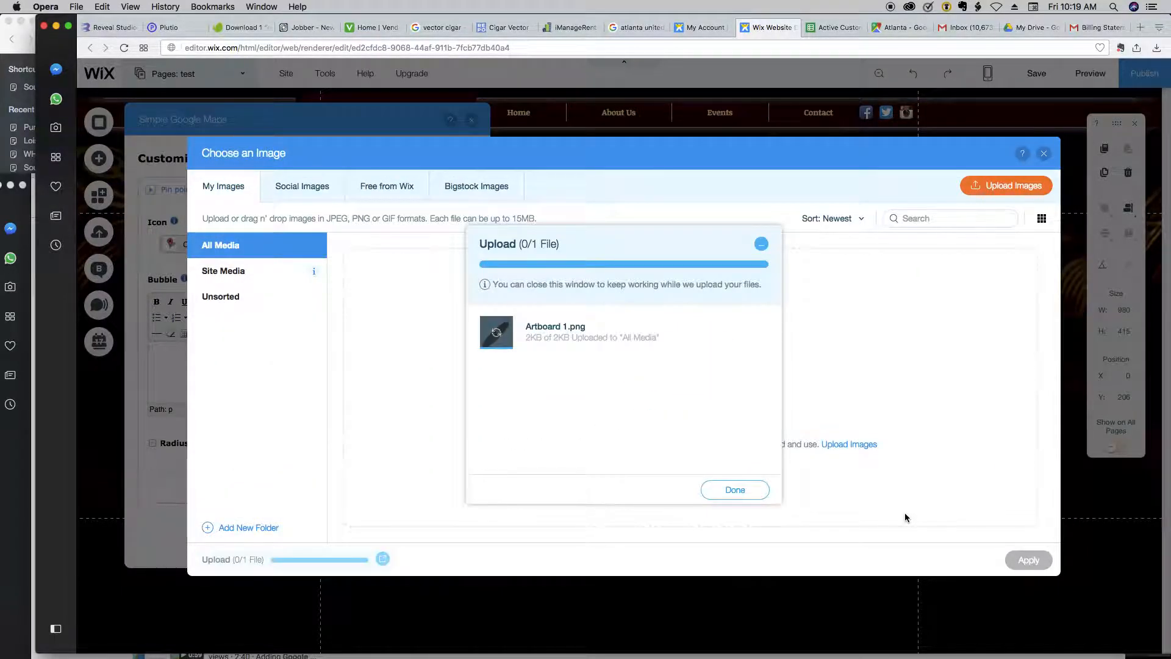
{"action": "left_click", "coordinate": [734, 490]}
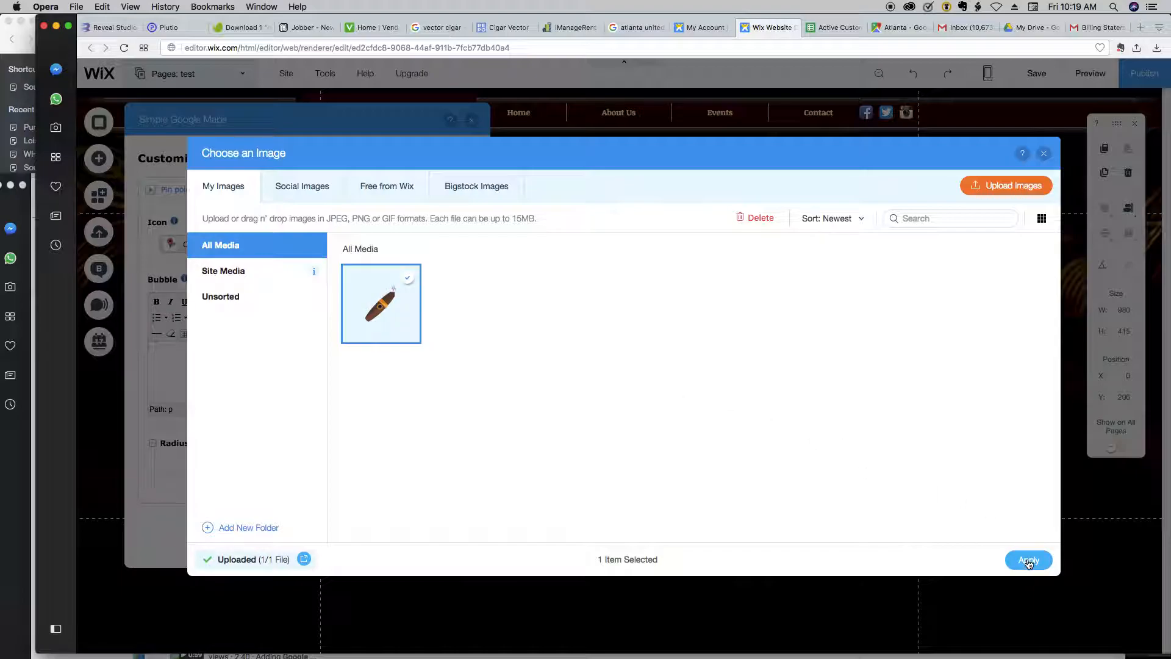
{"action": "left_click", "coordinate": [1029, 560]}
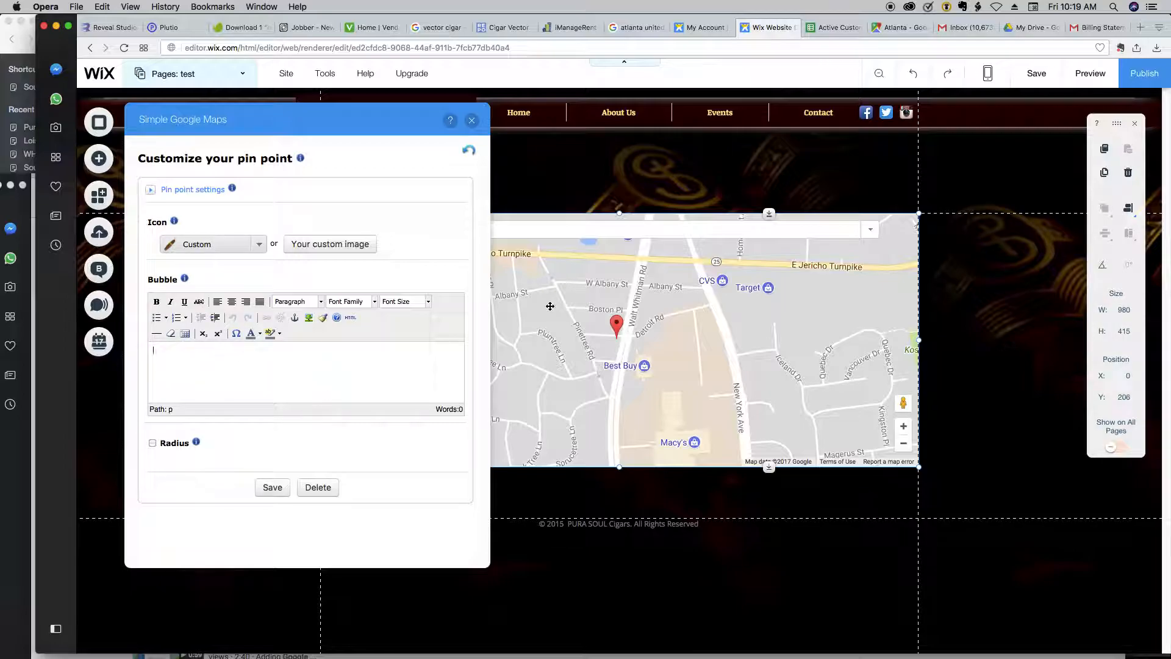
{"action": "mouse_move", "coordinate": [900, 35]}
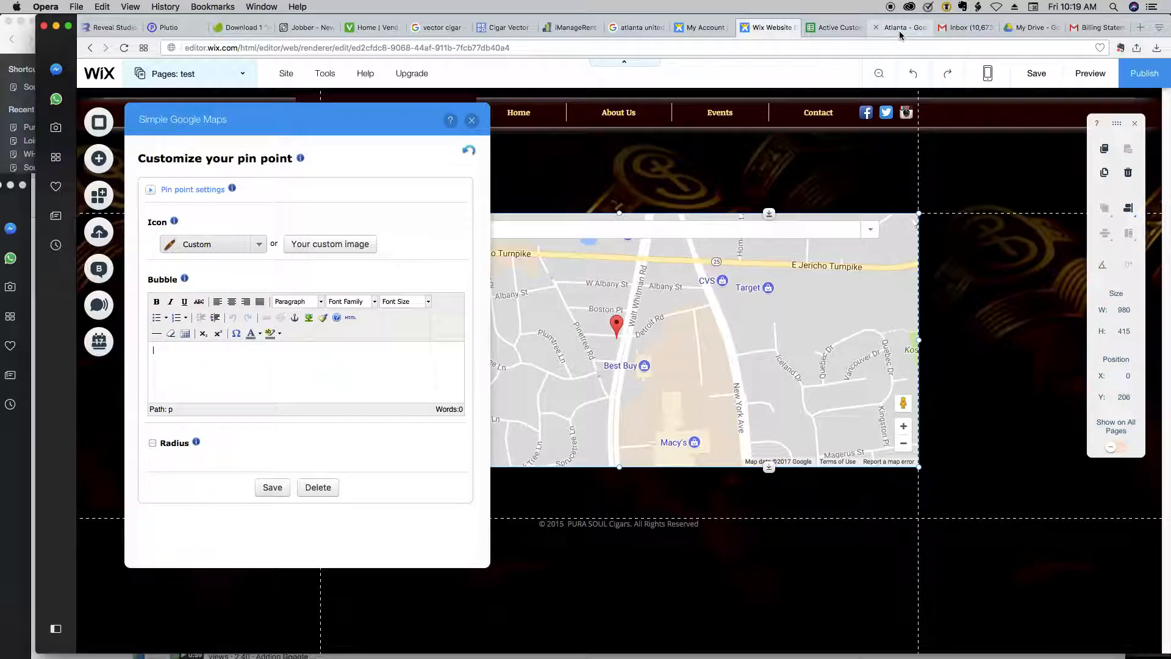
{"action": "mouse_move", "coordinate": [834, 27]}
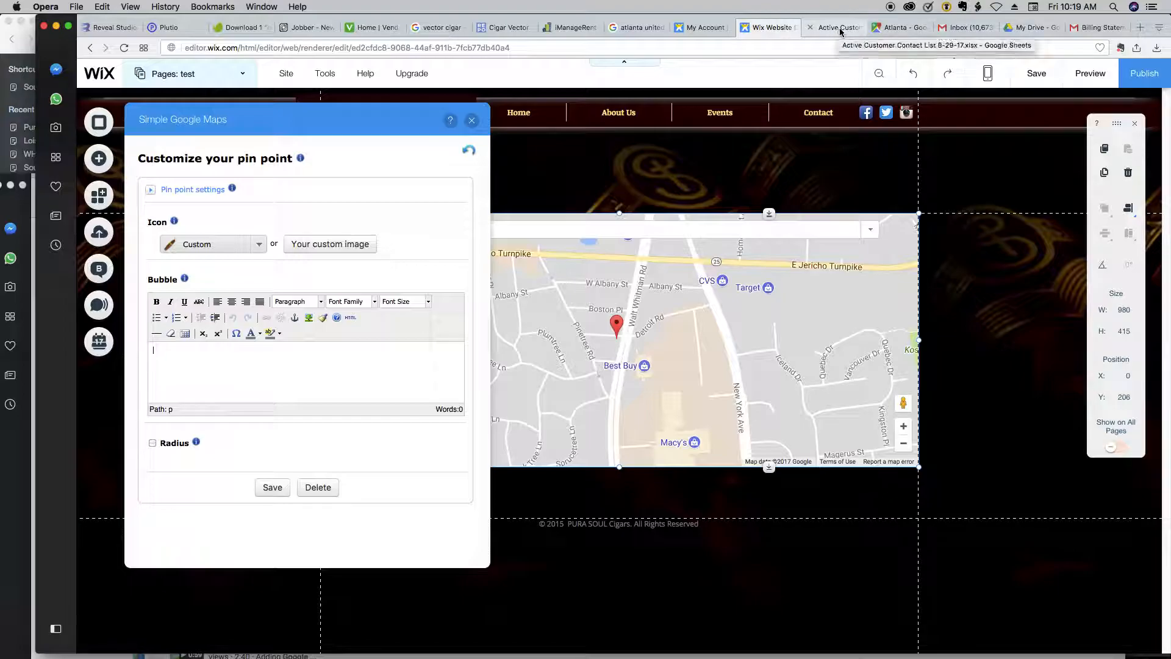
{"action": "left_click", "coordinate": [835, 28]}
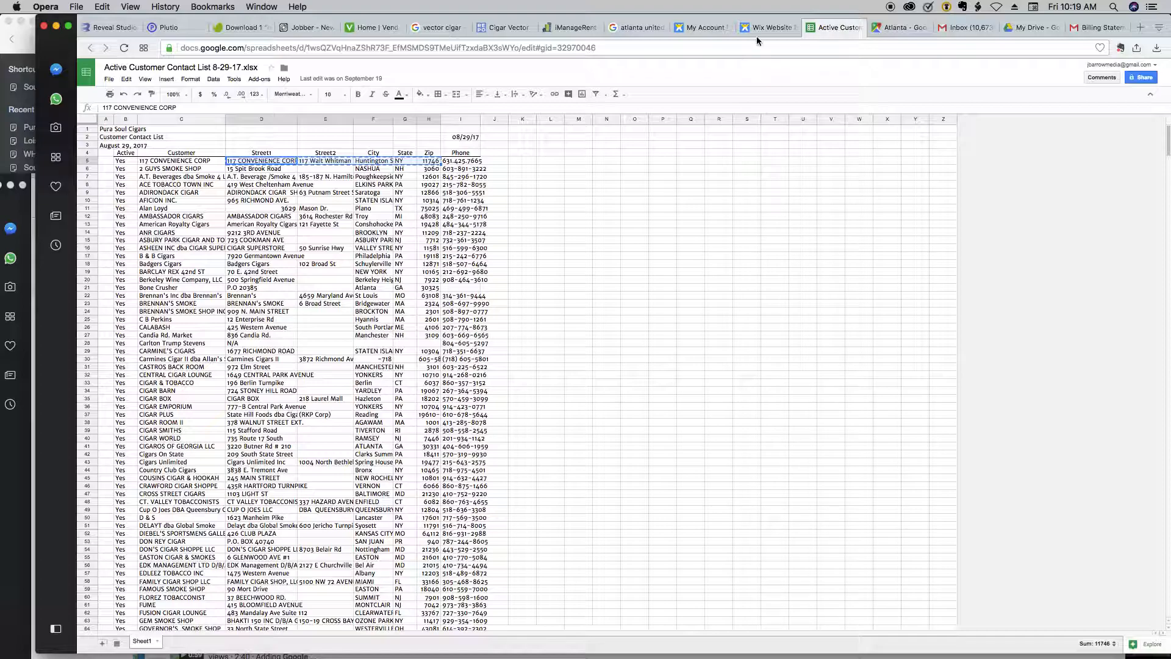
{"action": "left_click", "coordinate": [769, 27]}
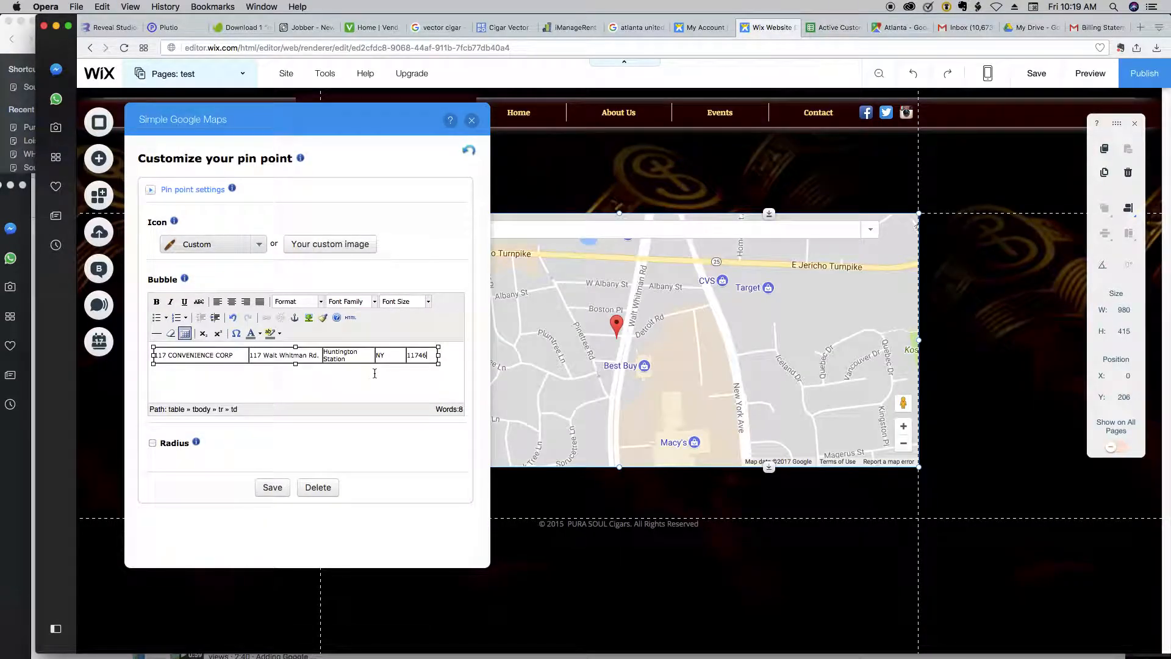
{"action": "left_click", "coordinate": [383, 378]}
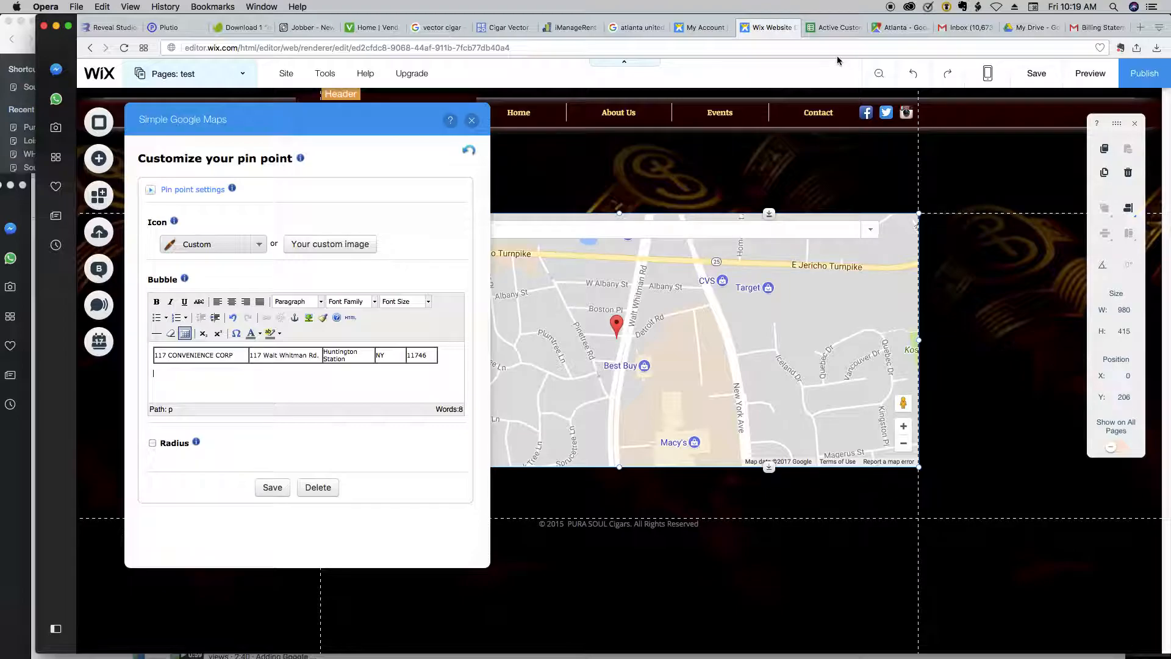
{"action": "left_click", "coordinate": [835, 27]}
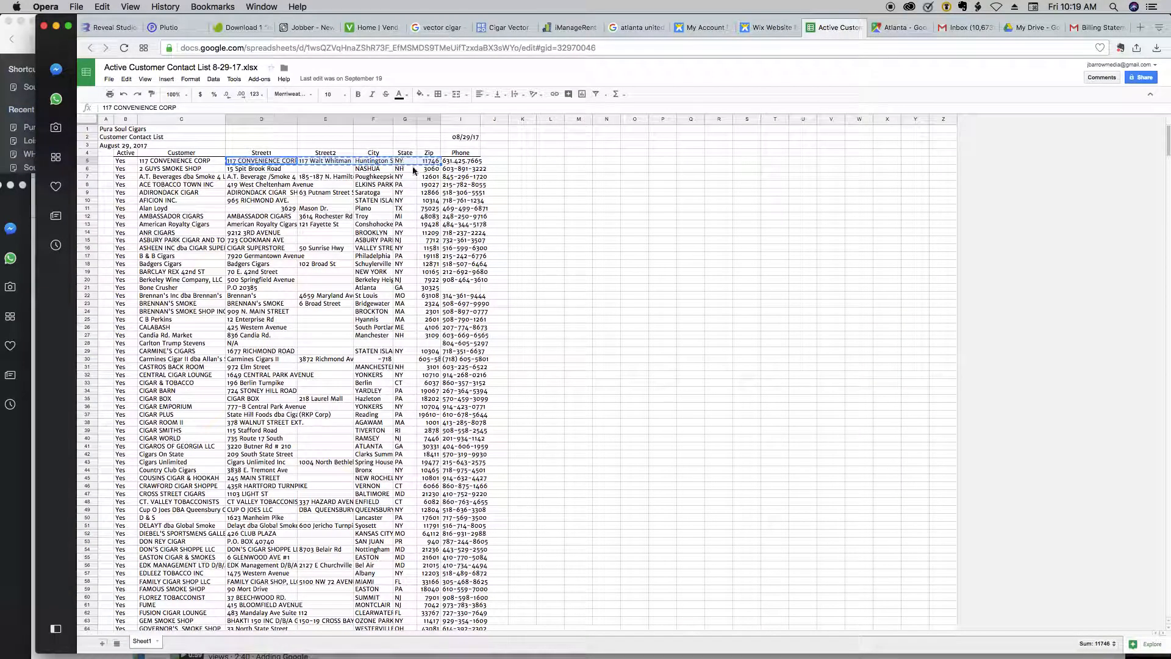
{"action": "left_click", "coordinate": [770, 28]}
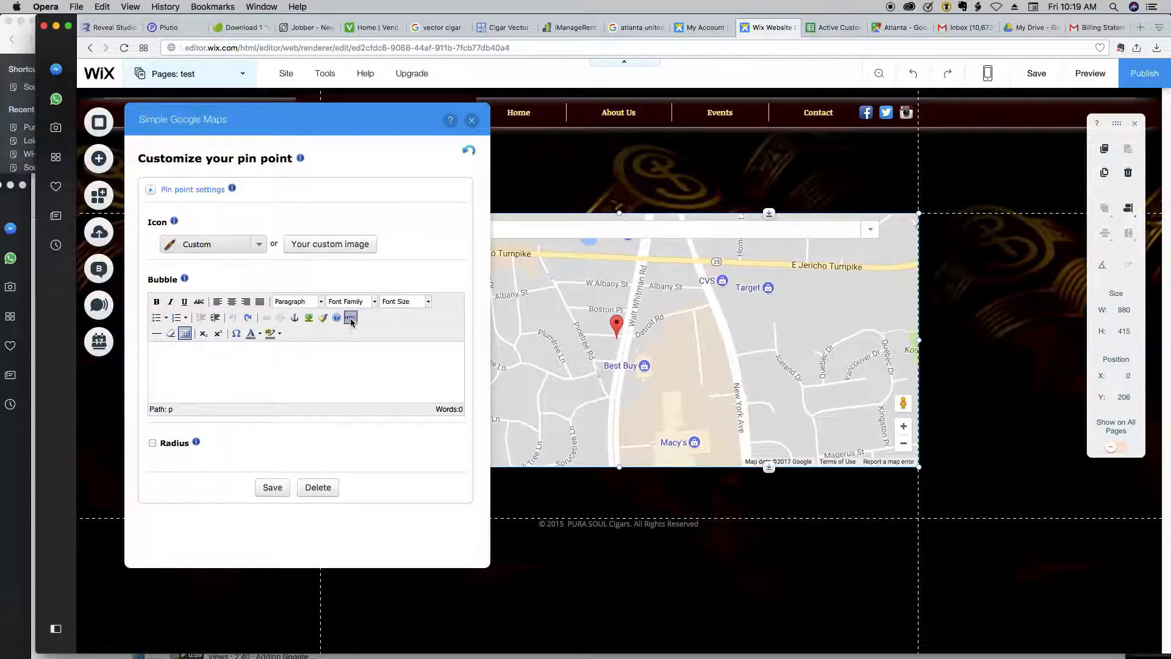
Step: In the HTML source, put 117 CONVENIENCE CORP and its Walt Whitman Rd address on separate lines
{"action": "left_click", "coordinate": [350, 317]}
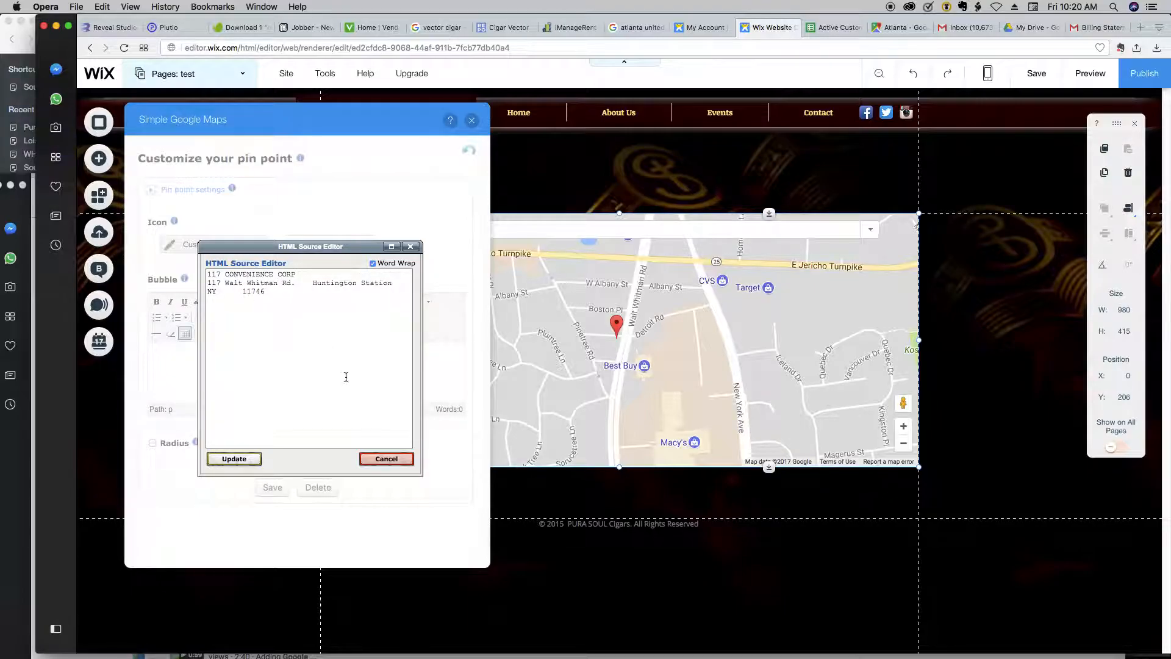
{"action": "left_click", "coordinate": [233, 459]}
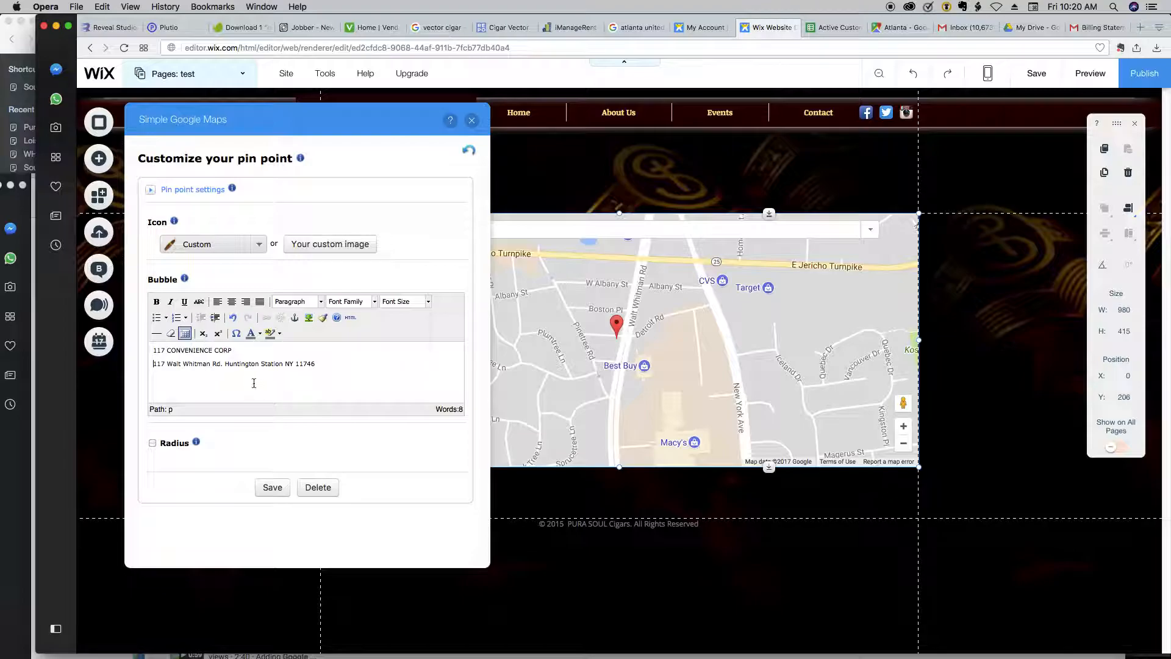
Step: Bold the 117 CONVENIENCE CORP name in the bubble and save the cigar pin
{"action": "double_click", "coordinate": [192, 350]}
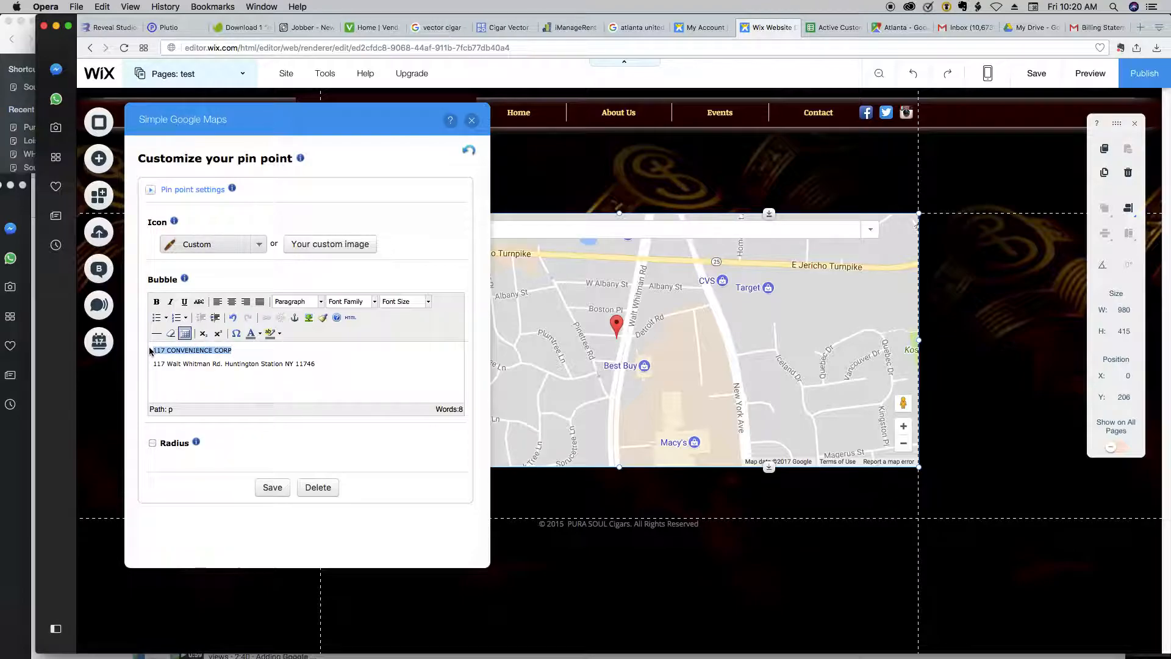
{"action": "left_click", "coordinate": [282, 367]}
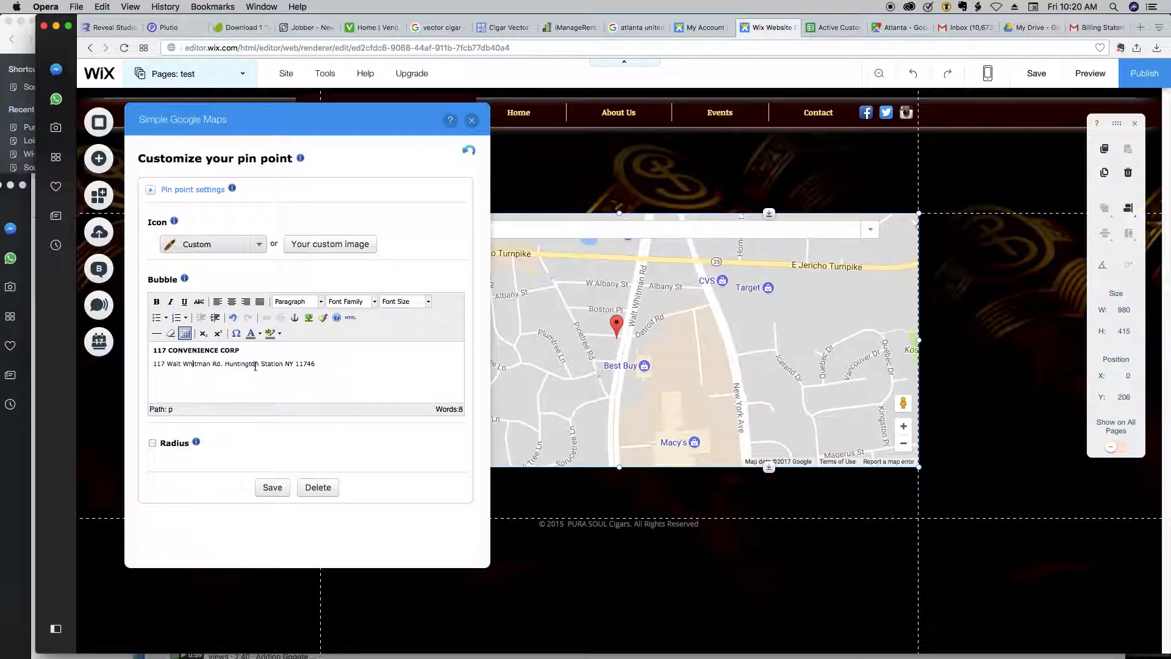
{"action": "left_click", "coordinate": [156, 301]}
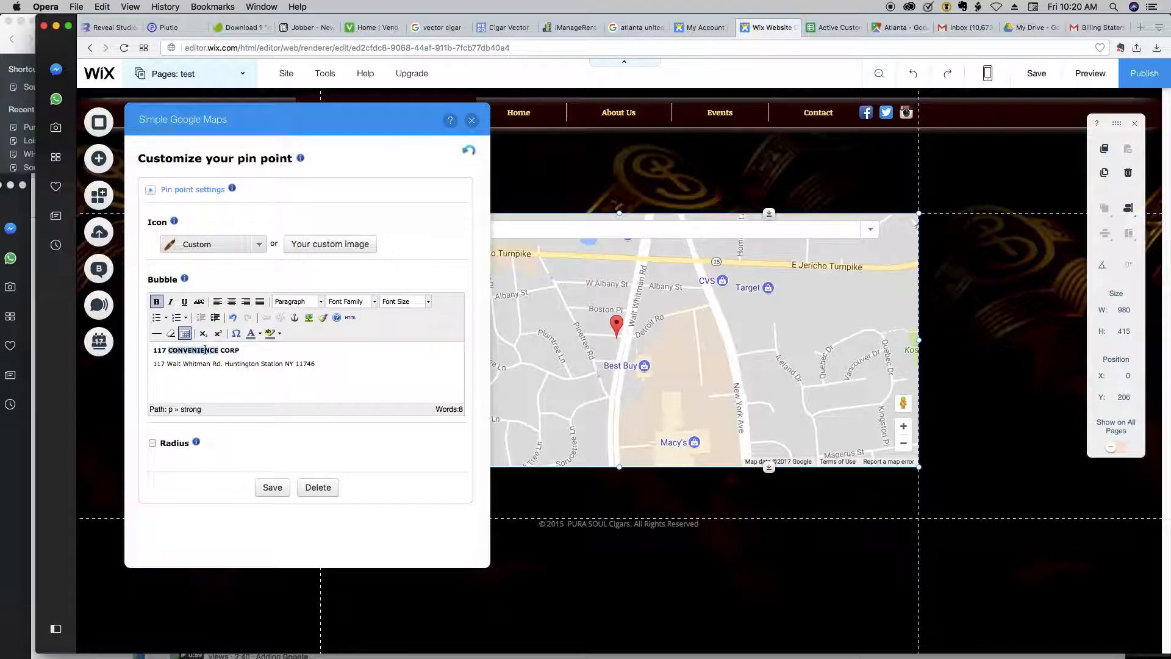
{"action": "left_click", "coordinate": [317, 363]}
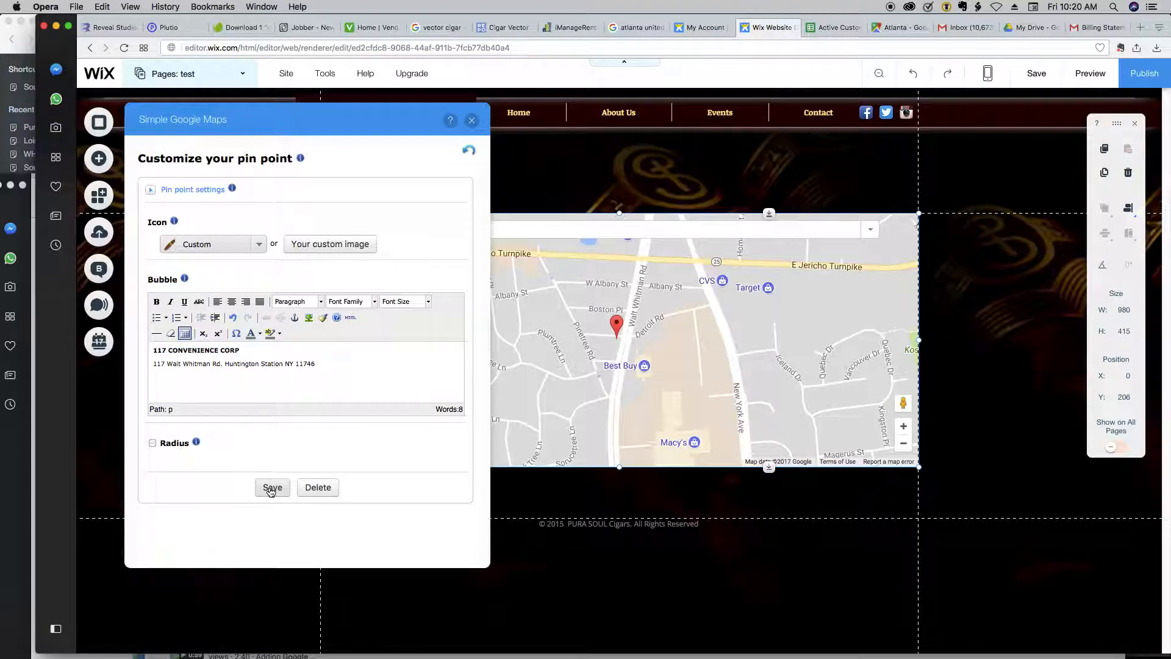
{"action": "mouse_move", "coordinate": [197, 443]}
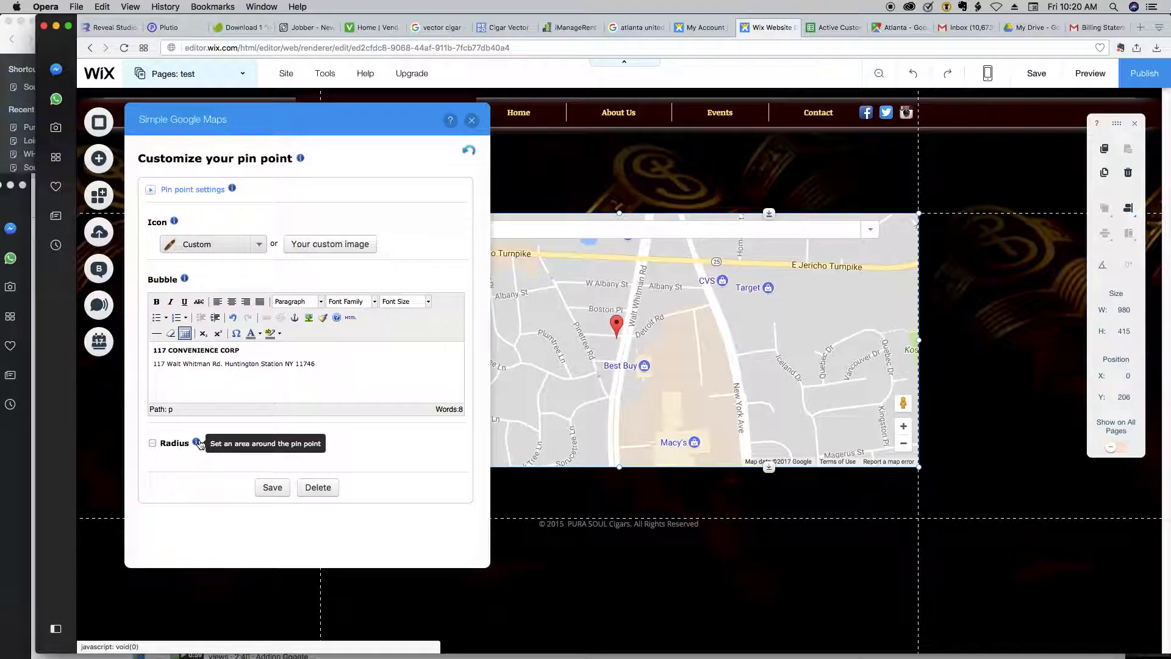
{"action": "mouse_move", "coordinate": [199, 452]}
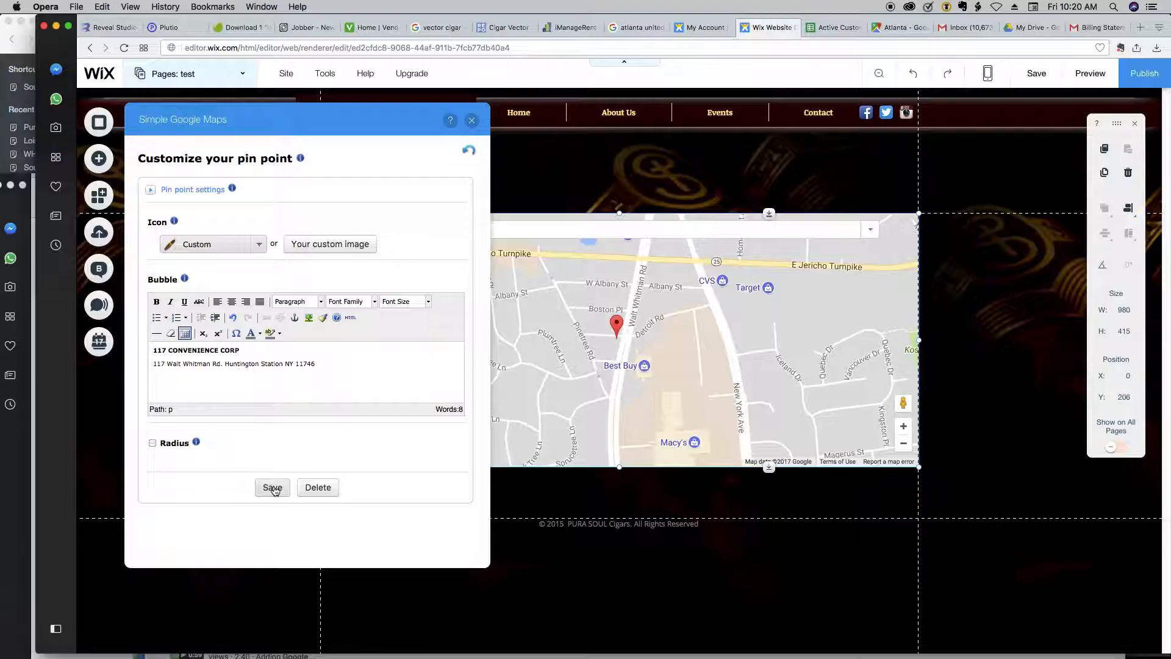
{"action": "left_click", "coordinate": [272, 487]}
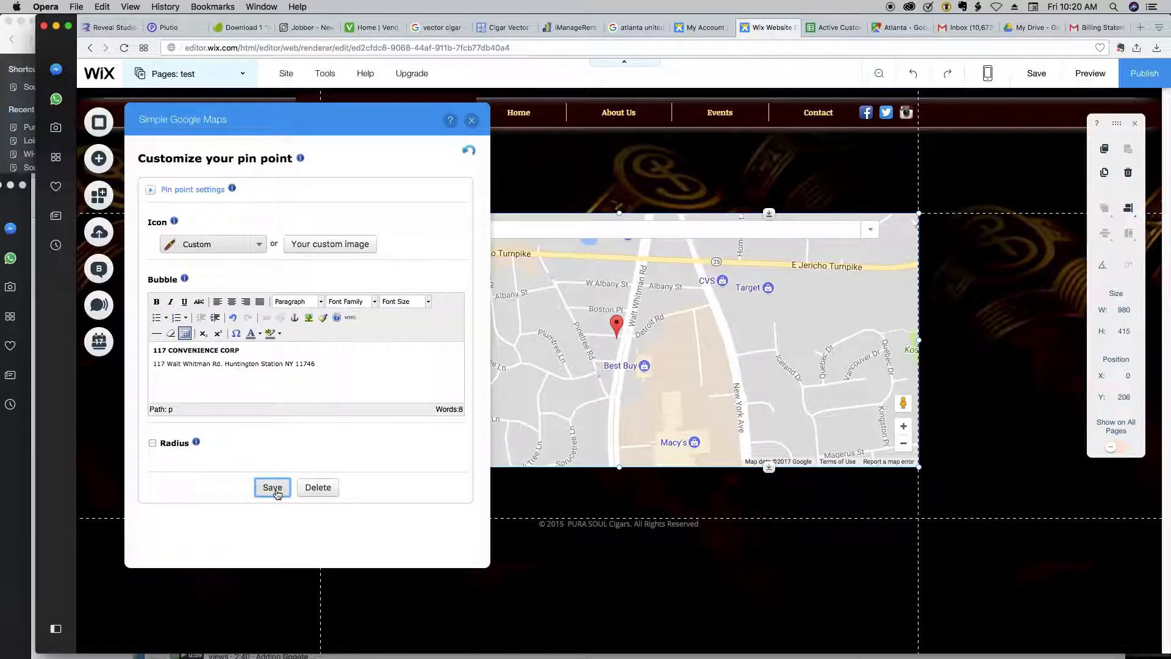
{"action": "left_click", "coordinate": [272, 487]}
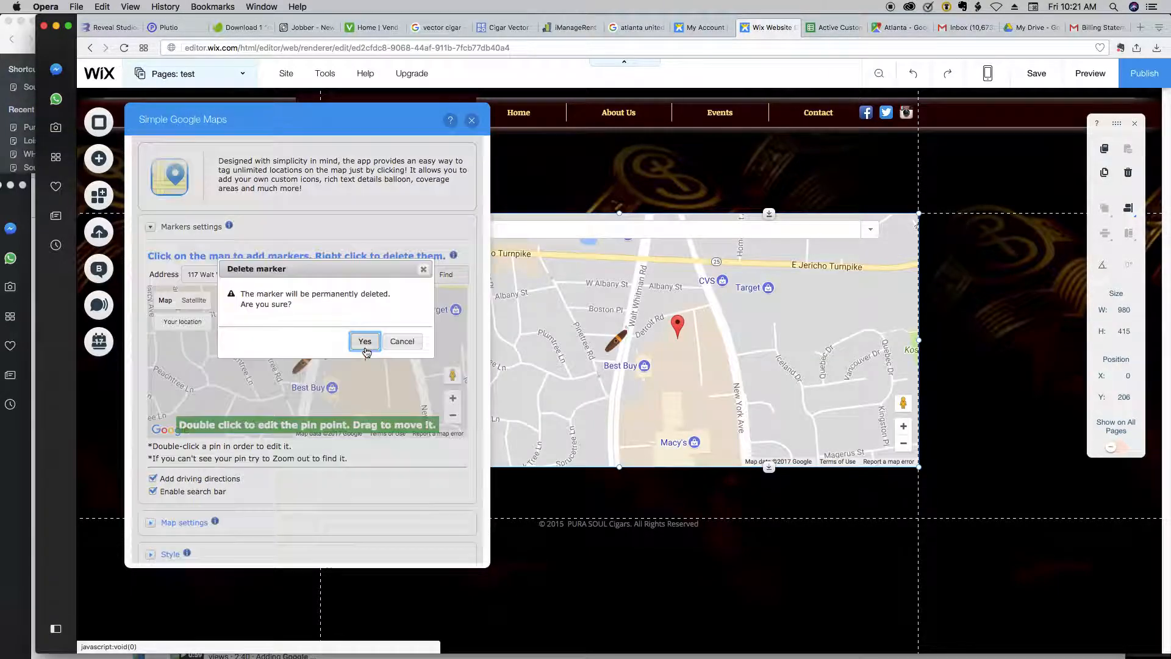
Step: Delete the leftover red marker, keeping only the cigar pin, then switch to the contact sheet
{"action": "left_click", "coordinate": [365, 341]}
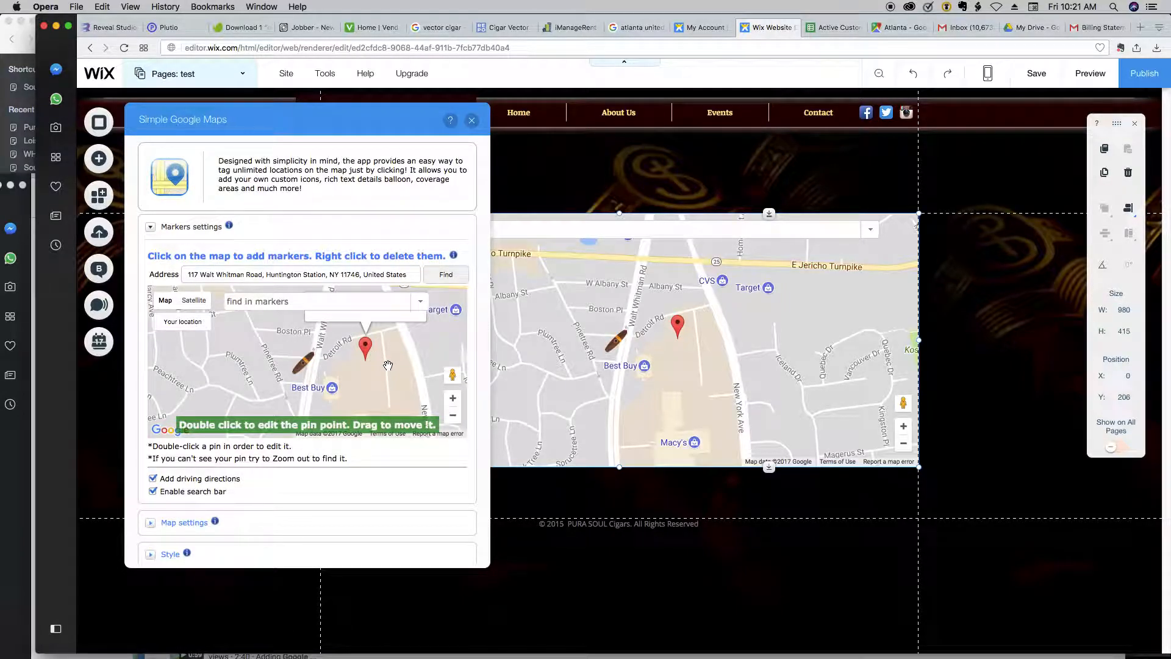
{"action": "right_click", "coordinate": [365, 346]}
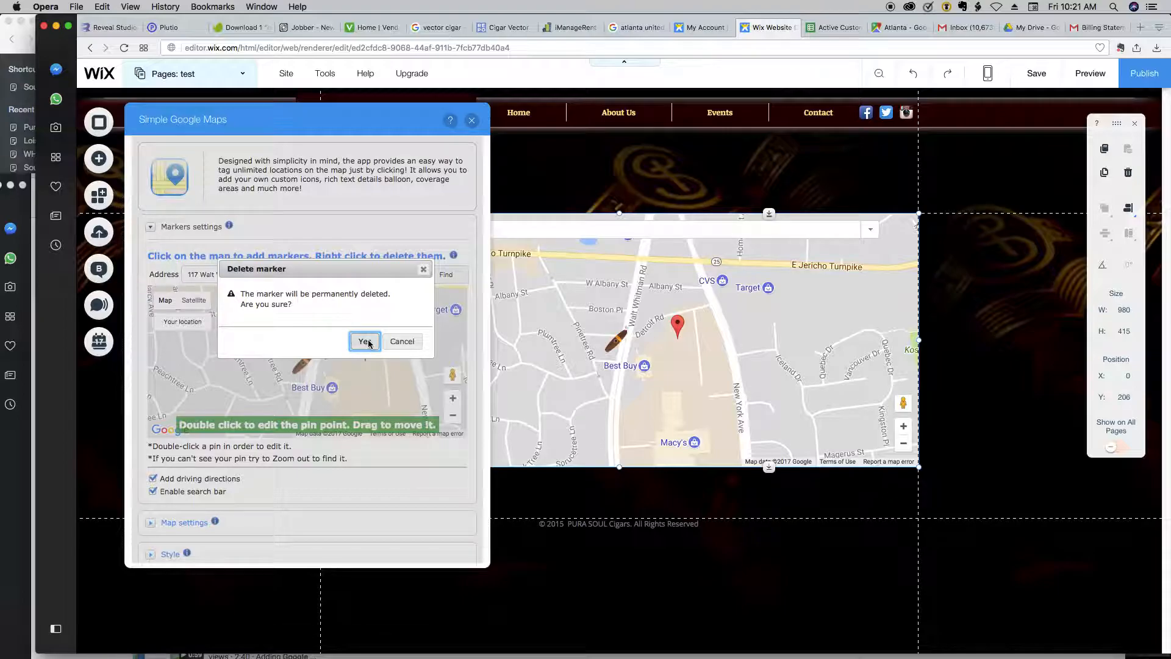
{"action": "left_click", "coordinate": [366, 342]}
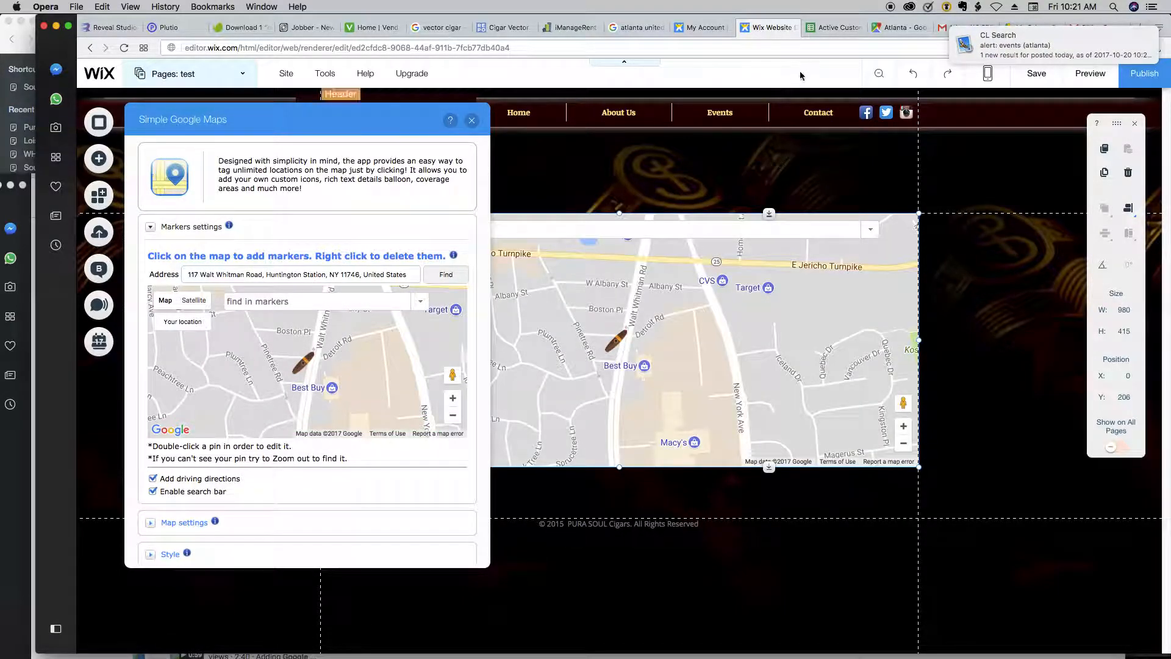
{"action": "left_click", "coordinate": [837, 27]}
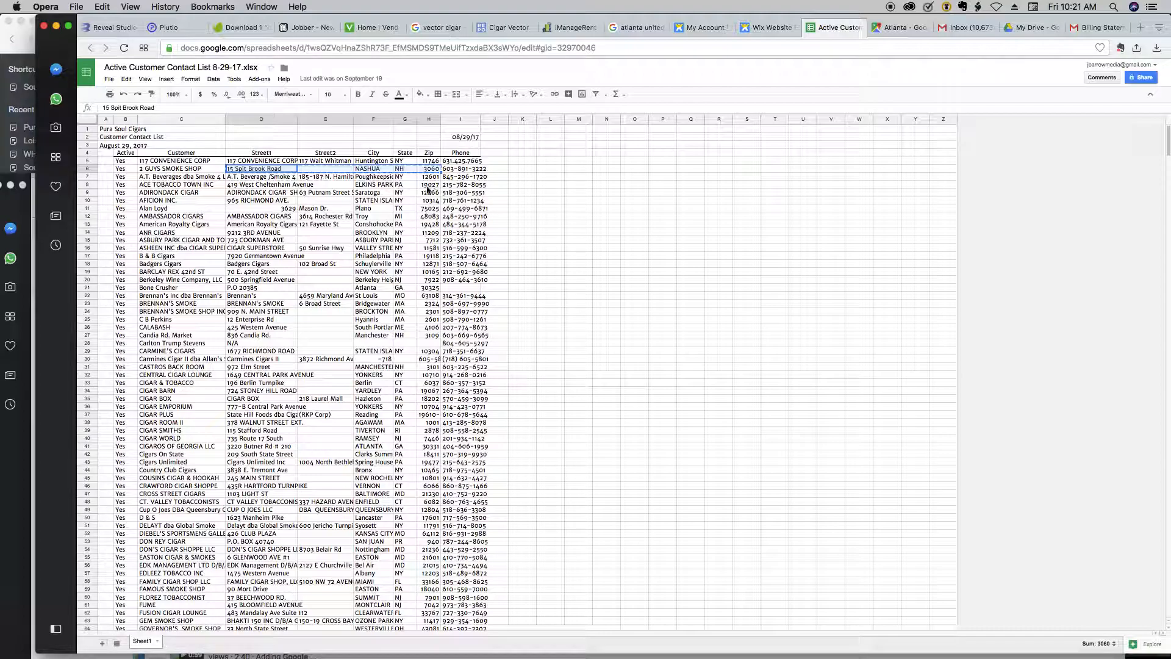
Step: Return to the Wix marker settings, then look up the Nashua address in Google Maps
{"action": "left_click", "coordinate": [769, 28]}
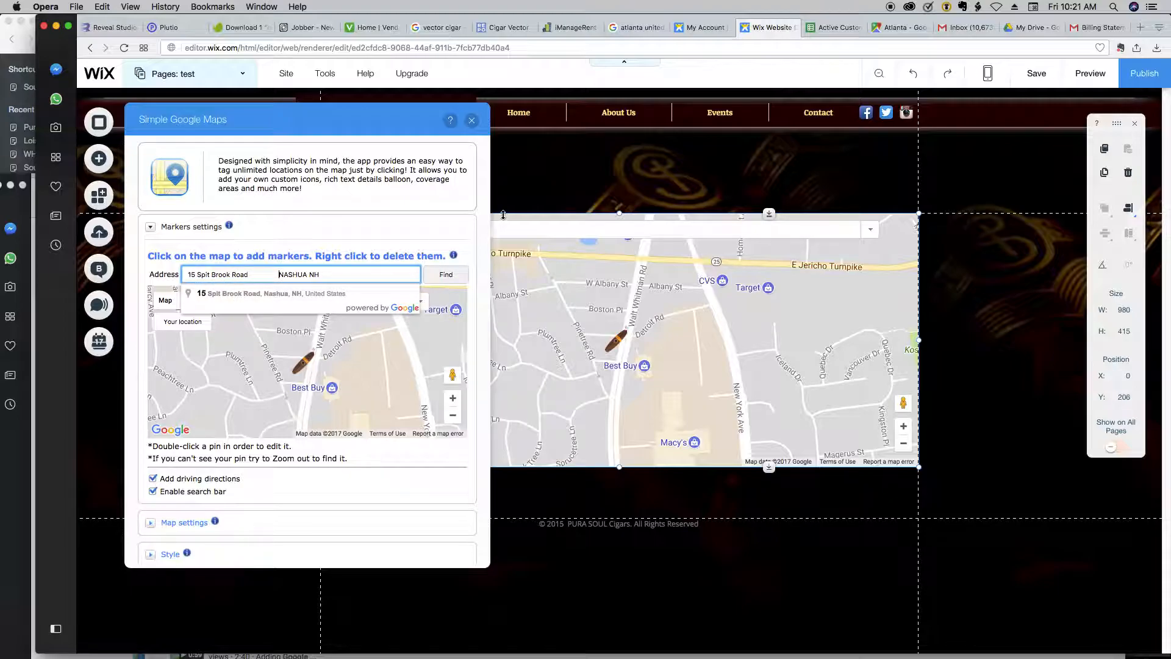
{"action": "left_click", "coordinate": [834, 27]}
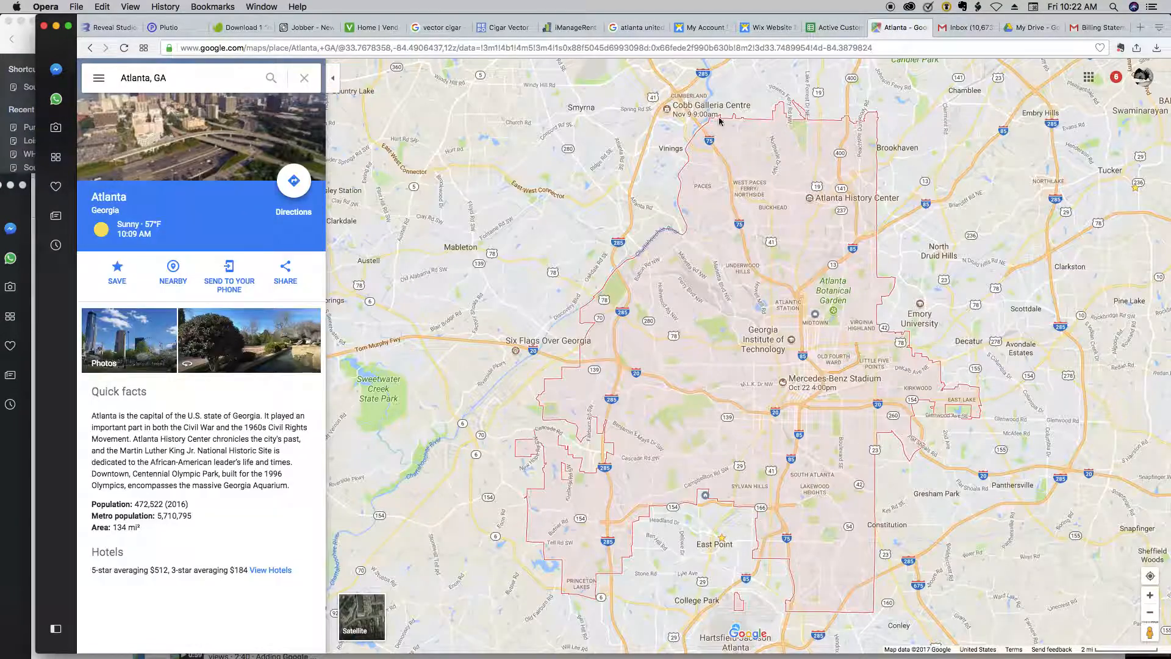
Step: Find Two Guys Smoke Shop in Nashua NH 3060 and paste 15 Spit Brook Rd into Wix
{"action": "left_click", "coordinate": [180, 77]}
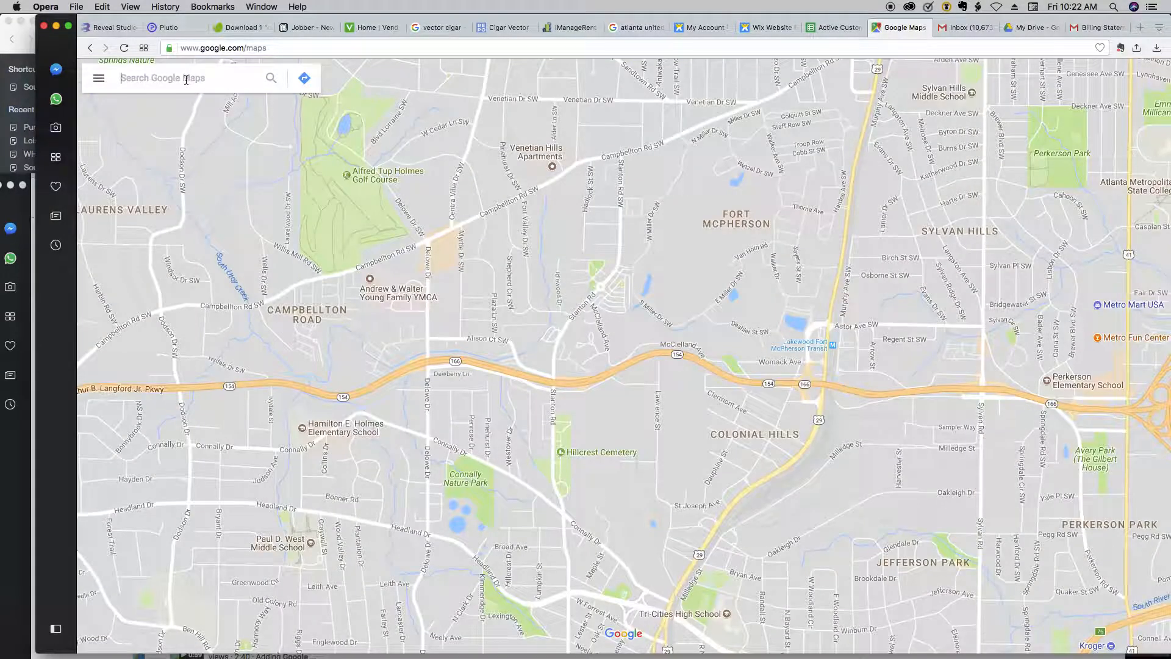
{"action": "type", "text": "NASHUA NH 3060"}
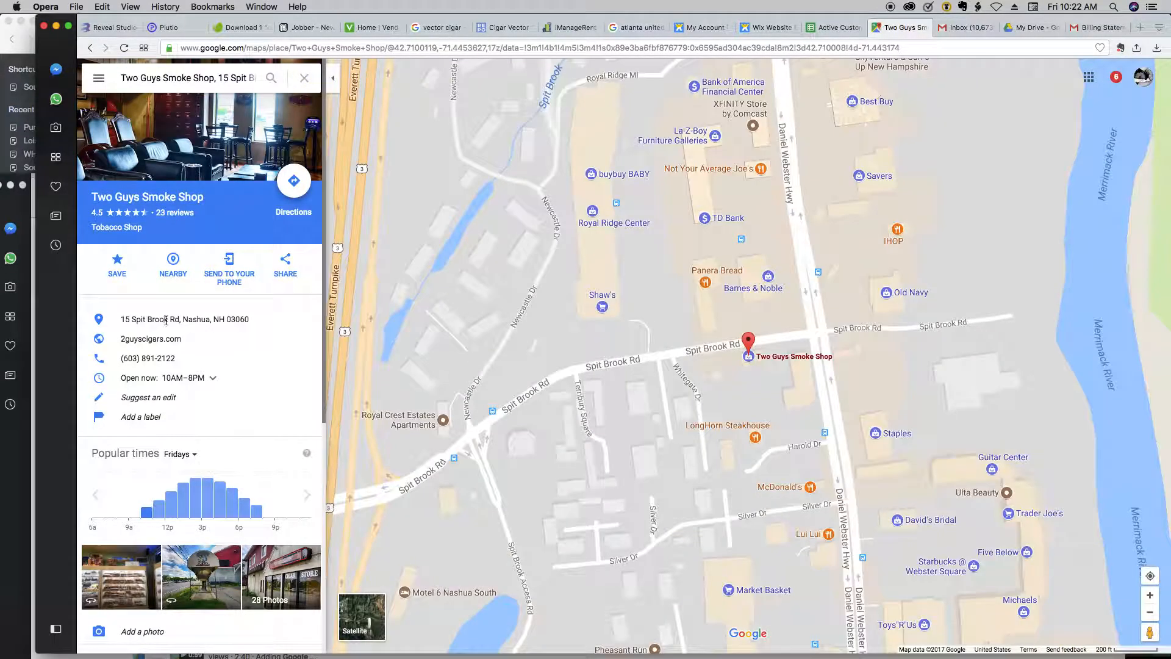
{"action": "double_click", "coordinate": [184, 319]}
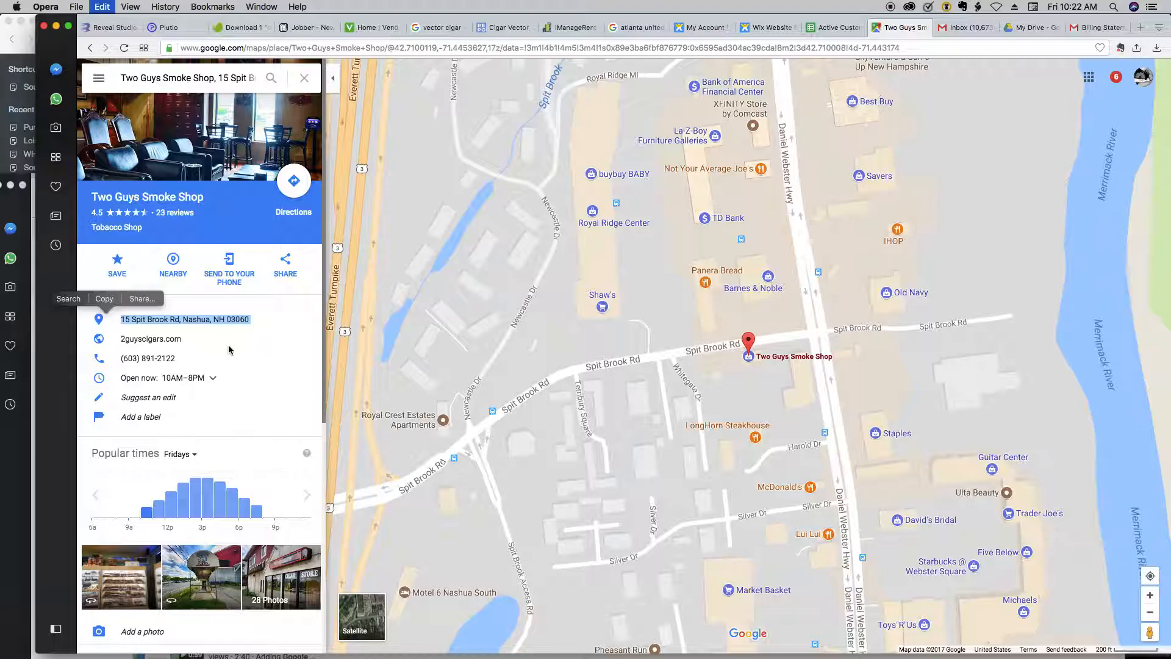
{"action": "left_click", "coordinate": [766, 28]}
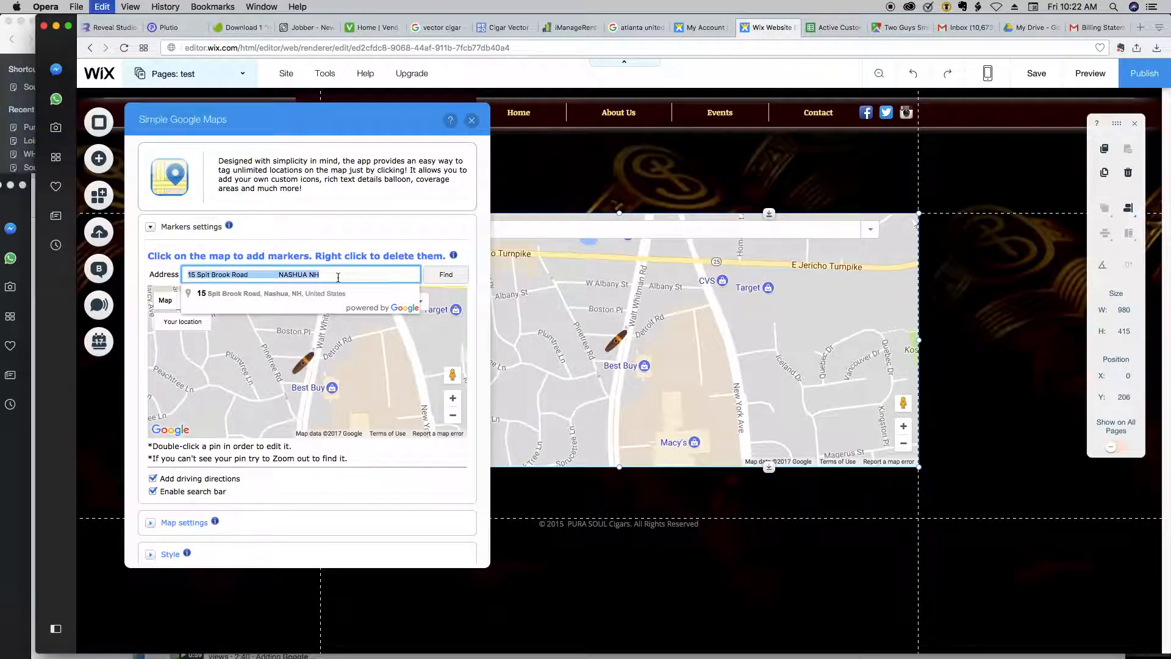
{"action": "left_click", "coordinate": [269, 293]}
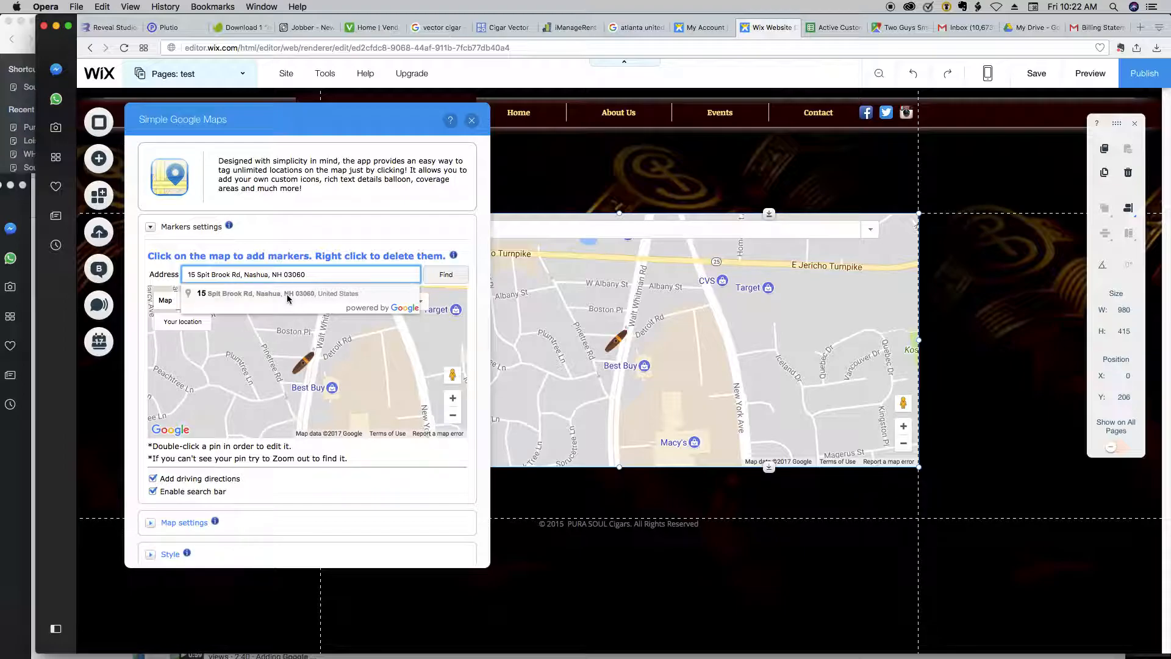
Step: Pick the Spit Brook Rd suggestion and drop a red marker beside Royal Ridge Center
{"action": "left_click", "coordinate": [262, 293]}
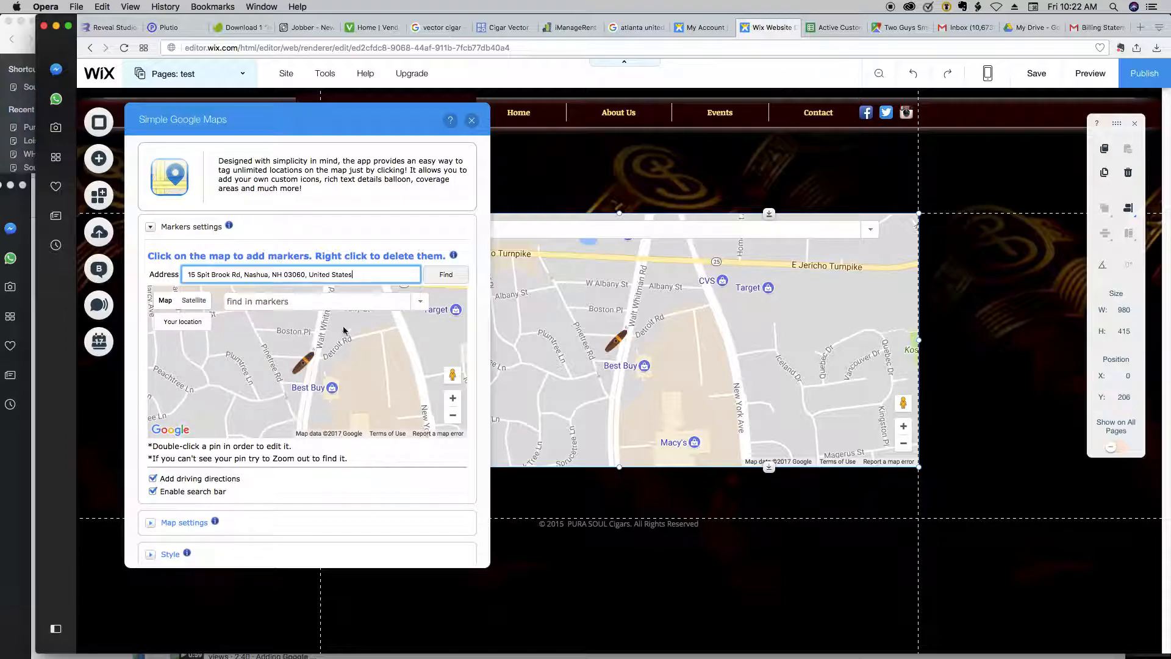
{"action": "left_click", "coordinate": [446, 274]}
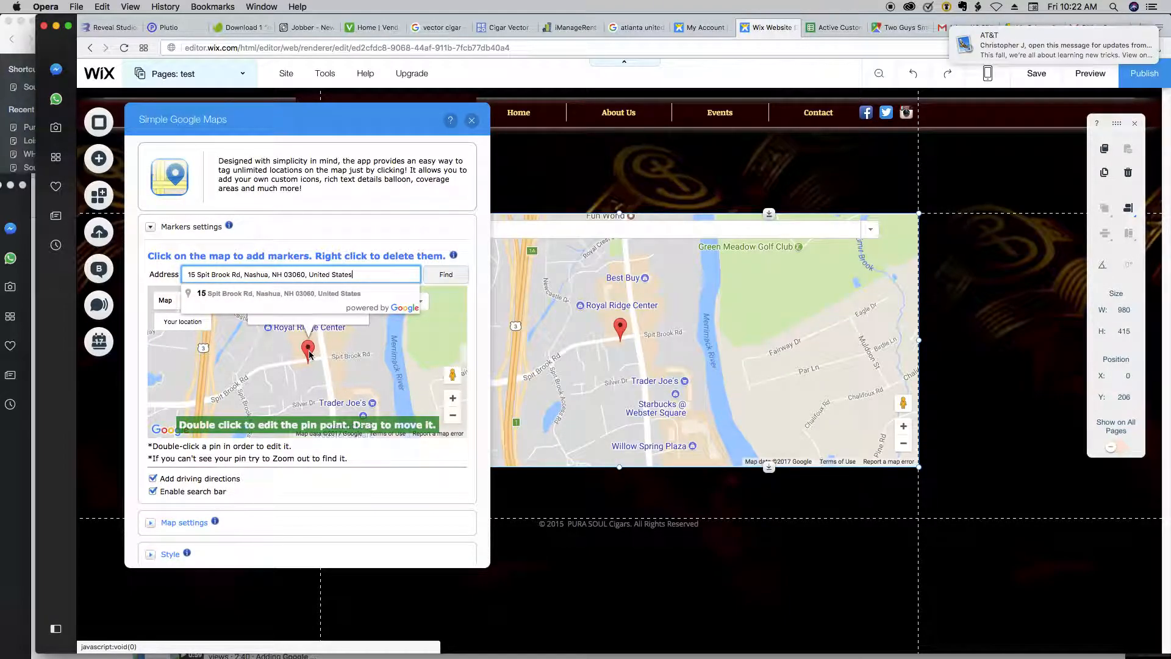
Step: Give the Nashua pin the Artboard 1.png cigar icon and bubble text '15 Spit Brook Rd, Nashua, NH 03060'
{"action": "double_click", "coordinate": [309, 349]}
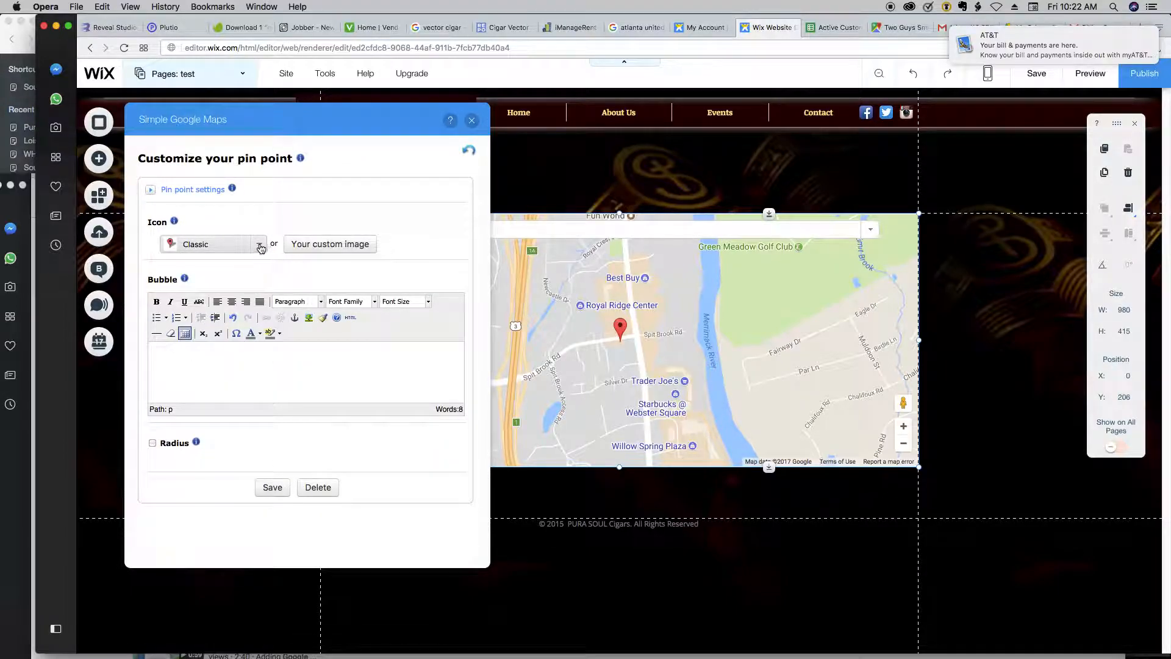
{"action": "left_click", "coordinate": [330, 243]}
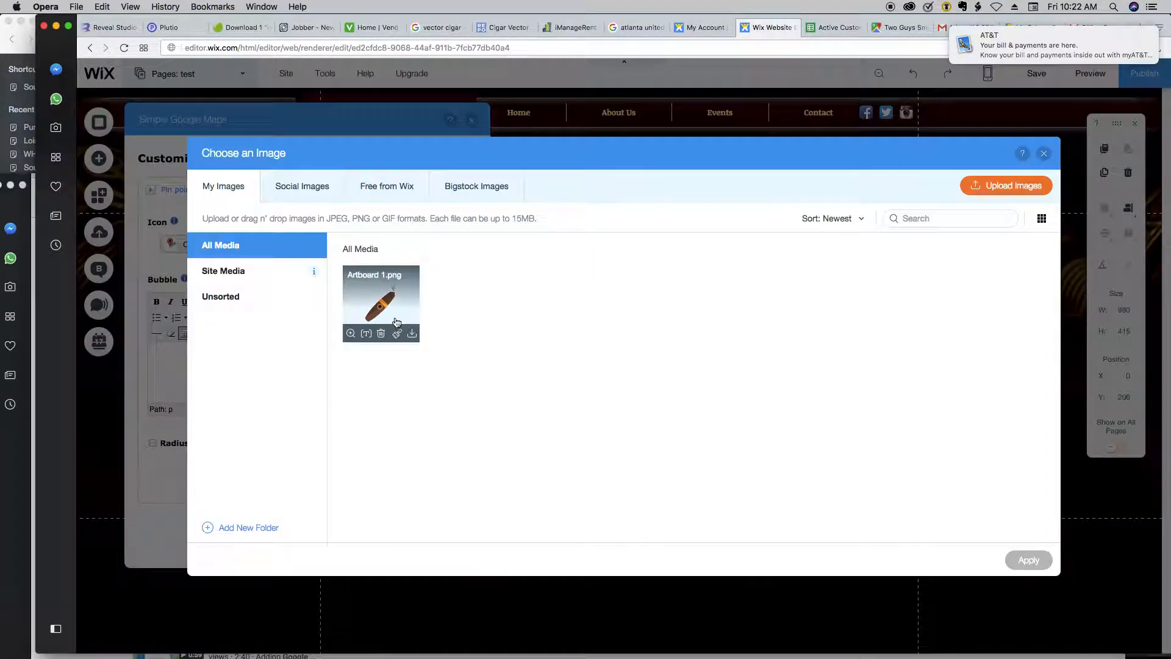
{"action": "left_click", "coordinate": [1044, 153]}
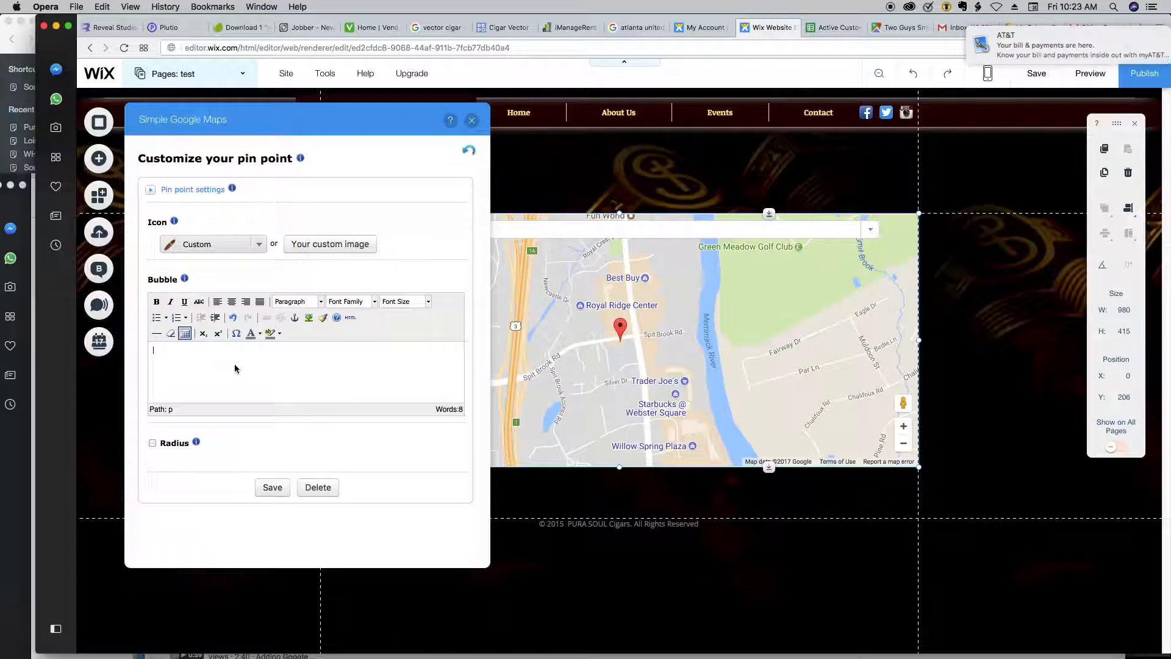
{"action": "type", "text": "15 Spit Brook Rd, Nashua, NH 03060"}
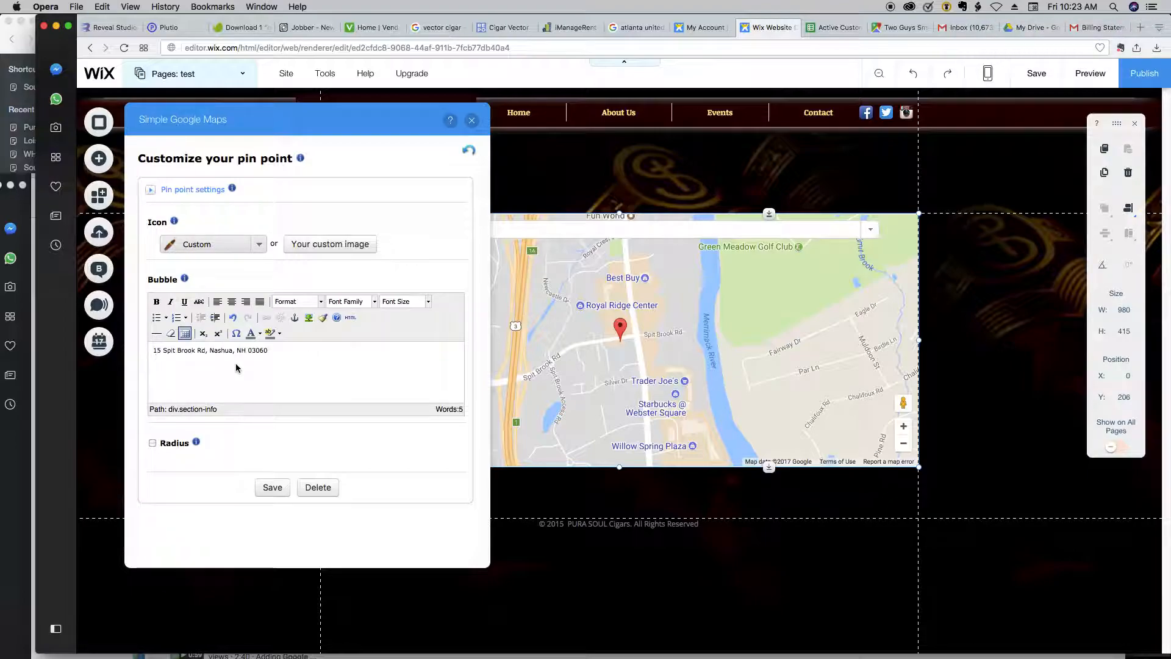
Step: Add a bold '2 GUYS SMOKE SHOP' above the address in the Nashua pin bubble
{"action": "left_click", "coordinate": [834, 27]}
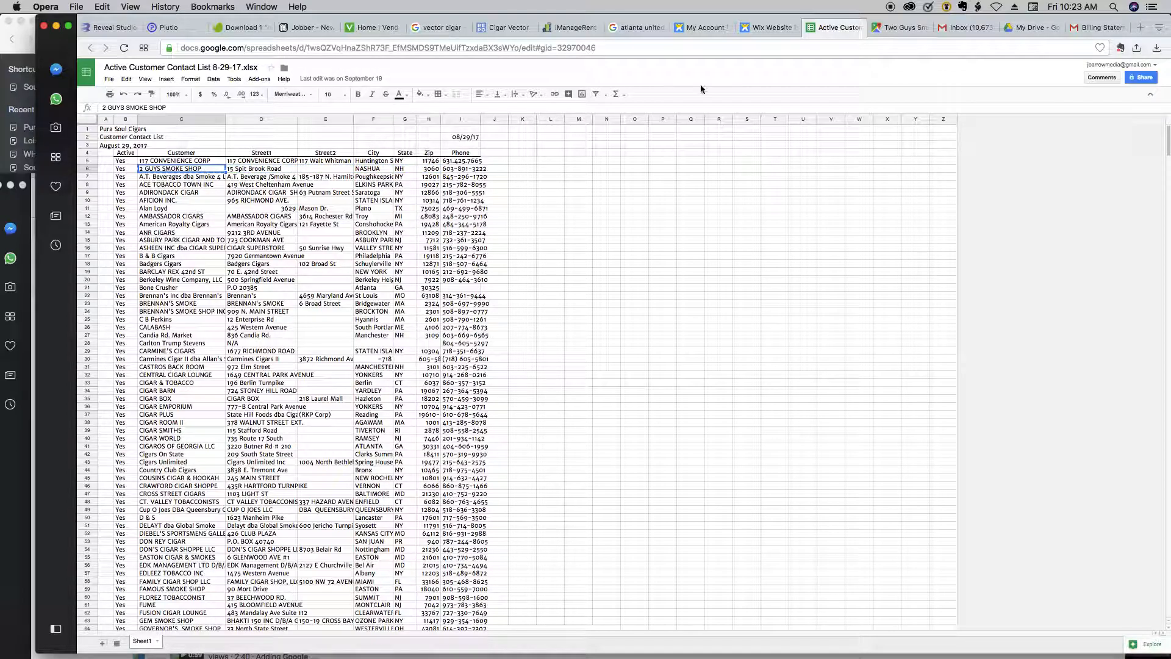
{"action": "left_click", "coordinate": [768, 28]}
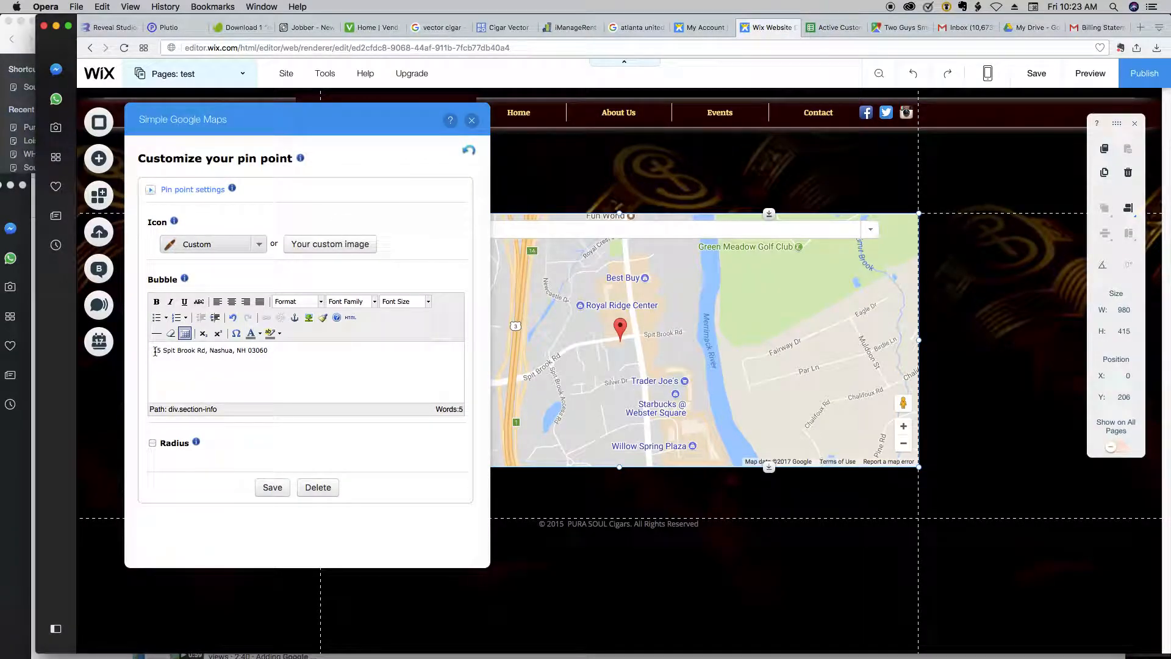
{"action": "type", "text": "2 GUYS SMOKE SHOP"}
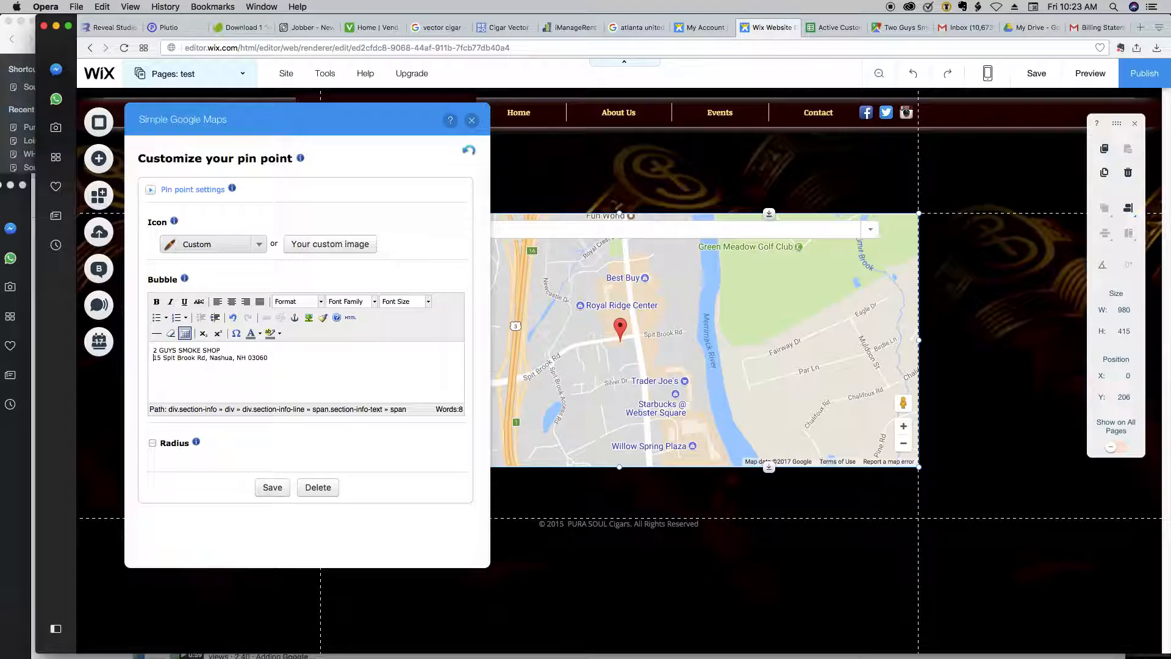
{"action": "double_click", "coordinate": [186, 350]}
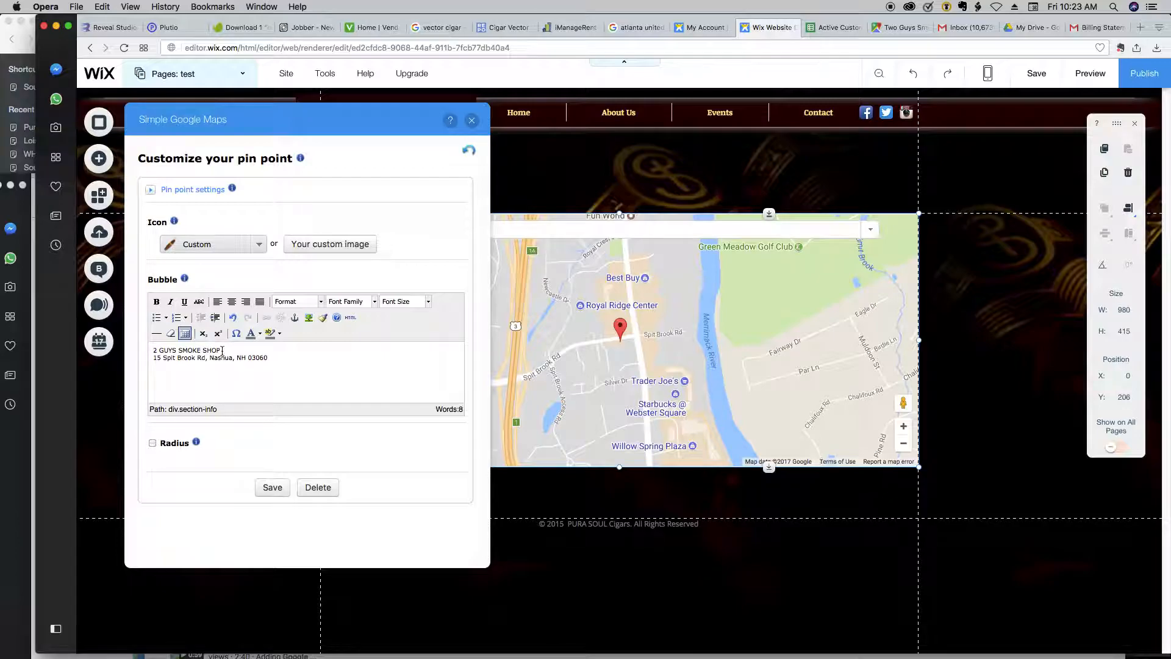
{"action": "double_click", "coordinate": [187, 349]}
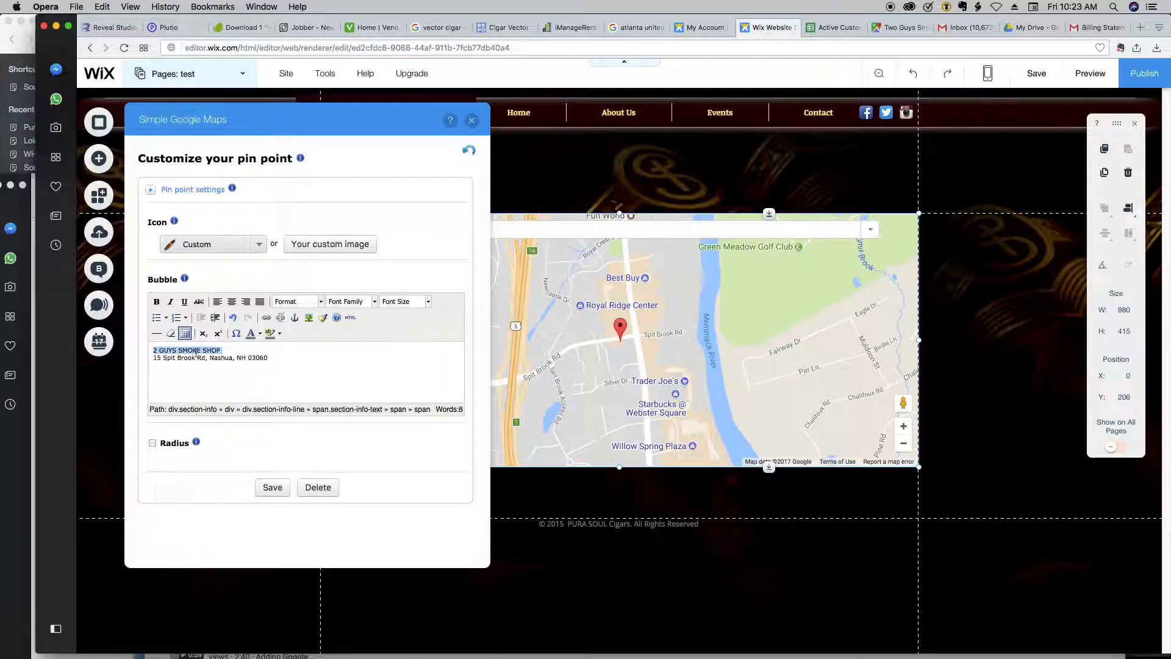
{"action": "left_click", "coordinate": [157, 302]}
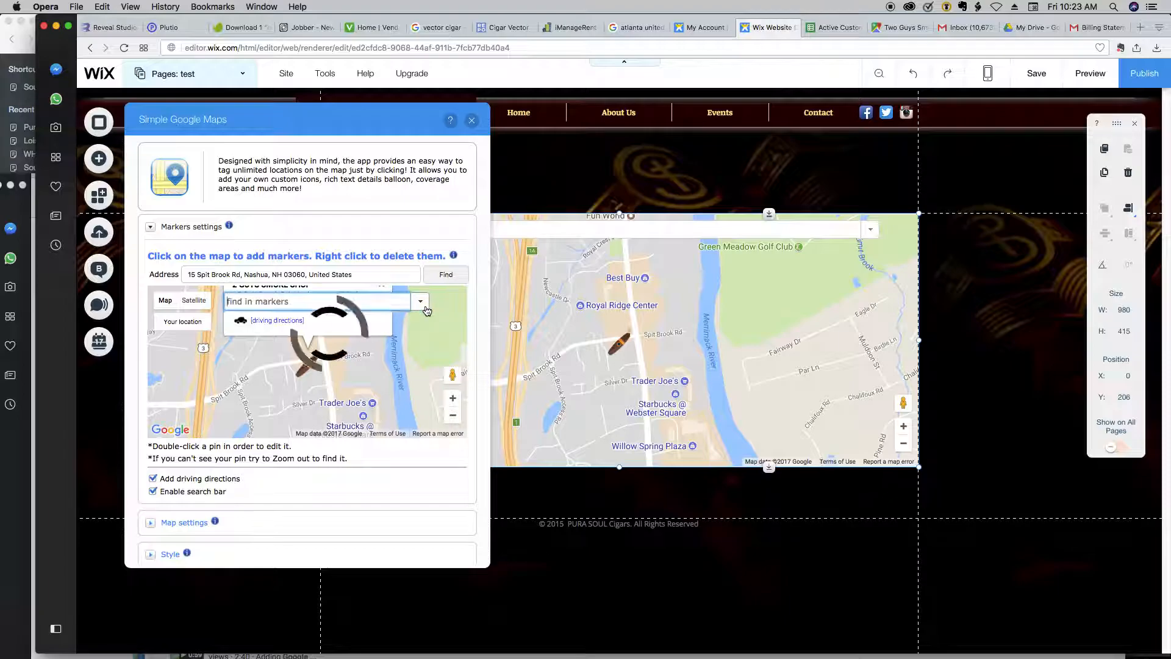
Step: Select 117 CONVENIENCE CORP from the marker list, then go back to the contact spreadsheet
{"action": "left_click", "coordinate": [420, 301]}
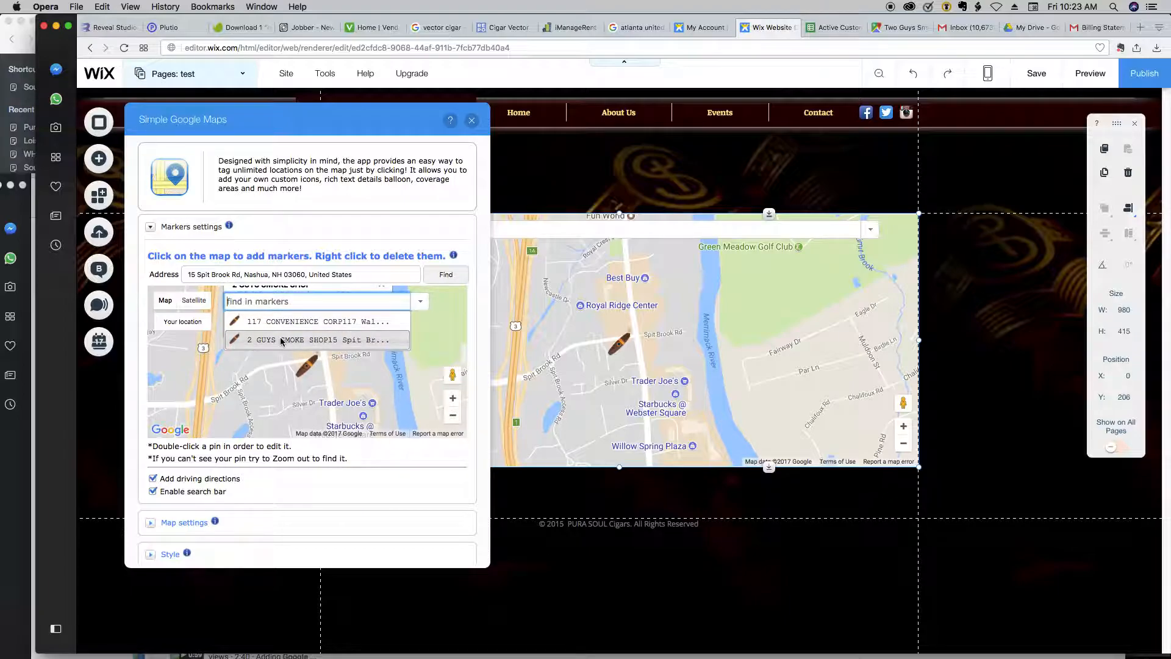
{"action": "left_click", "coordinate": [314, 340]}
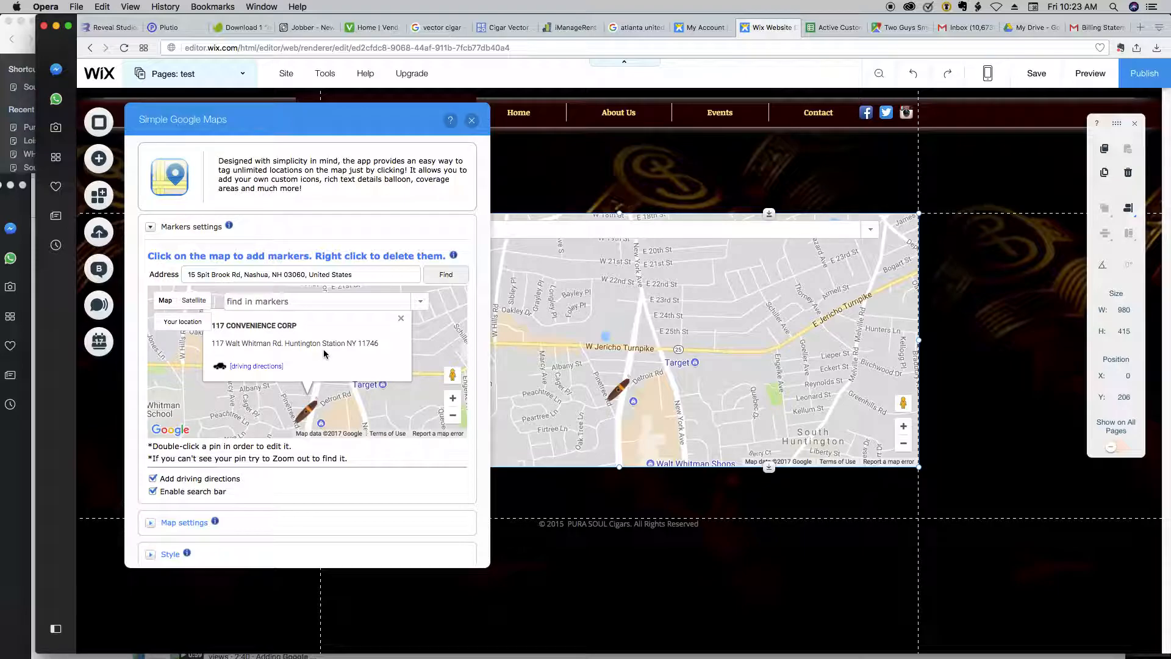
{"action": "mouse_move", "coordinate": [856, 83]}
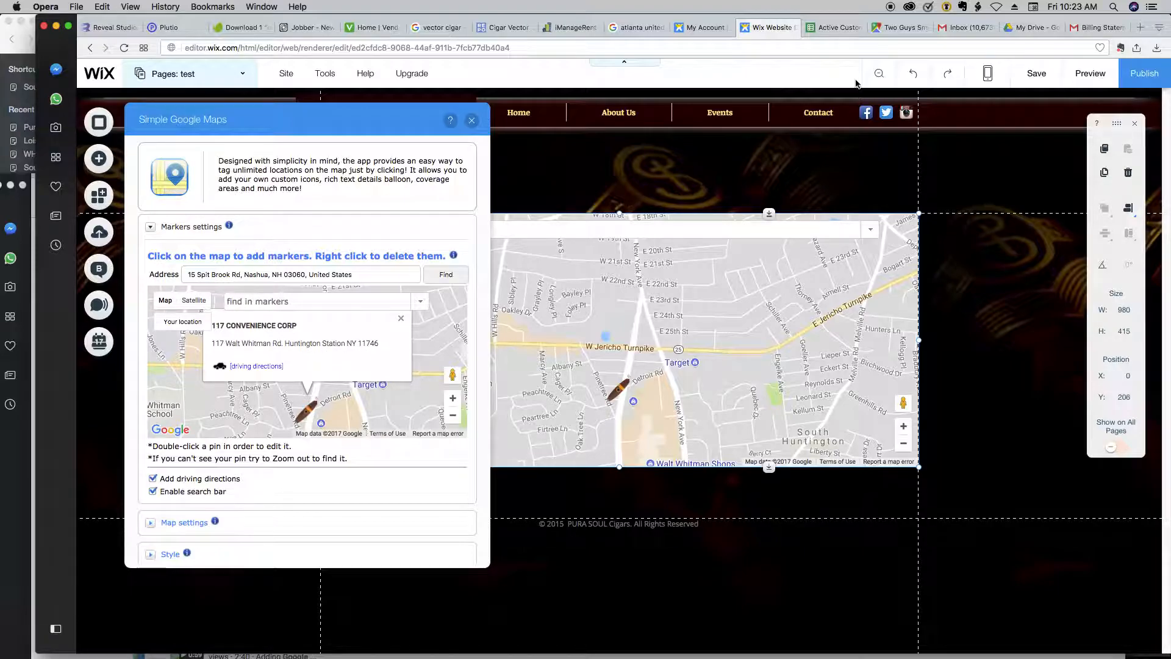
{"action": "left_click", "coordinate": [834, 27]}
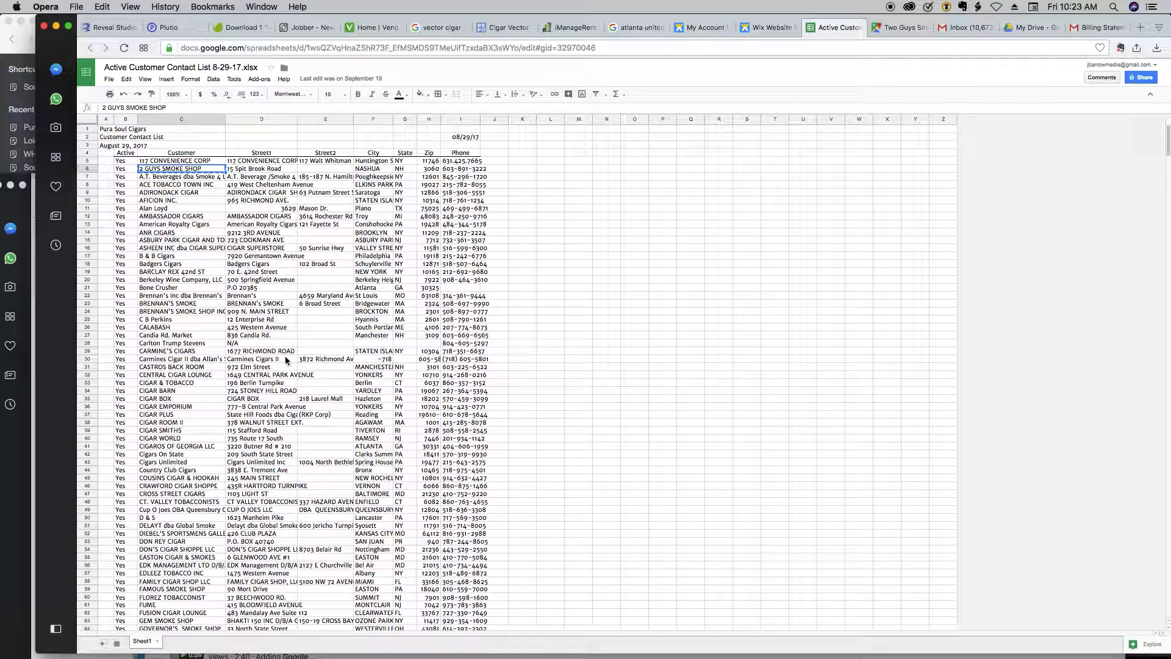
{"action": "mouse_move", "coordinate": [305, 390]}
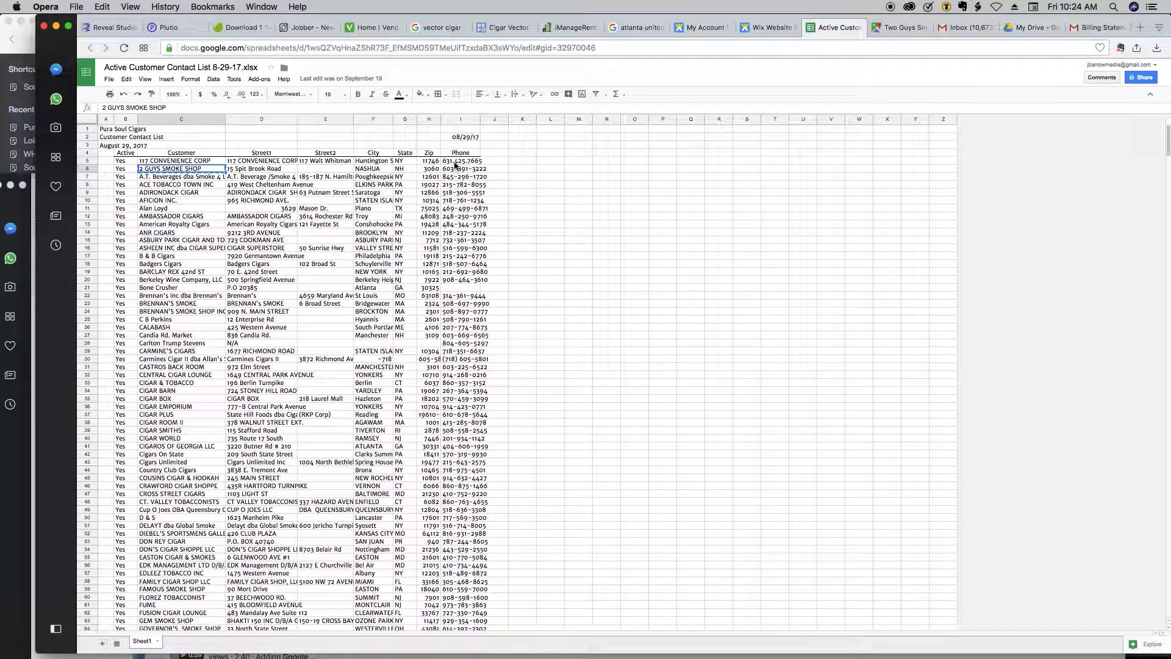
{"action": "left_click", "coordinate": [460, 161]}
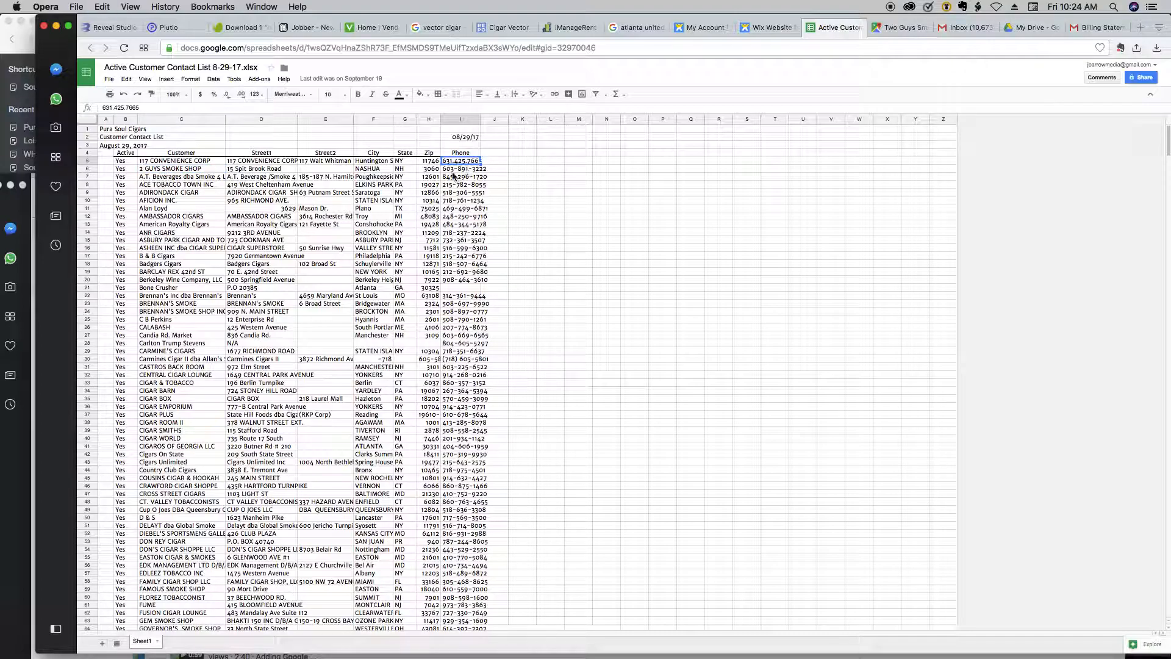
{"action": "left_click", "coordinate": [899, 28]}
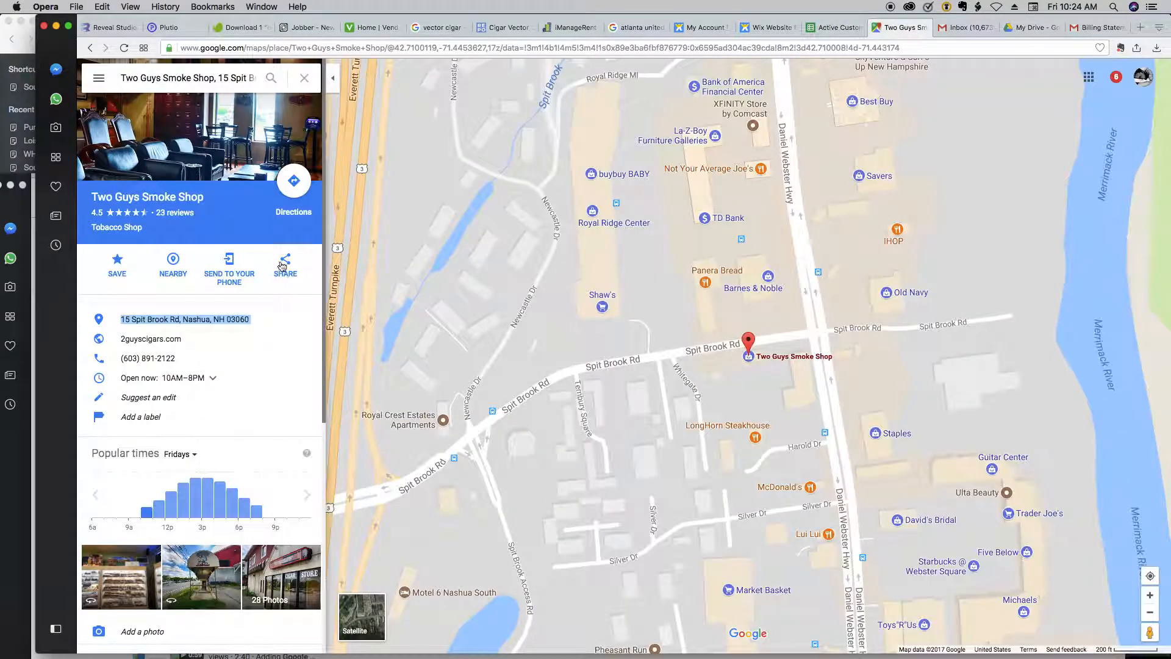
{"action": "left_click", "coordinate": [770, 28]}
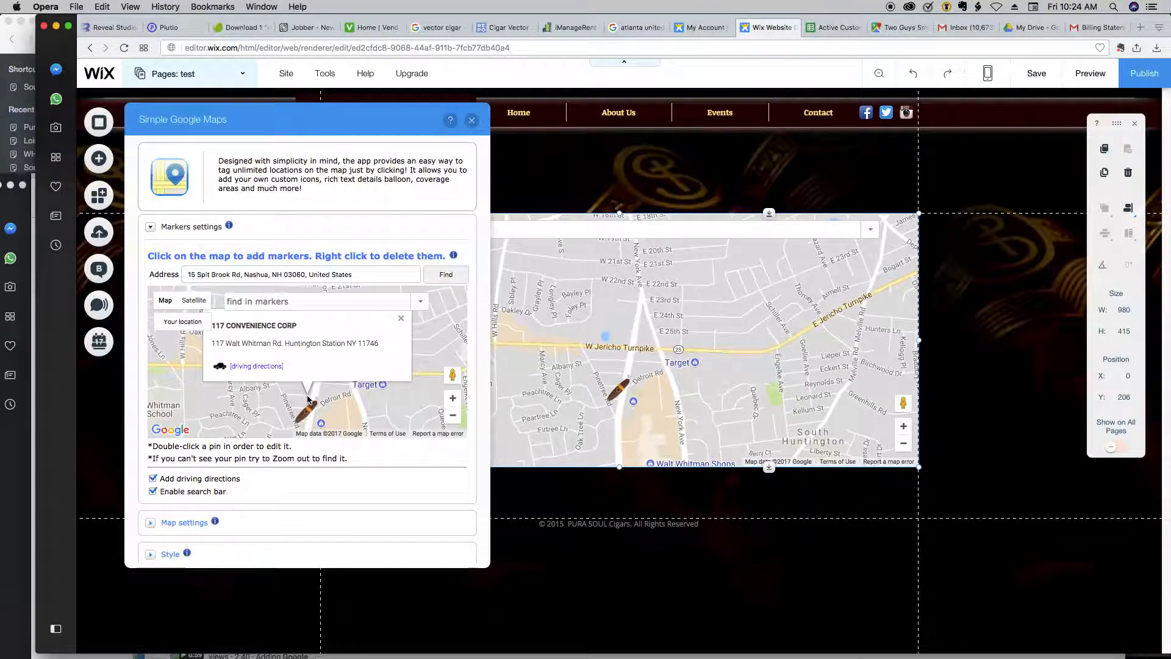
{"action": "mouse_move", "coordinate": [306, 416]}
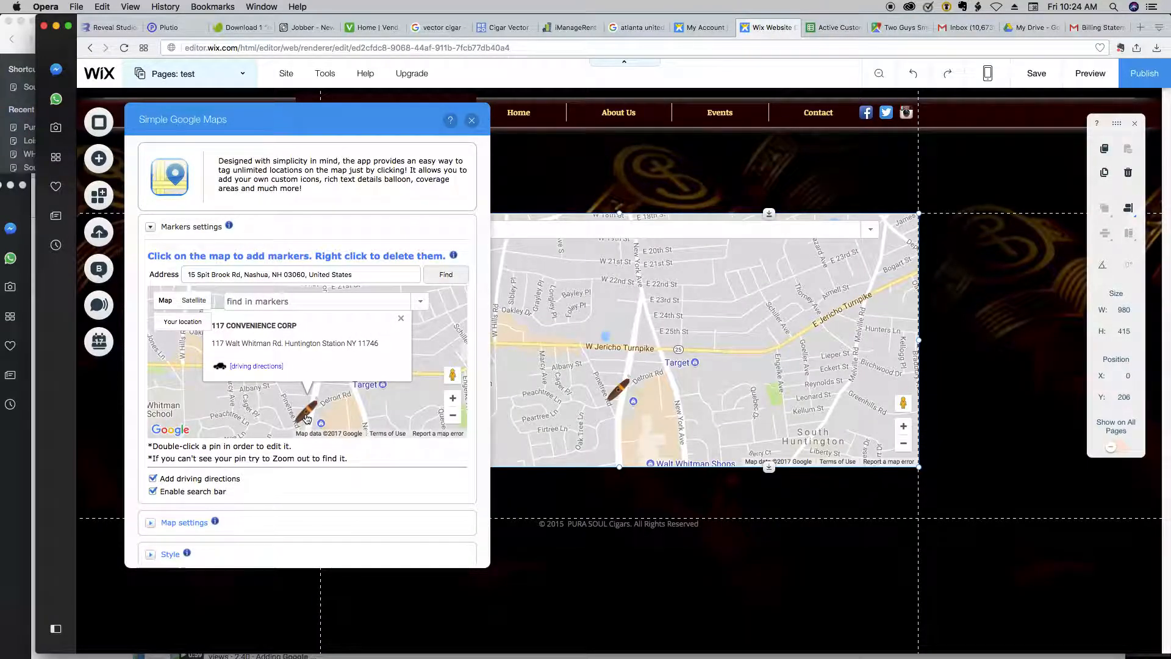
{"action": "double_click", "coordinate": [306, 410]}
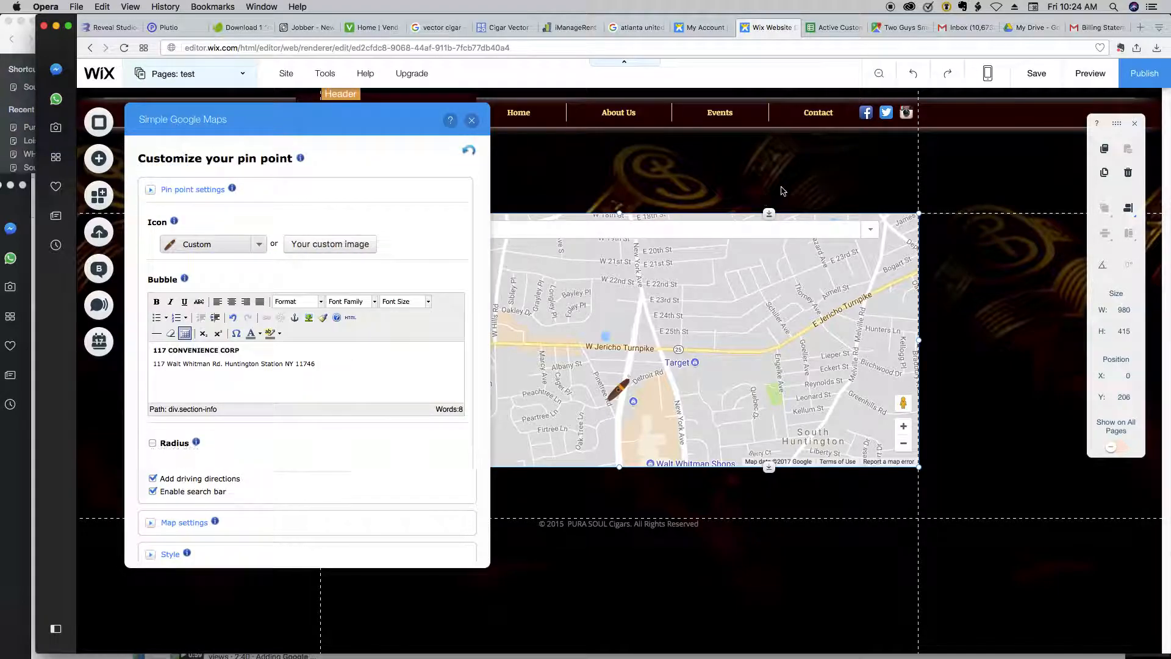
{"action": "left_click", "coordinate": [835, 27]}
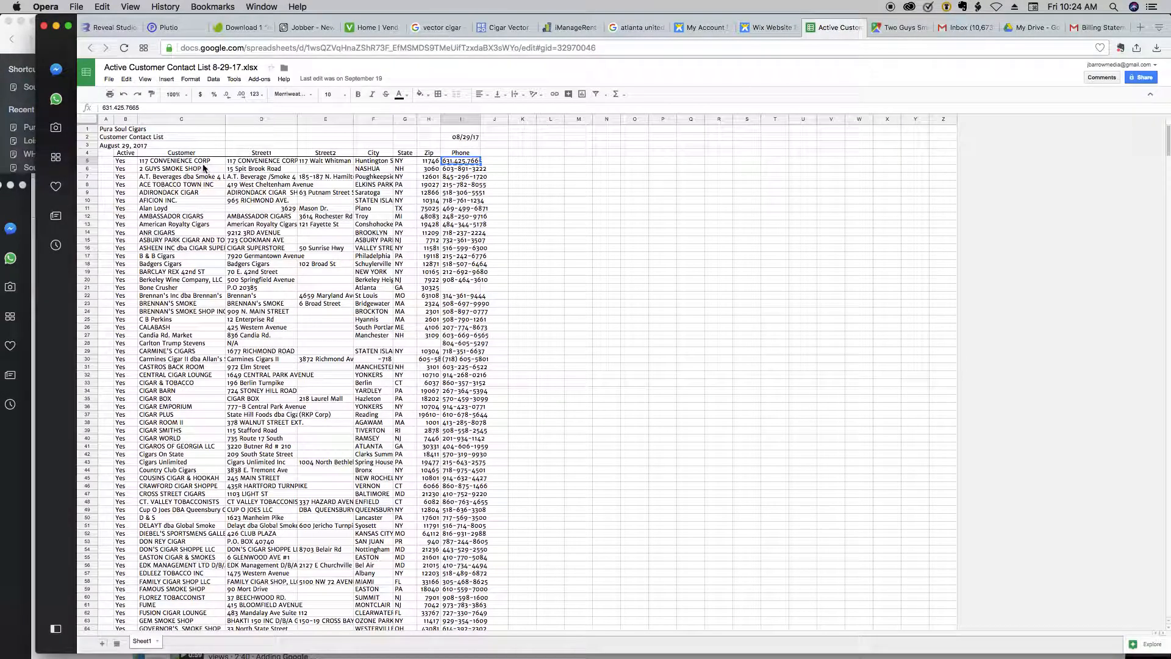
{"action": "left_click", "coordinate": [768, 27]}
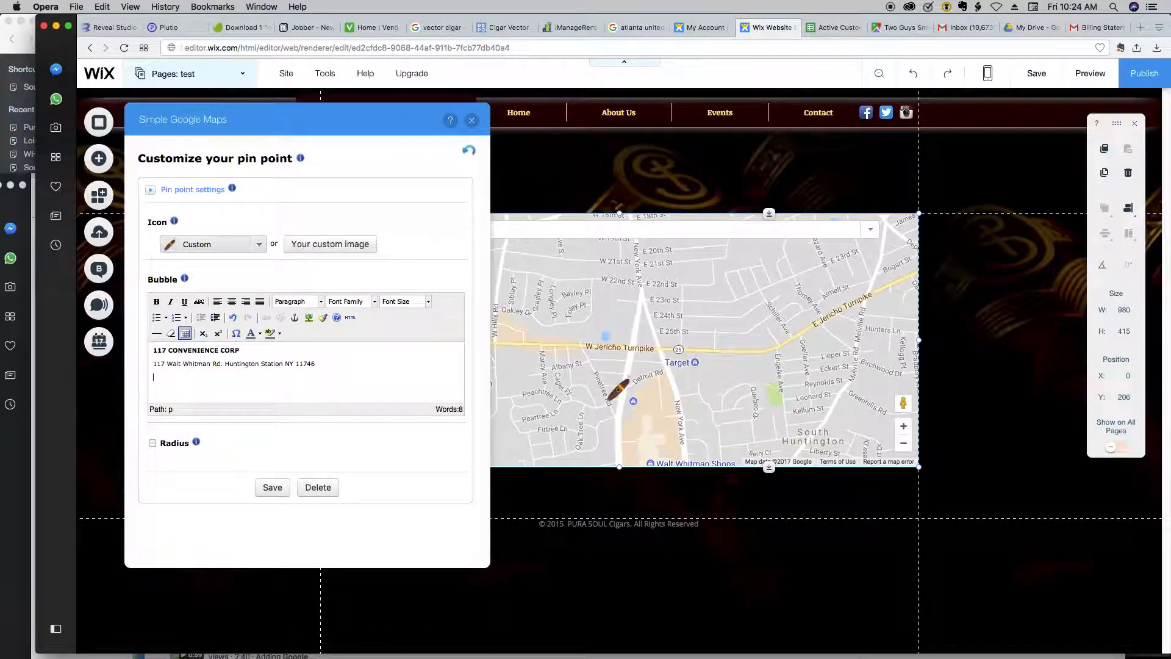
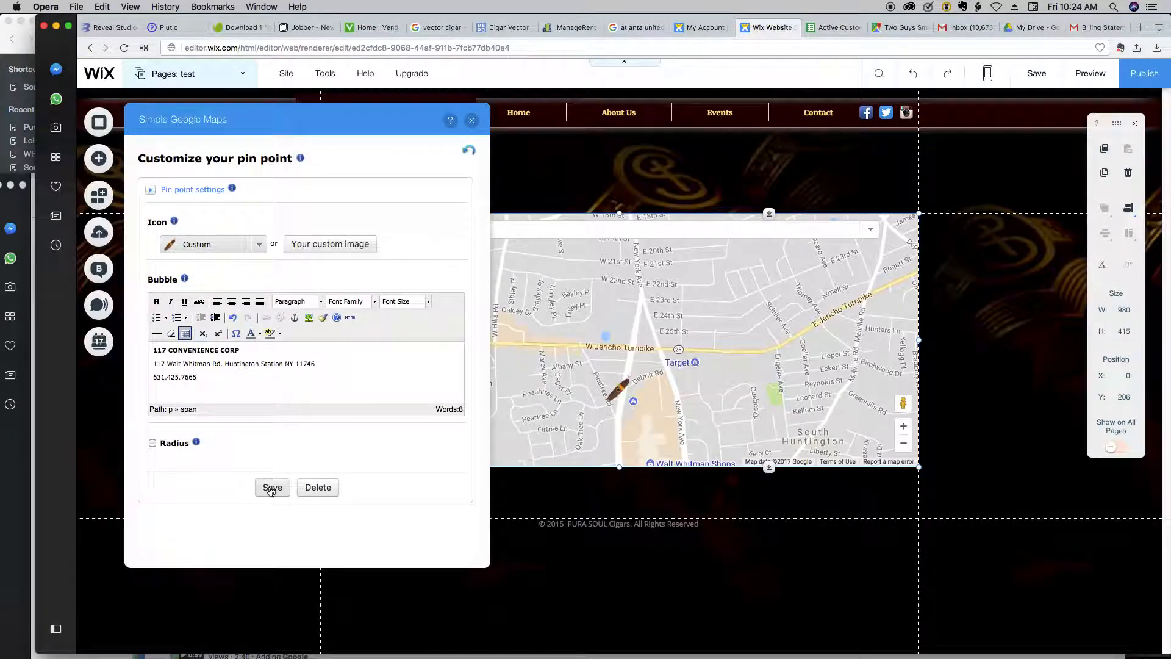
{"action": "left_click", "coordinate": [272, 487]}
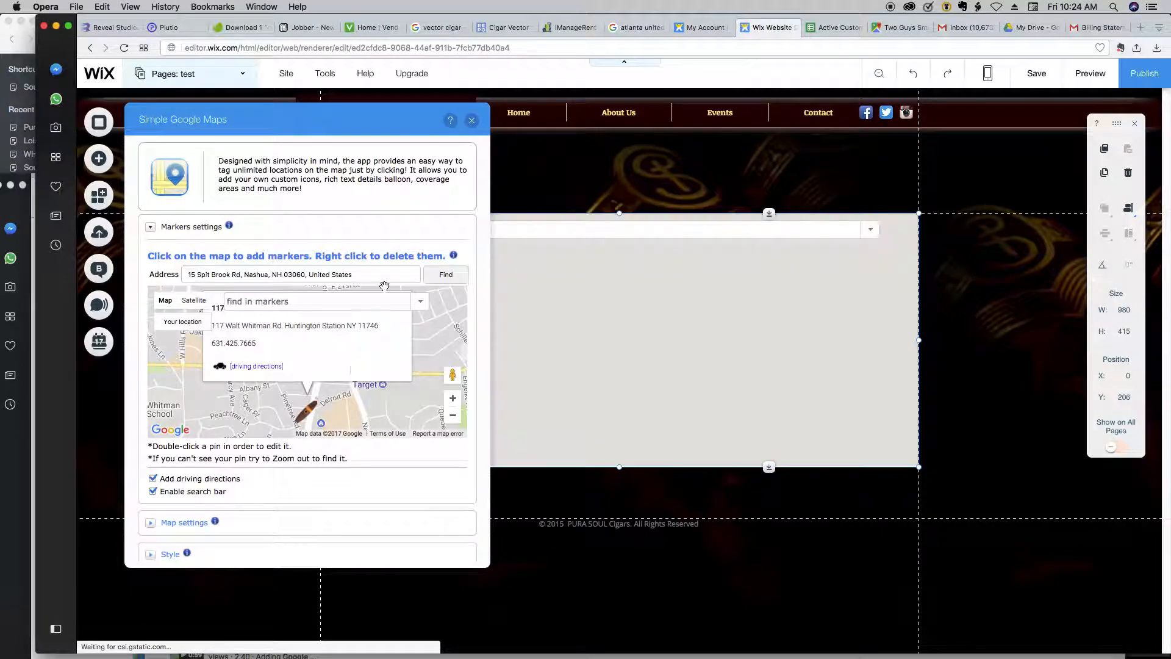
{"action": "left_click", "coordinate": [314, 300]}
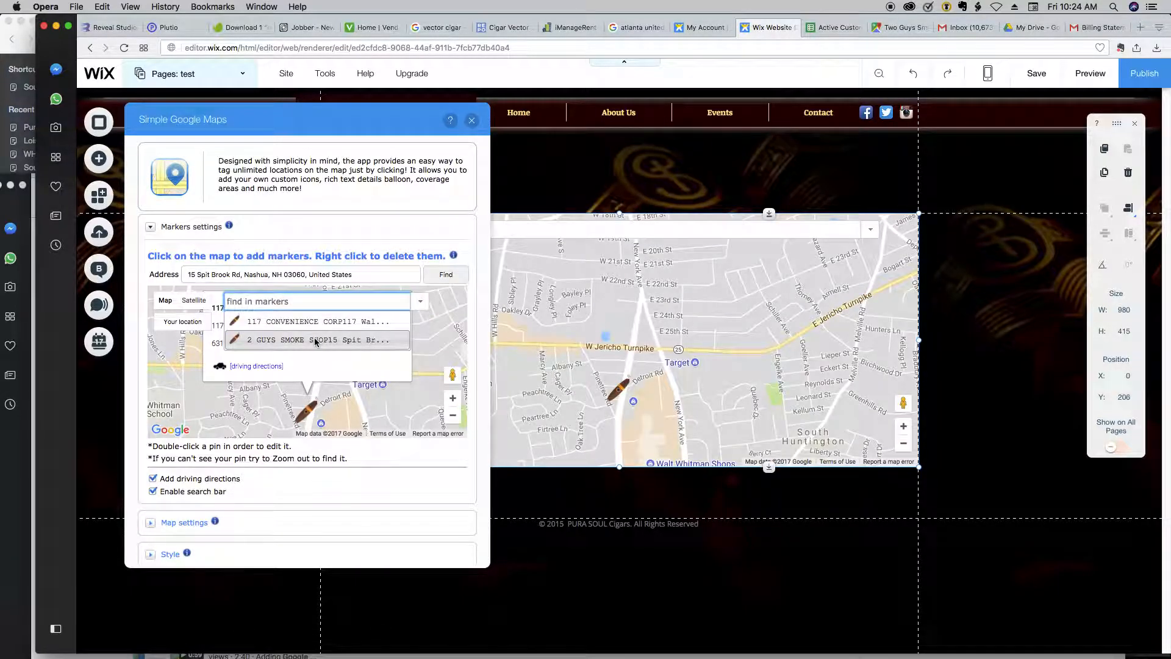
{"action": "left_click", "coordinate": [835, 27]}
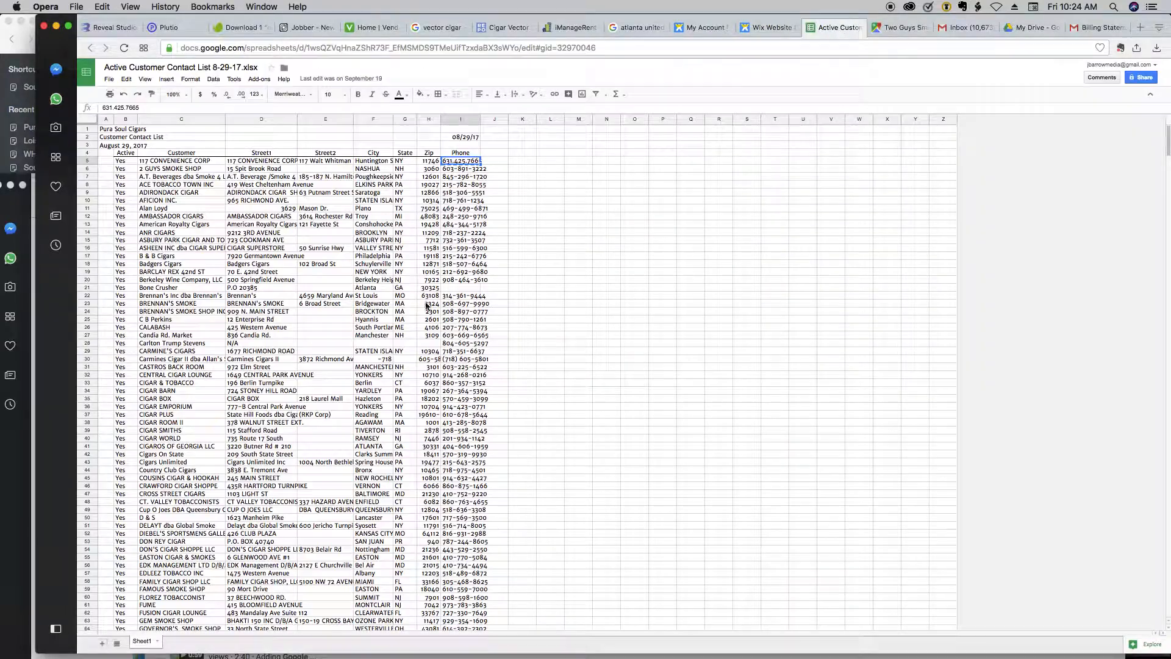
{"action": "left_click", "coordinate": [460, 168]}
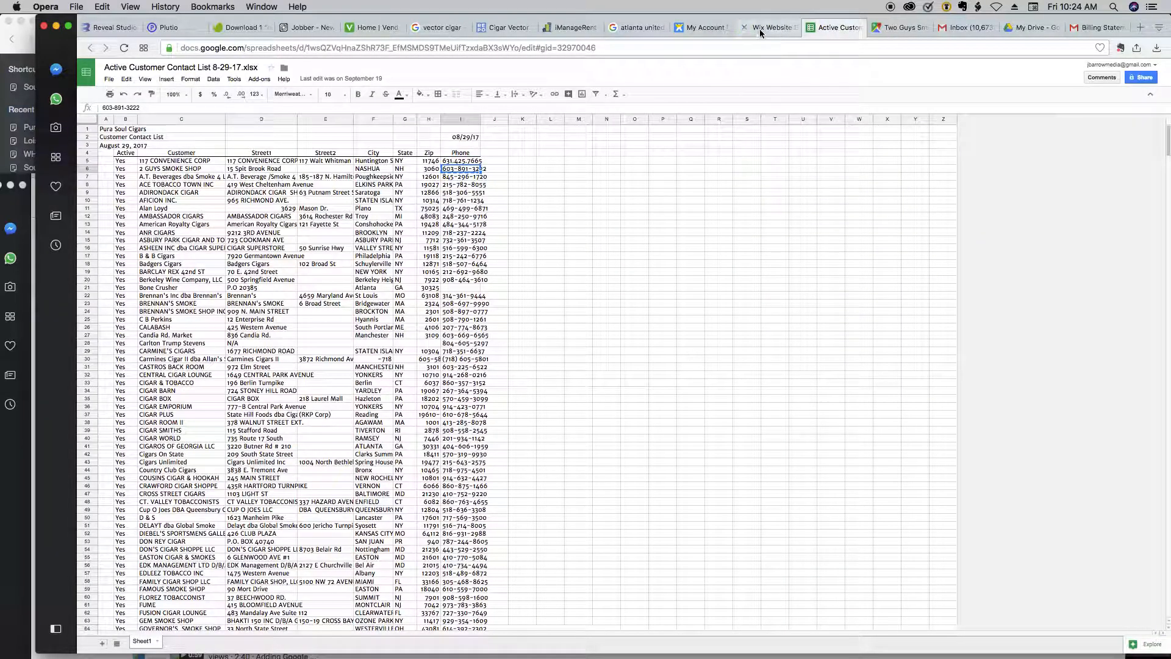
{"action": "left_click", "coordinate": [769, 28]}
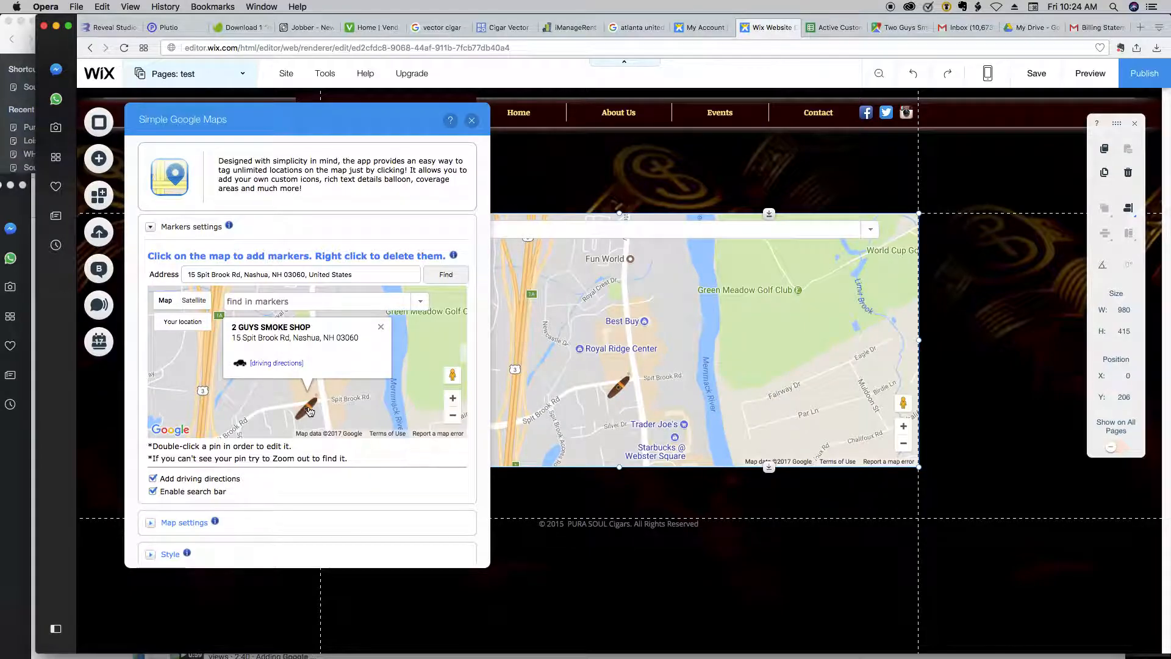
{"action": "double_click", "coordinate": [309, 411]}
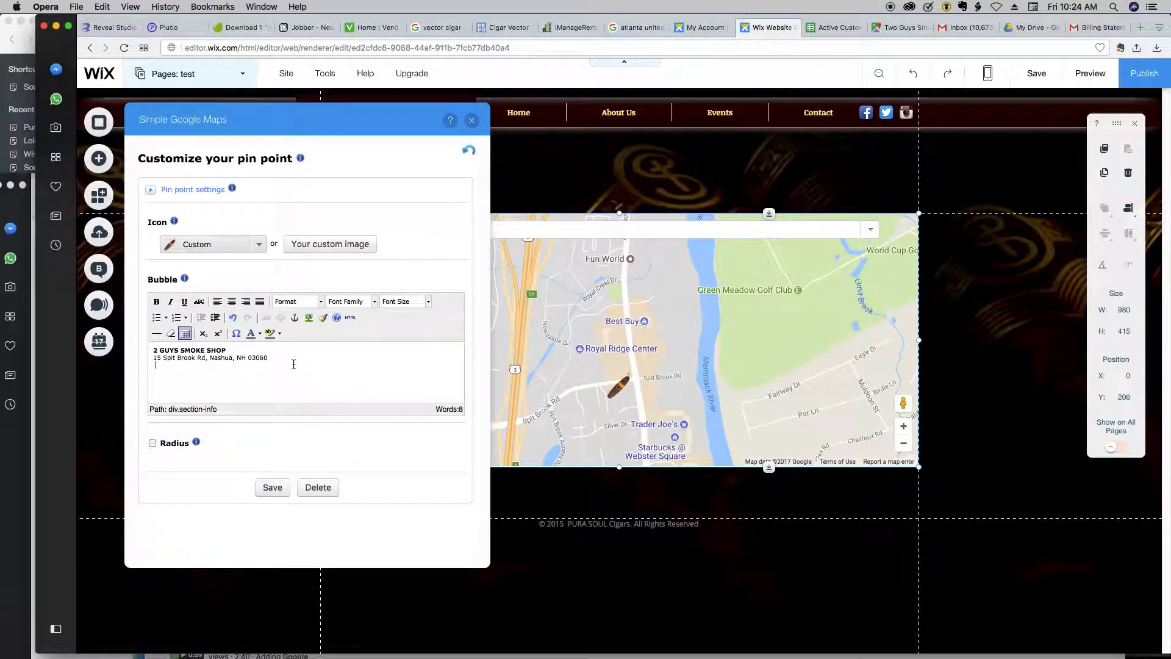
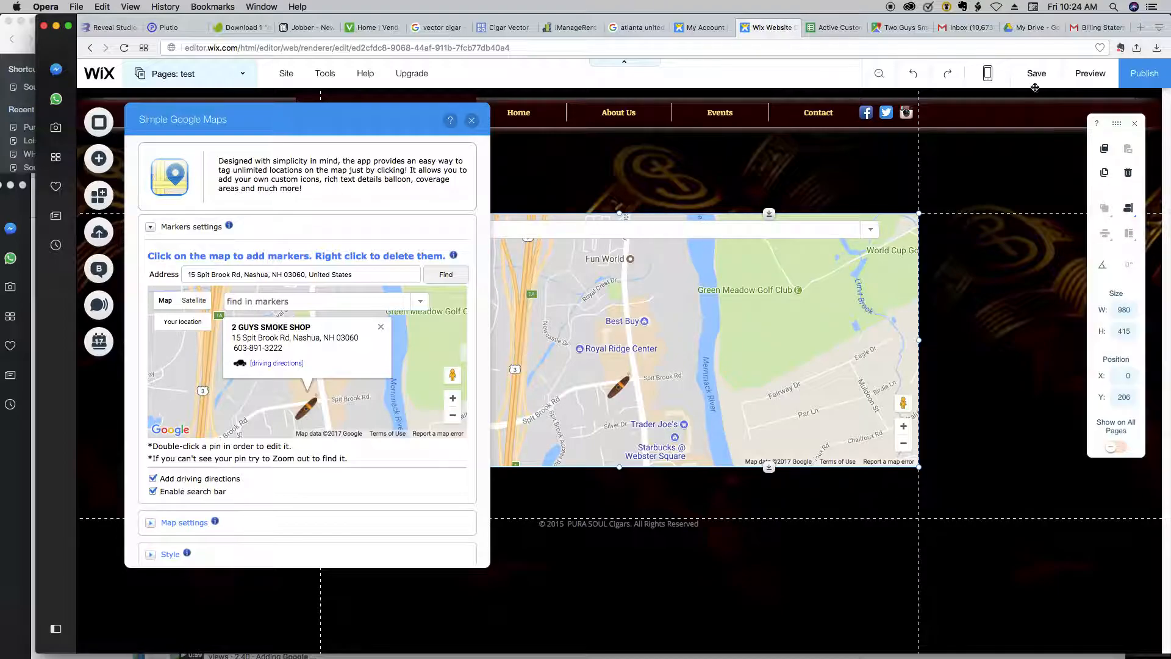
Step: Save the site and close the 'Your changes were saved' confirmation with Done
{"action": "left_click", "coordinate": [1037, 73]}
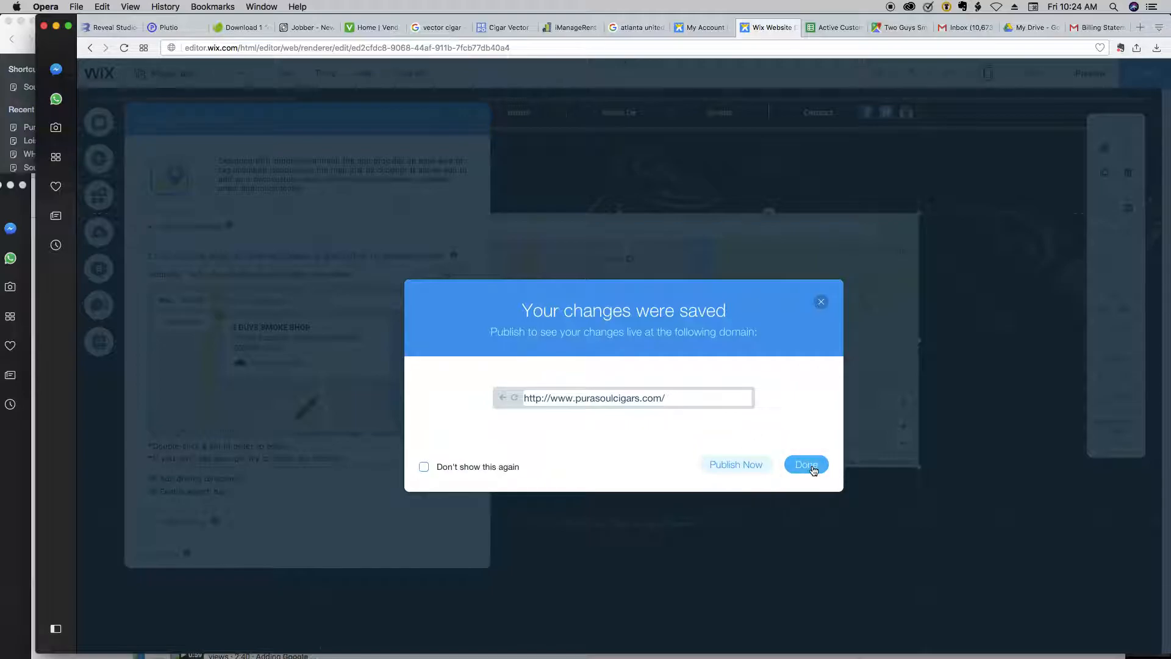
{"action": "left_click", "coordinate": [806, 464]}
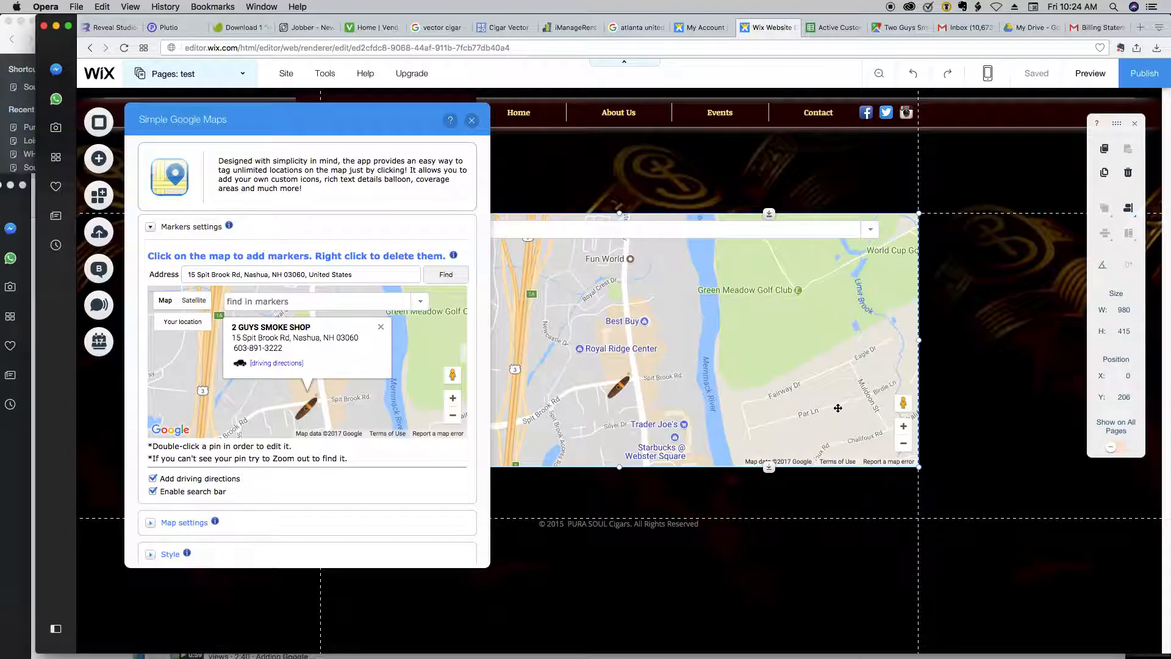
{"action": "mouse_move", "coordinate": [821, 388]}
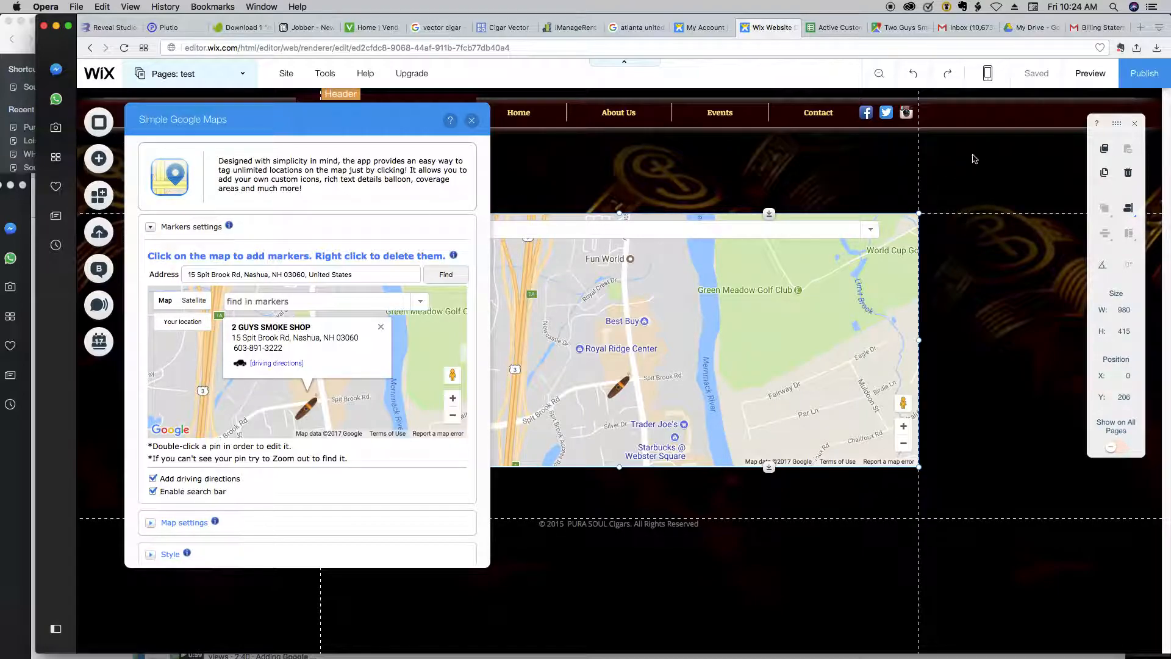
{"action": "left_click", "coordinate": [1037, 73]}
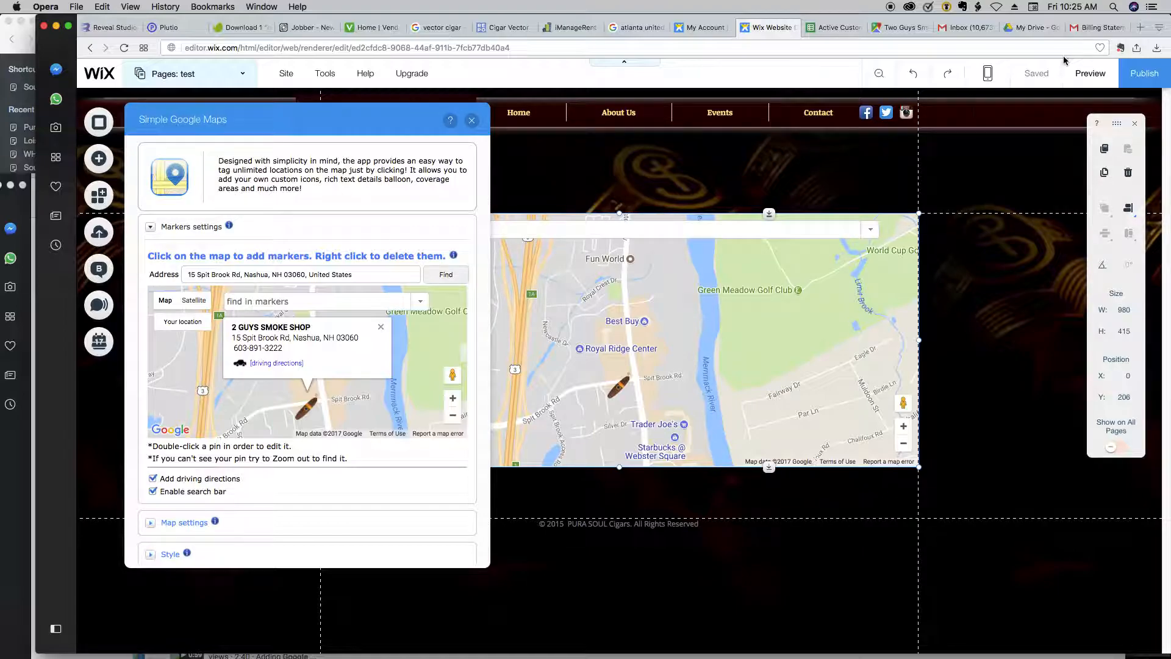
{"action": "mouse_move", "coordinate": [343, 376]}
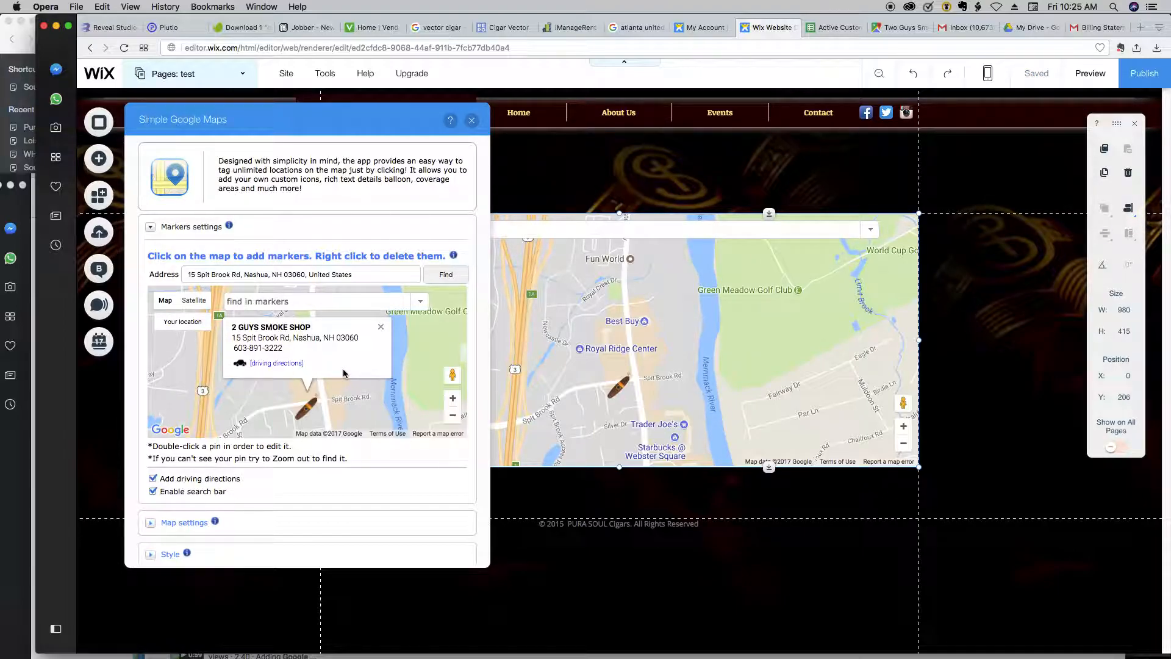
{"action": "left_click", "coordinate": [1037, 74]}
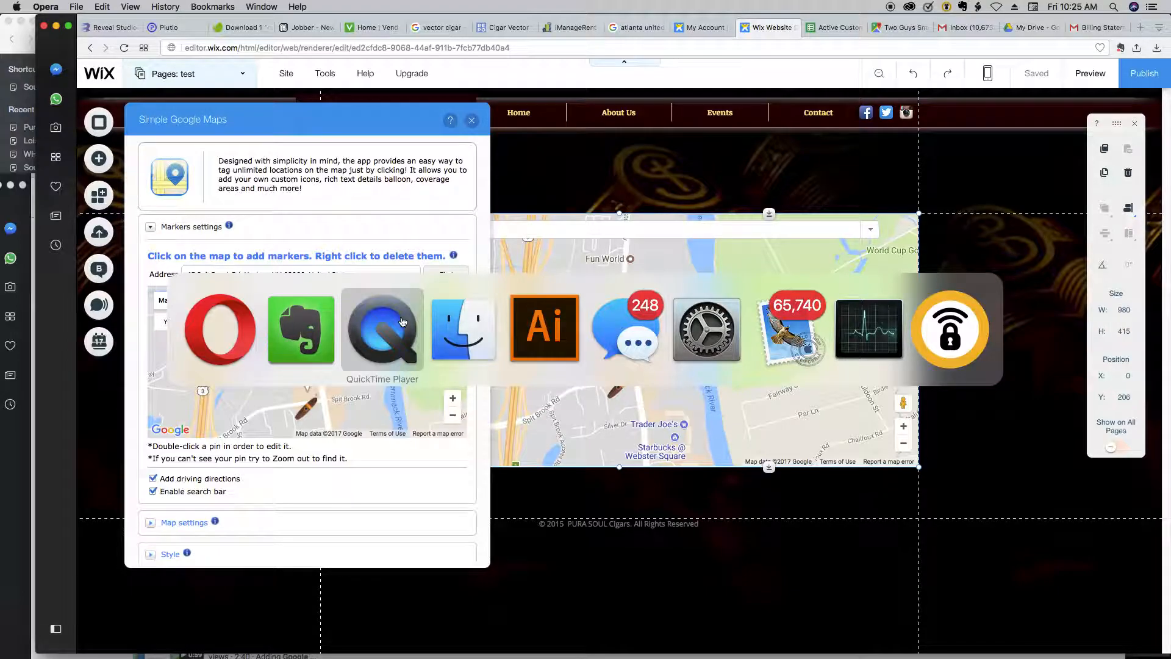
{"action": "left_click", "coordinate": [382, 327]}
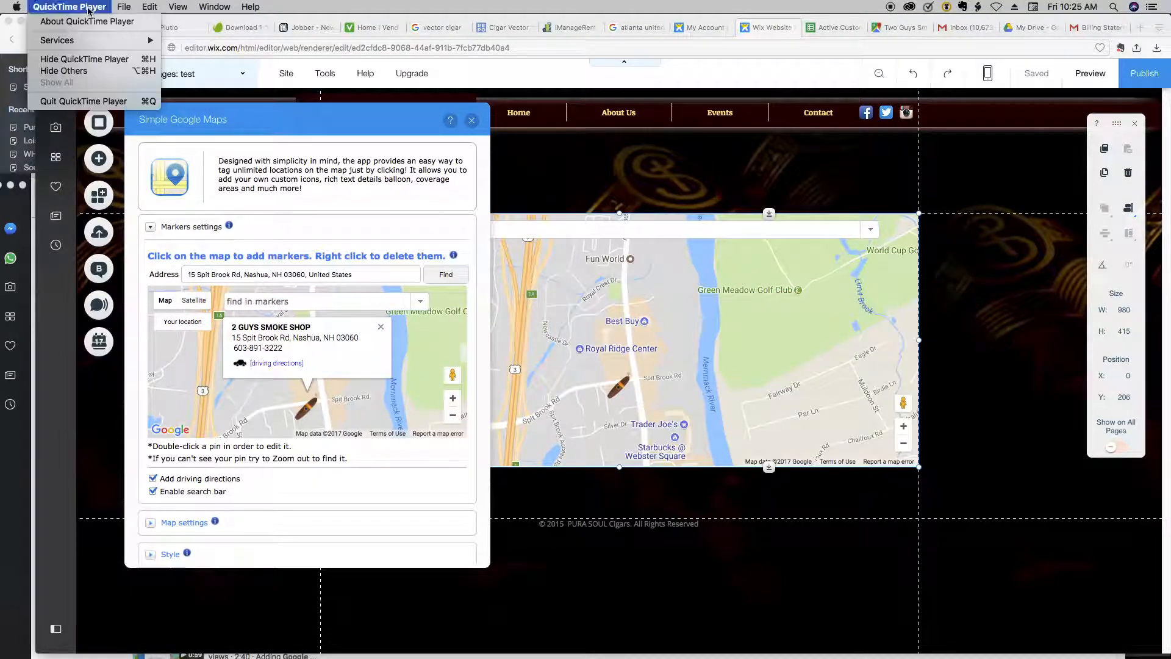